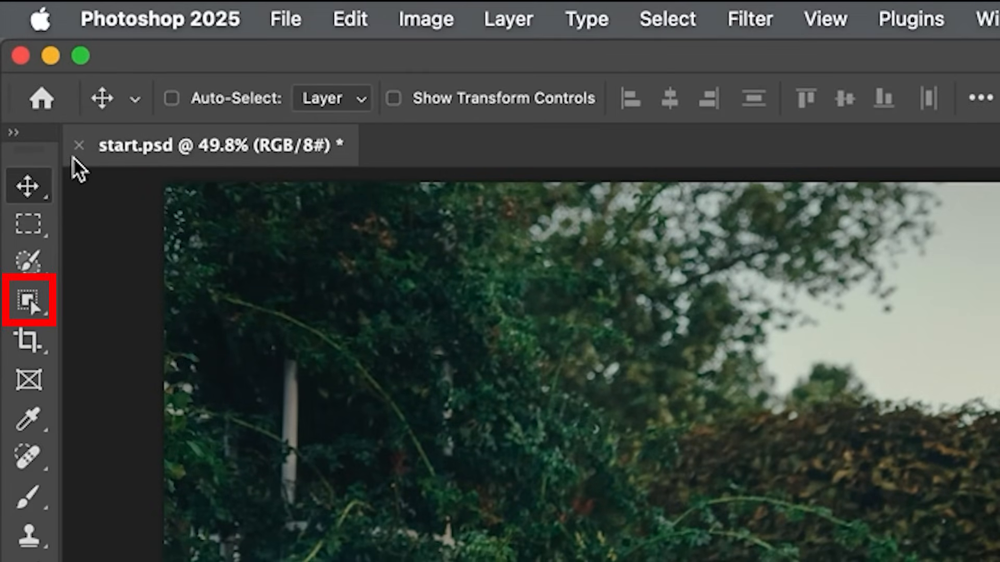
Step: Select the bride with Object Selection's Select Subject, then invert to the garden background
left_click(28, 299)
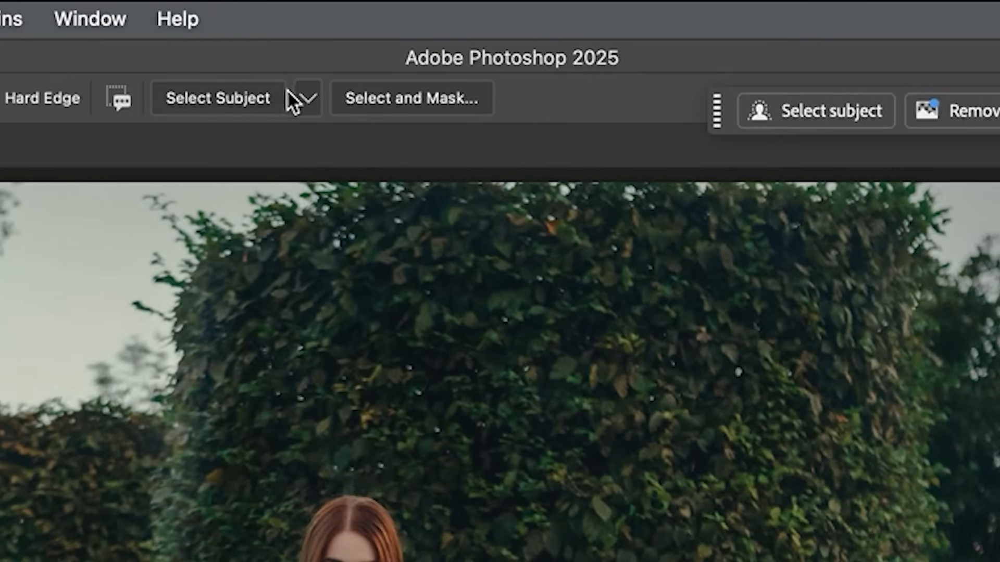
left_click(308, 99)
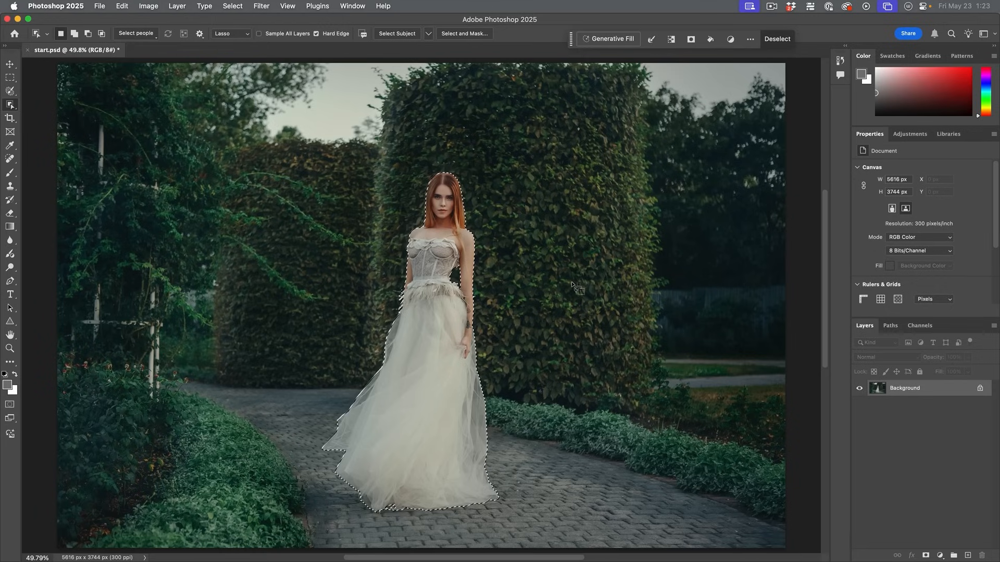
left_click(232, 6)
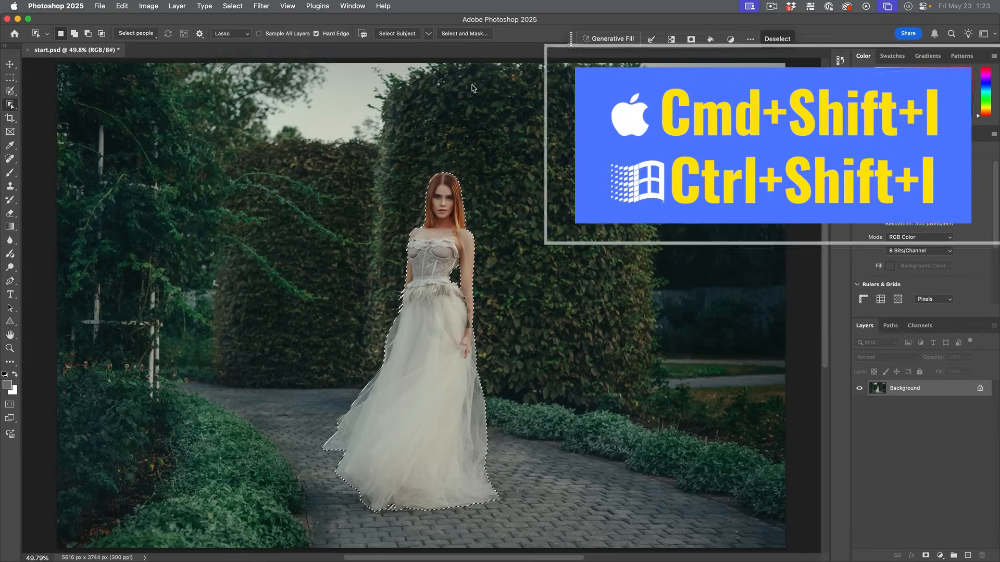
key("Cmd+Shift+I")
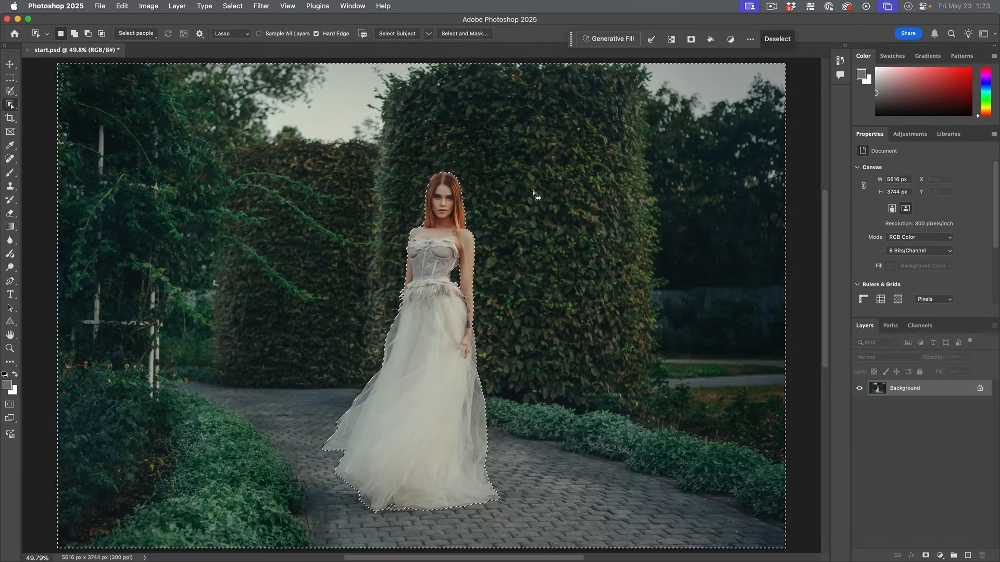
mouse_move(798, 185)
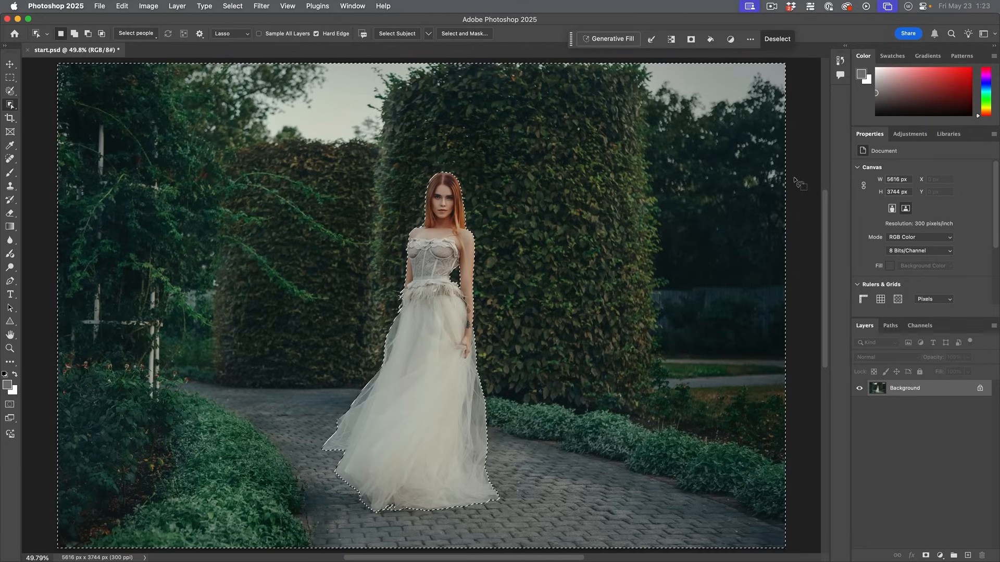
Step: Apply a Gaussian Blur of about 17.6 px radius to the selected garden
left_click(264, 6)
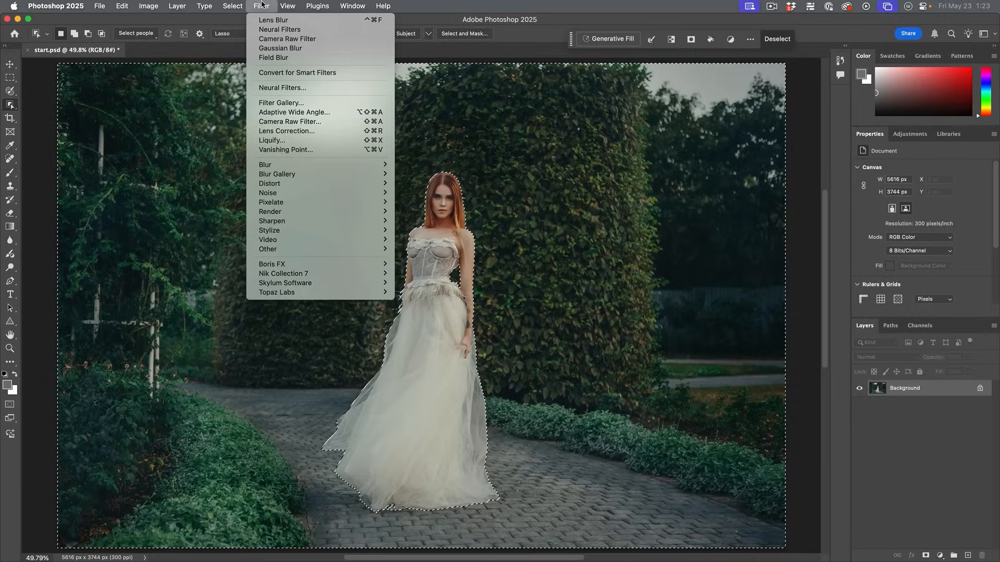
mouse_move(264, 165)
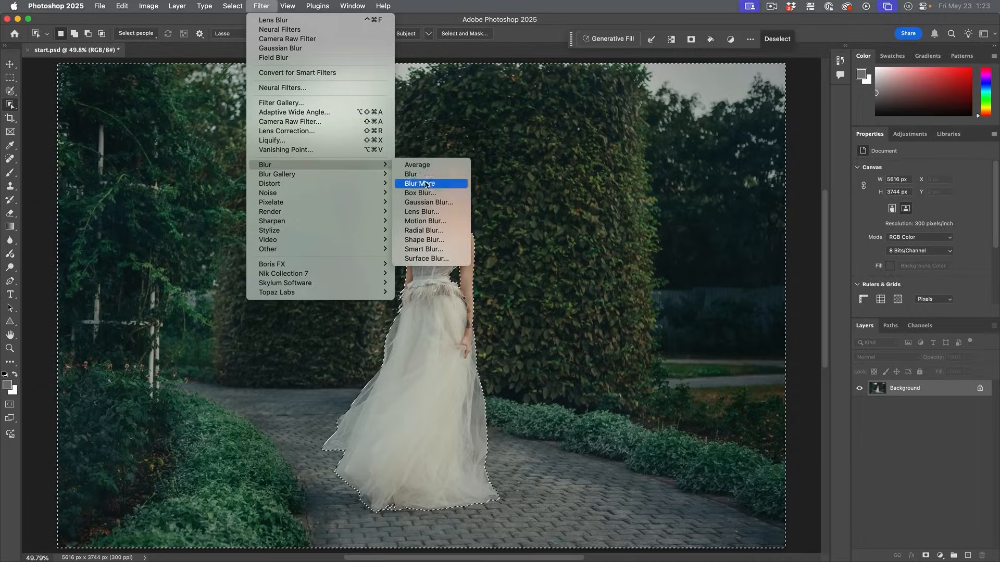
left_click(428, 202)
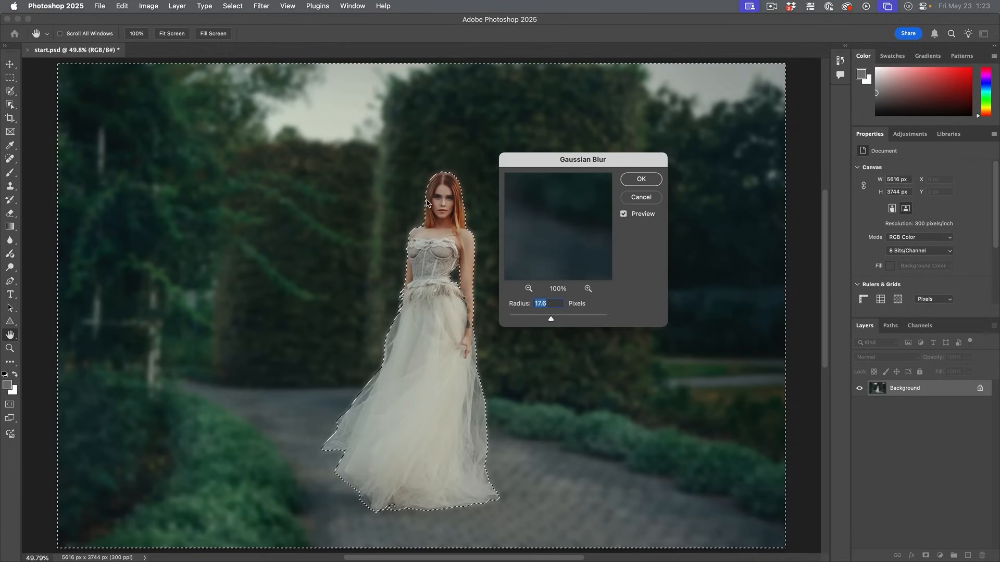
left_click(641, 179)
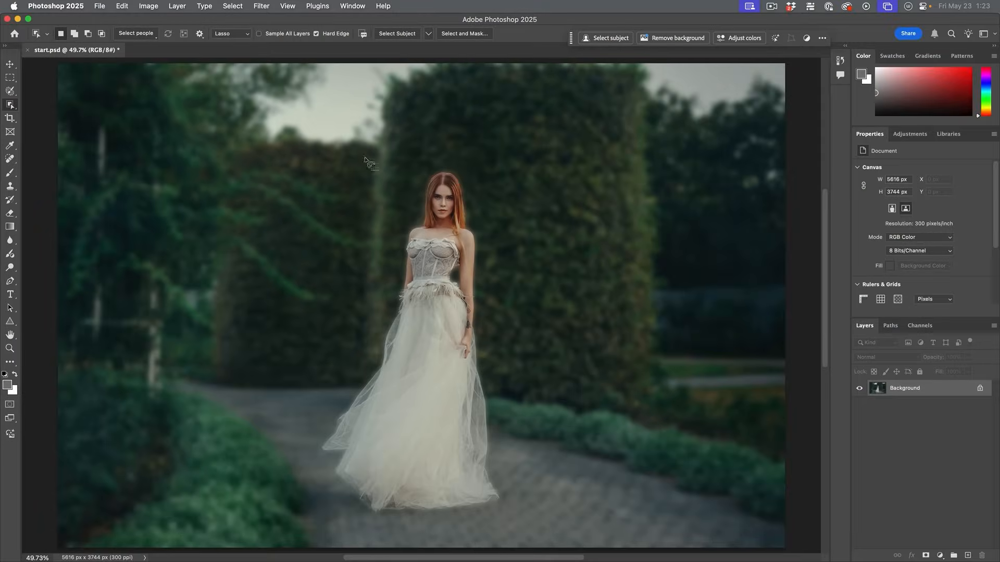
mouse_move(674, 455)
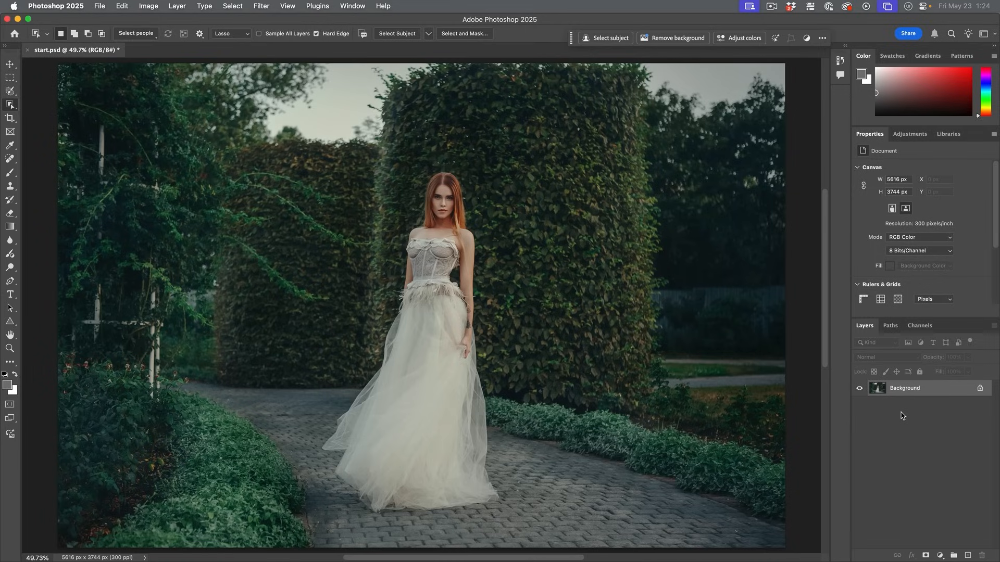
mouse_move(577, 168)
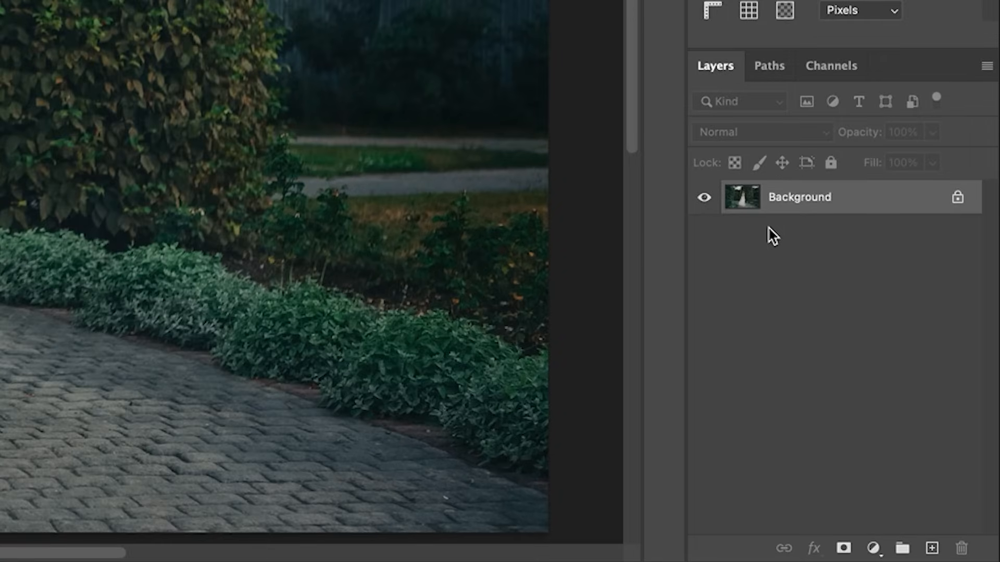
Step: Check the bride cutout on Layer 1, then hide it and show the Background layer
left_click(930, 547)
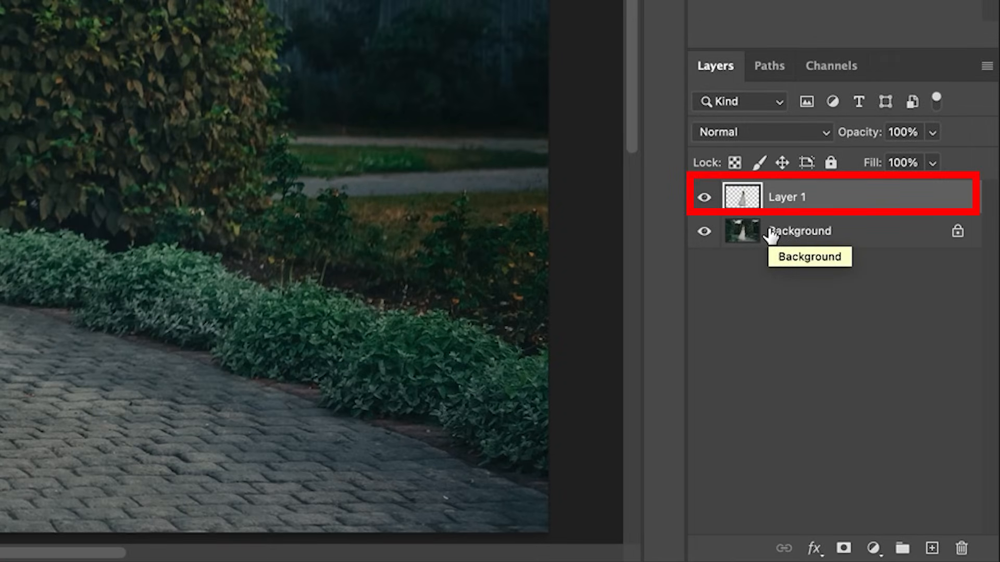
left_click(705, 231)
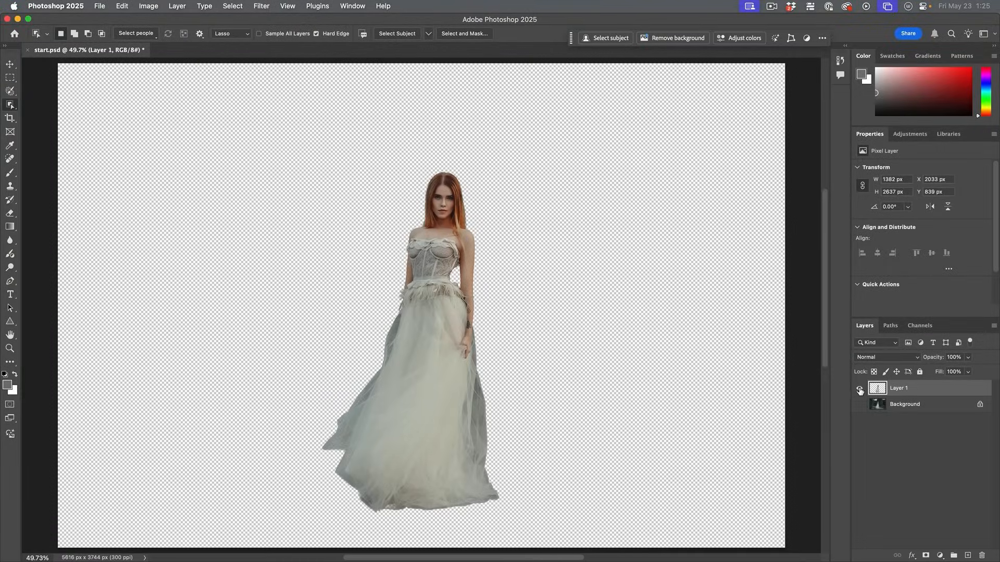
left_click(859, 390)
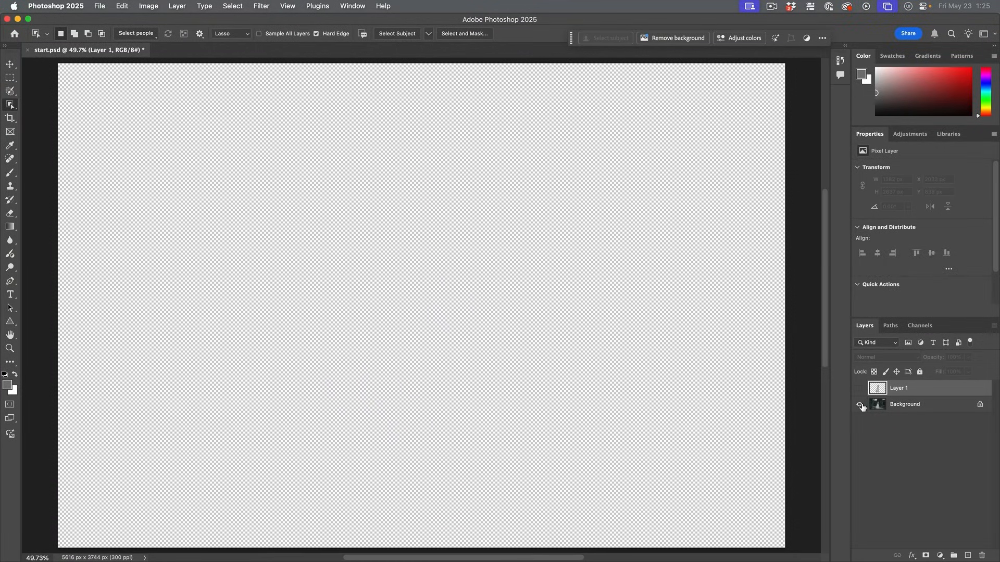
left_click(859, 404)
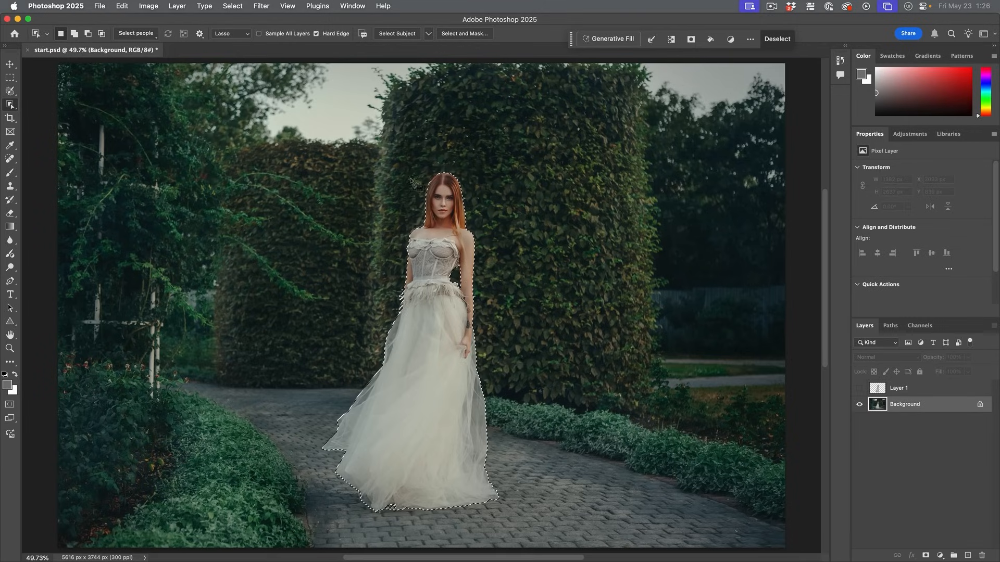
Step: Grow the bride's selection outward by 3 pixels with Select > Modify > Expand
left_click(231, 6)
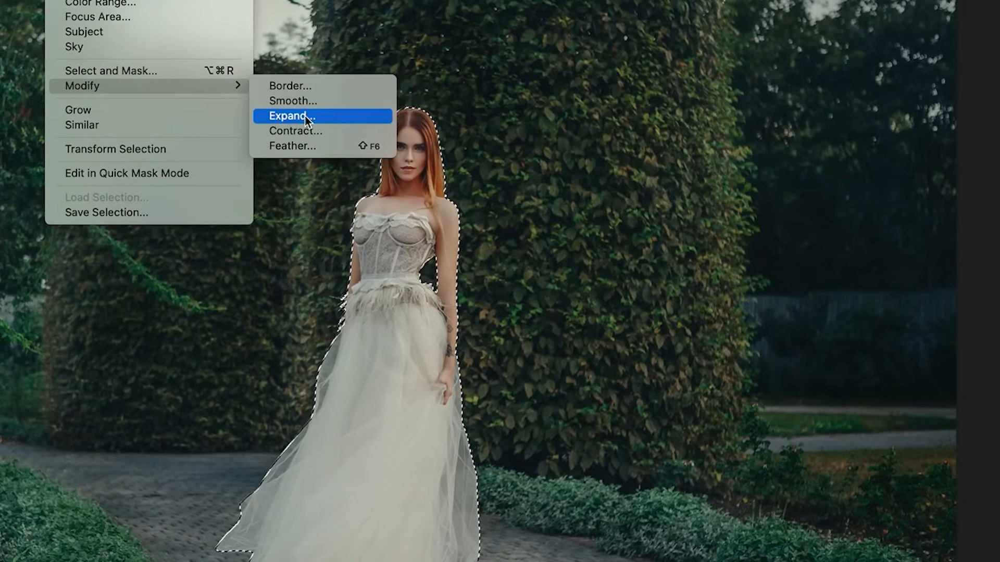
left_click(294, 115)
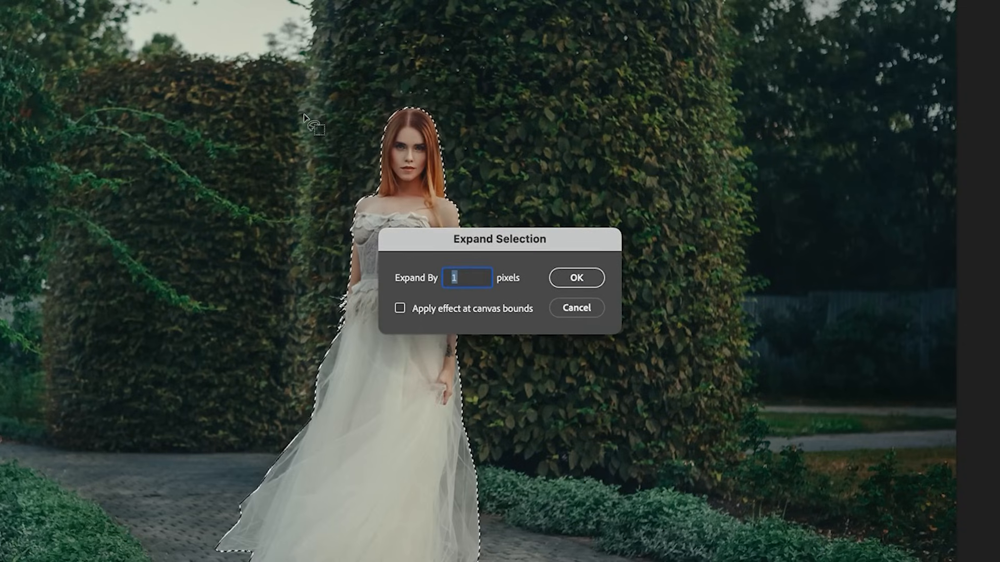
type("3")
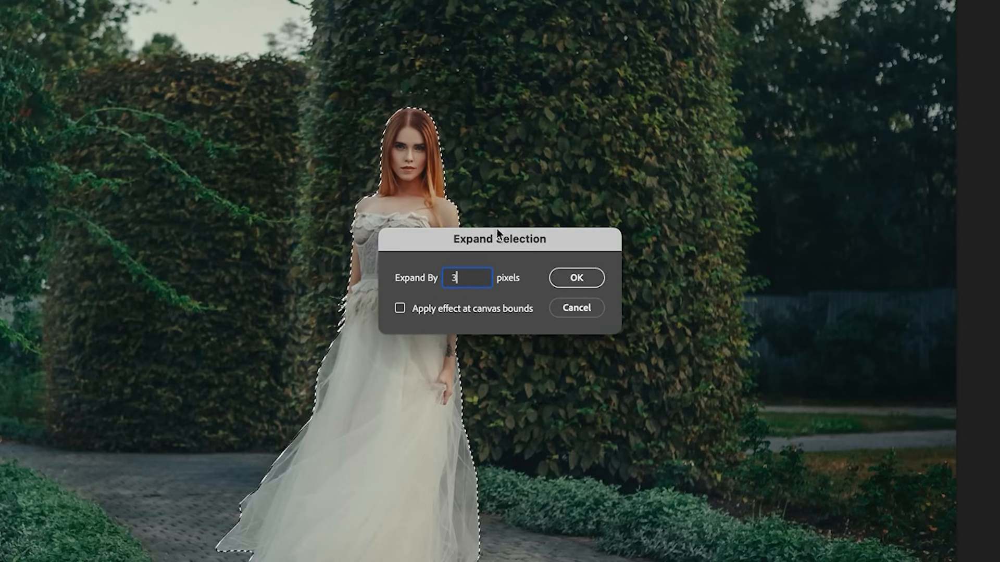
left_click(576, 277)
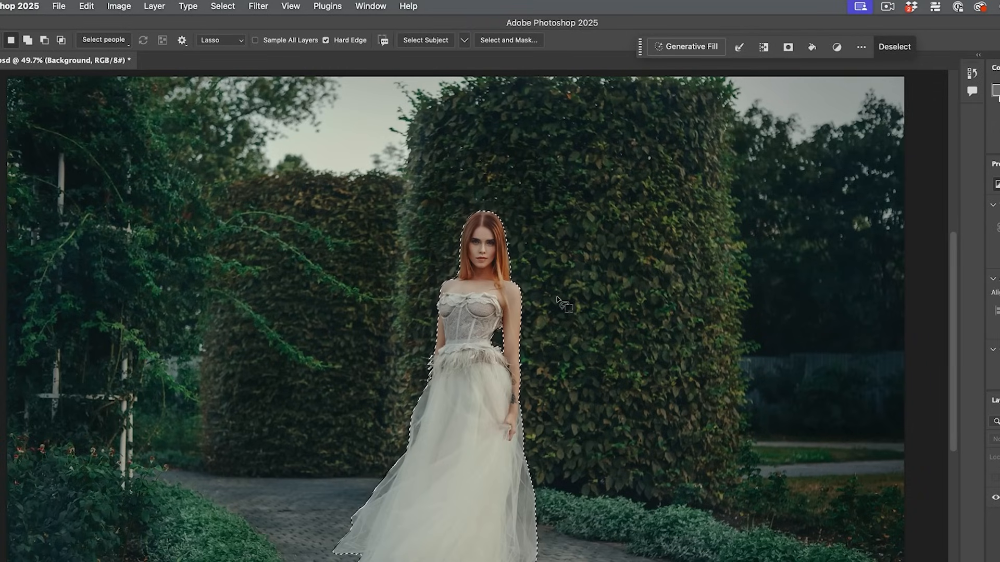
mouse_move(607, 267)
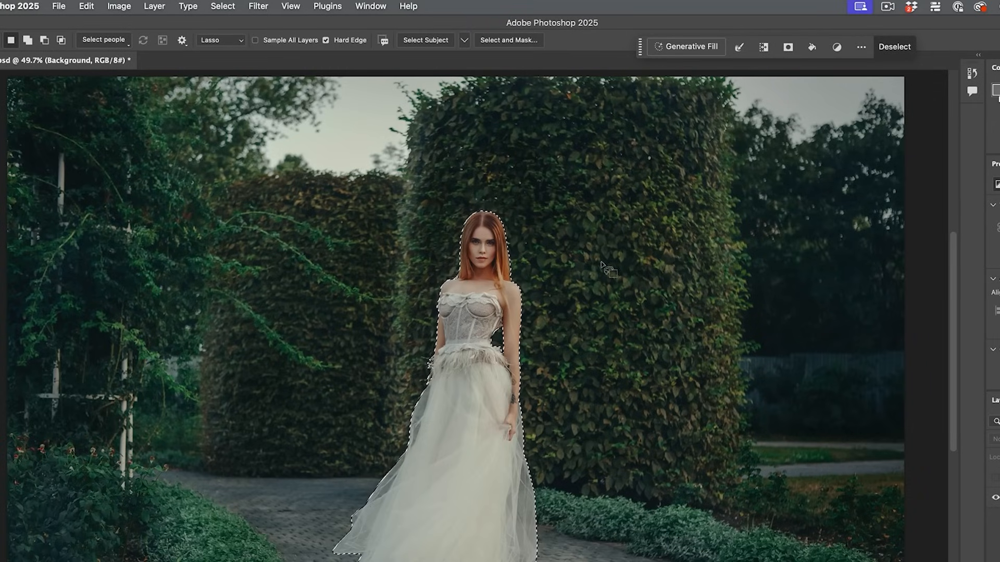
Step: Fill the bride's selection using Content-Aware contents with Color Adaptation
left_click(91, 7)
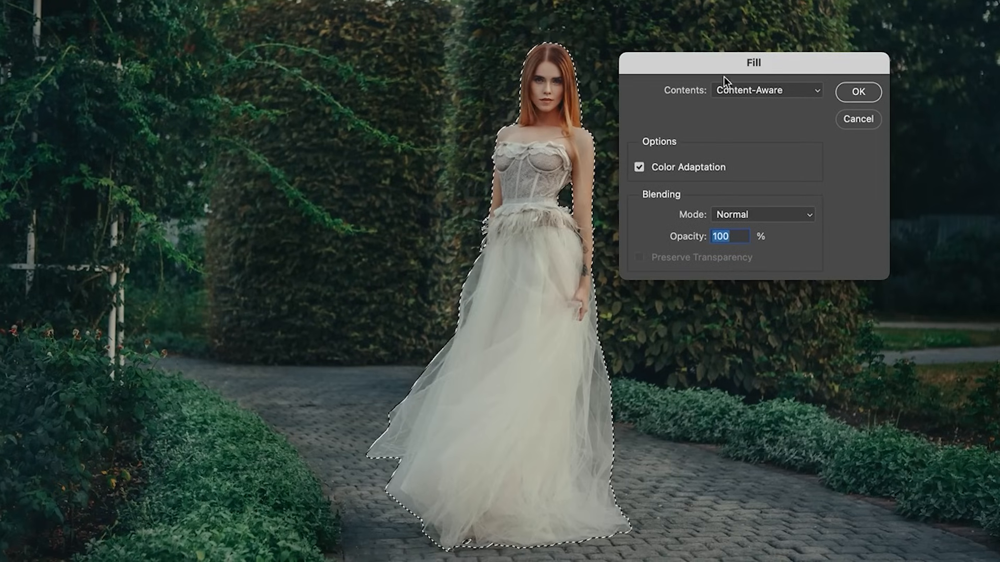
left_click(765, 90)
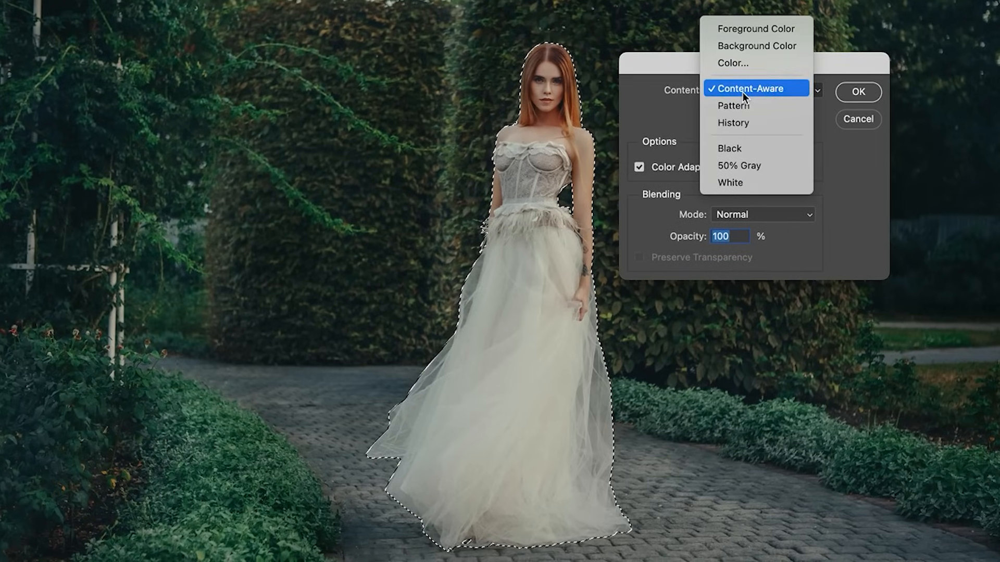
left_click(756, 88)
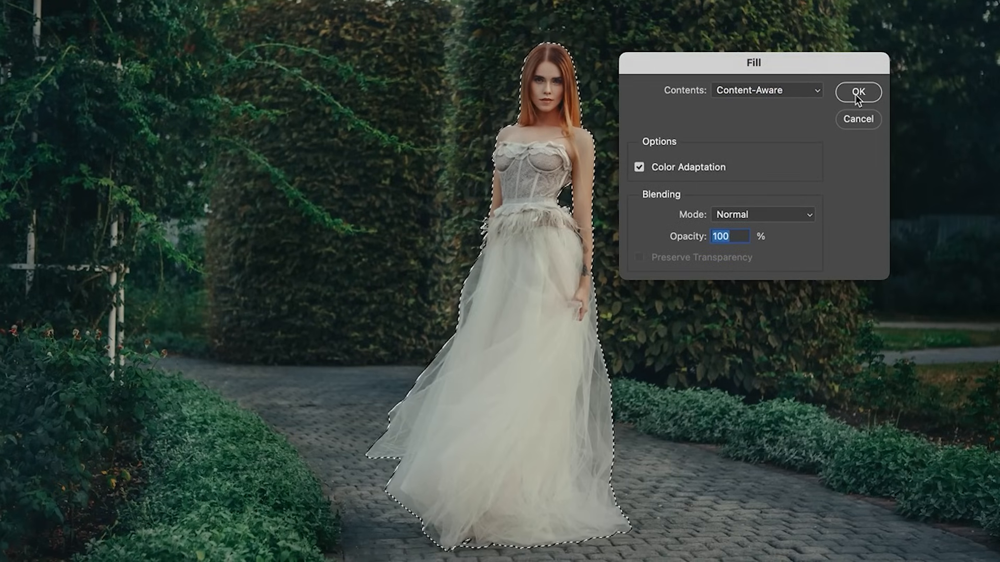
left_click(858, 91)
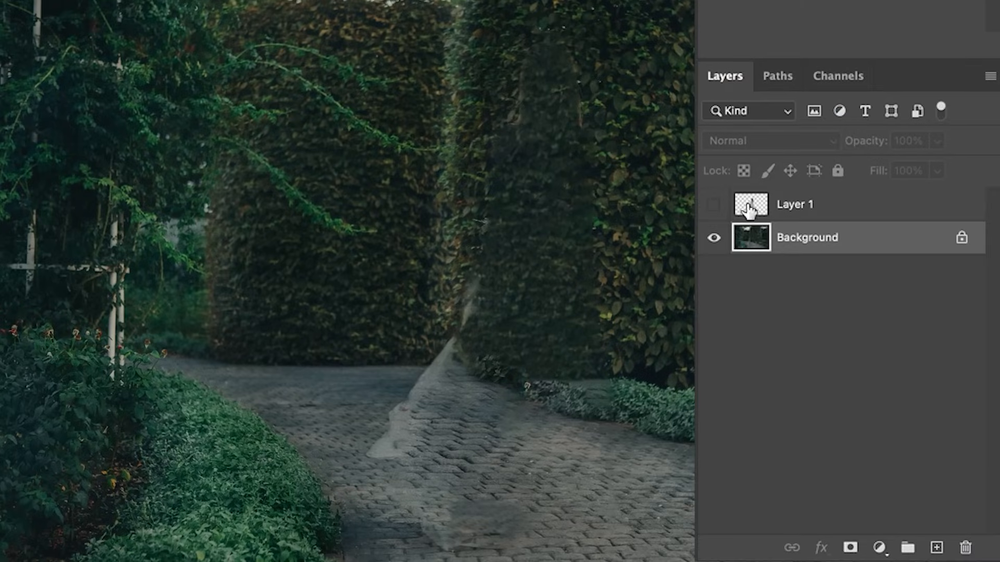
Step: Make the Layer 1 bride cutout visible and double-click the Background layer thumbnail
left_click(714, 204)
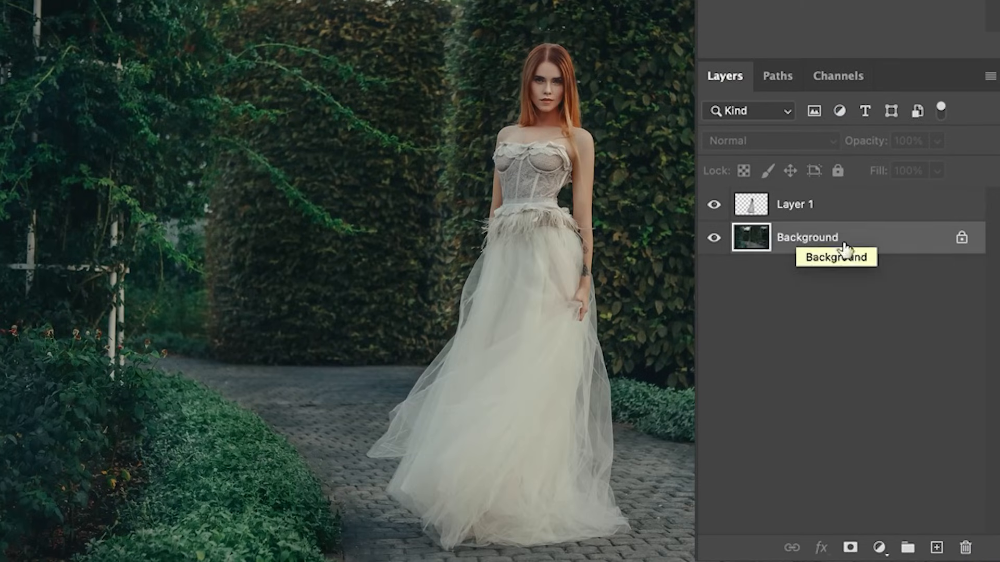
mouse_move(755, 247)
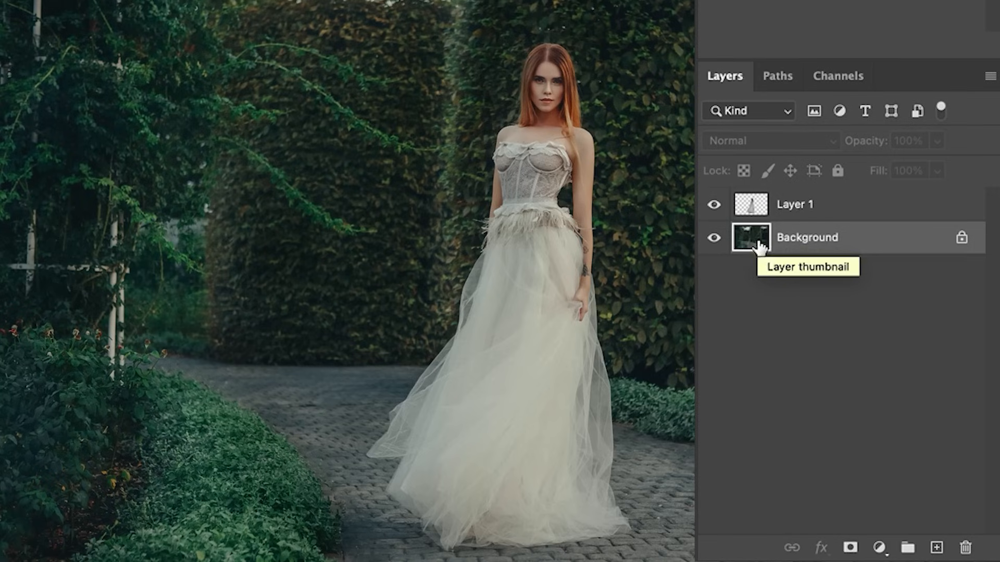
double_click(807, 238)
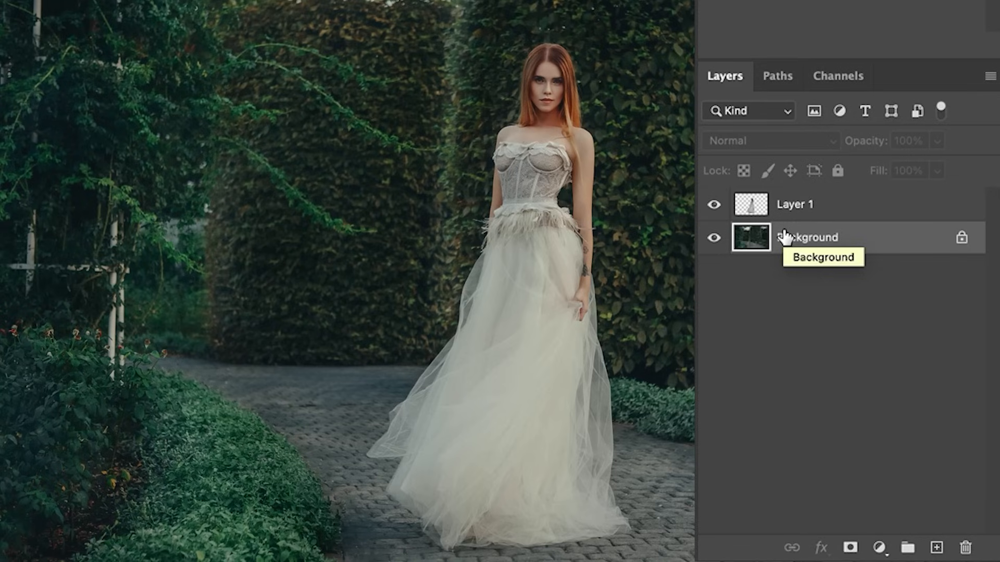
mouse_move(386, 549)
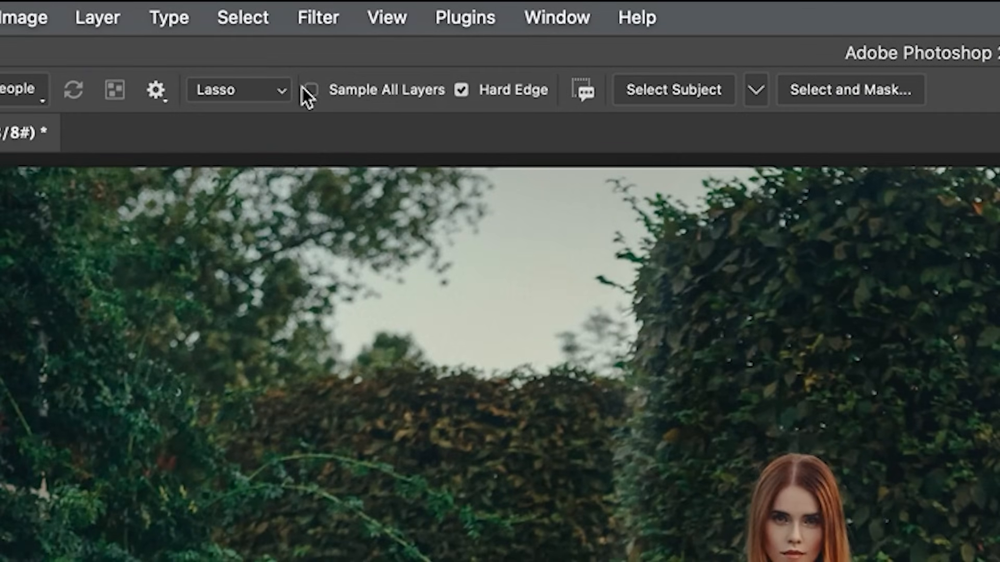
Step: Start a Field Blur on the garden photo from the Filter > Blur Gallery menu
left_click(318, 17)
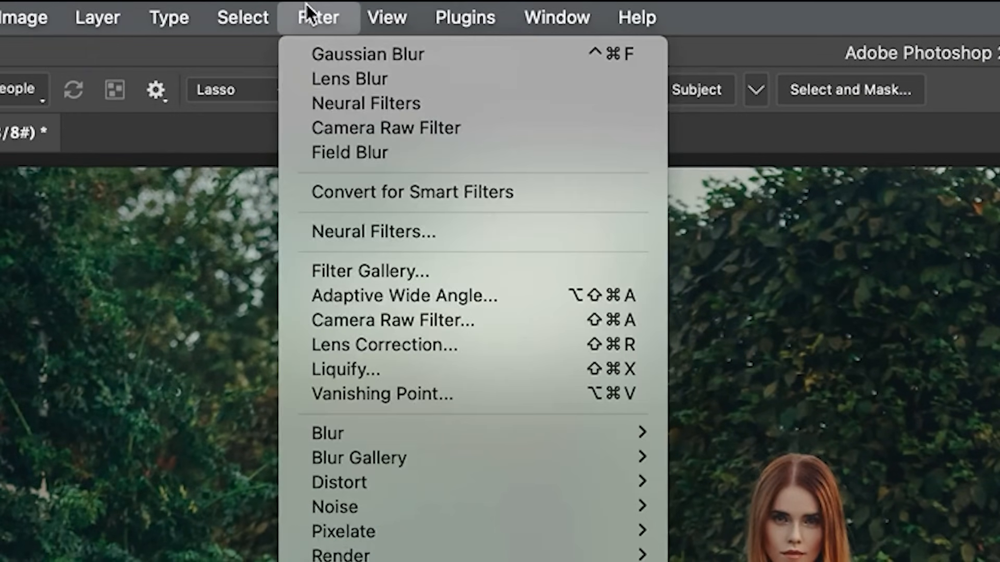
mouse_move(382, 438)
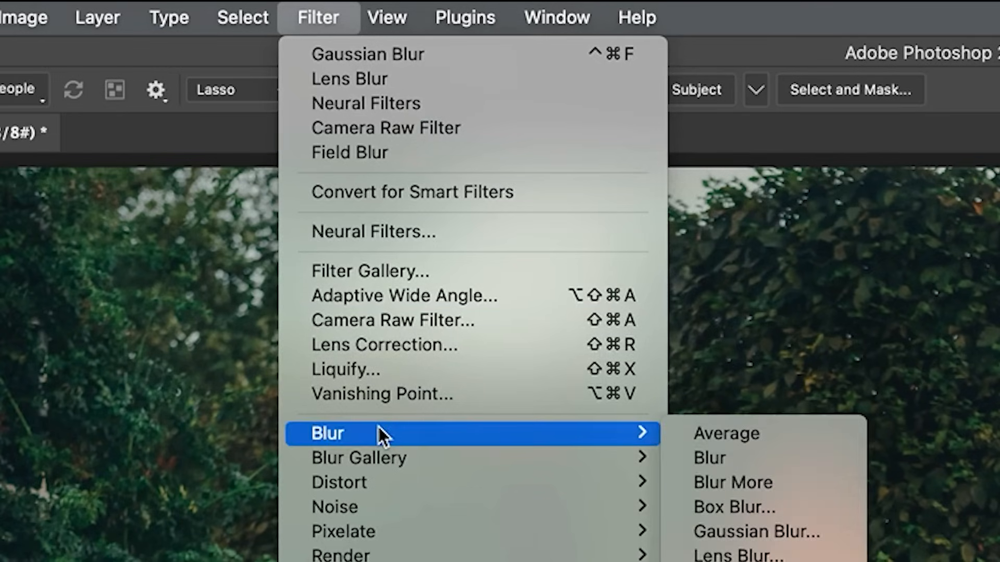
mouse_move(397, 472)
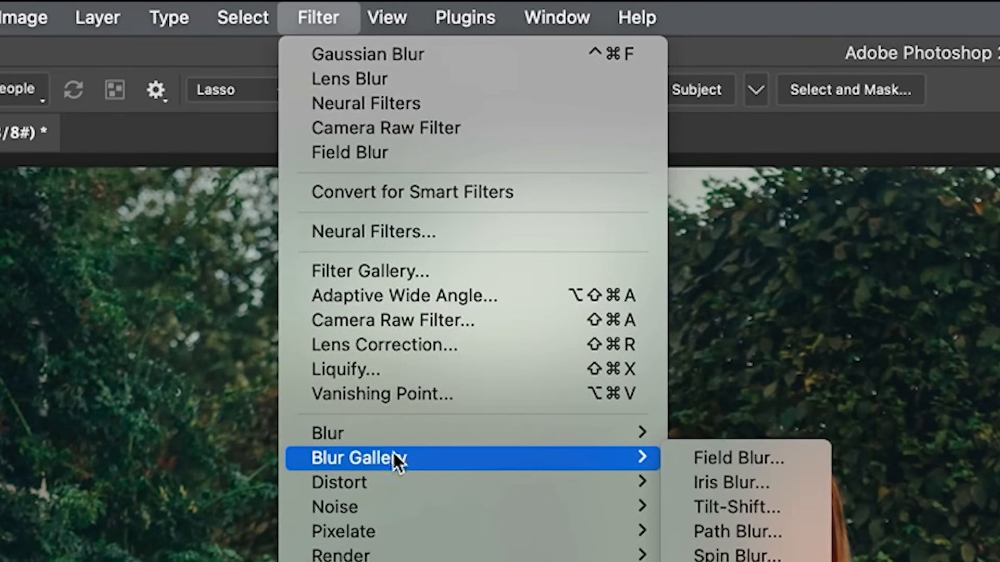
left_click(737, 457)
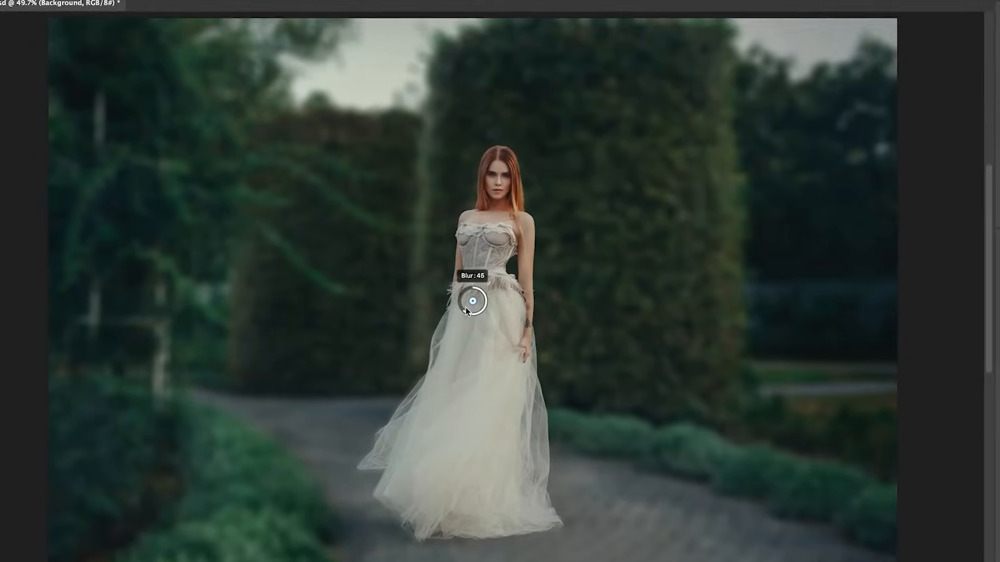
left_click_drag(473, 300, 491, 500)
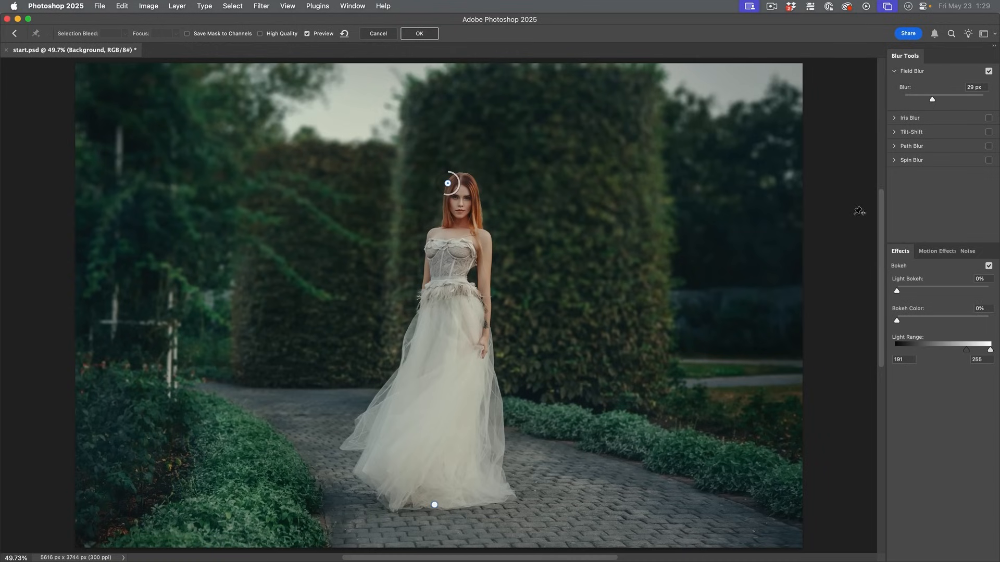
mouse_move(696, 256)
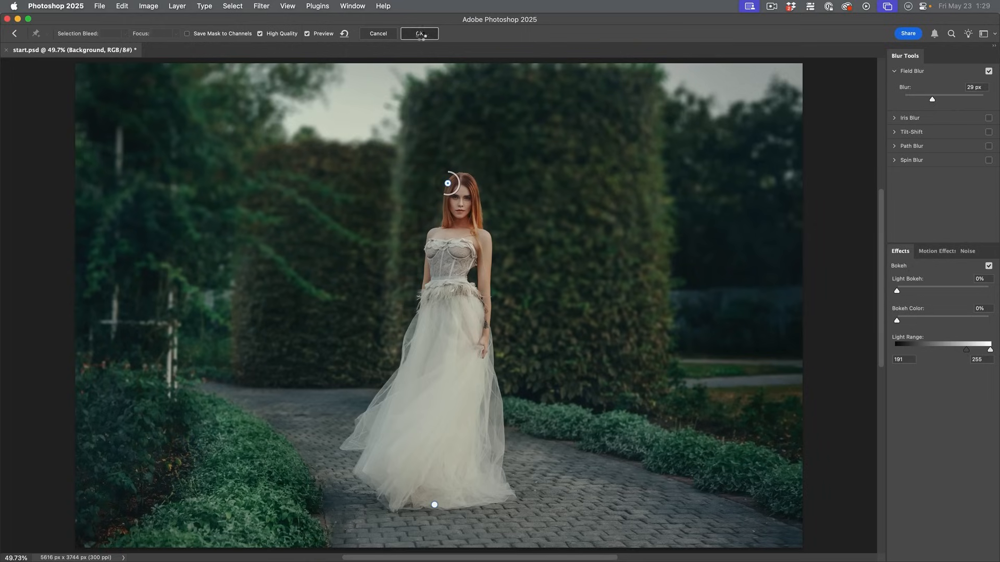
Step: Confirm the field blur with OK in the Blur Gallery options bar
left_click(420, 33)
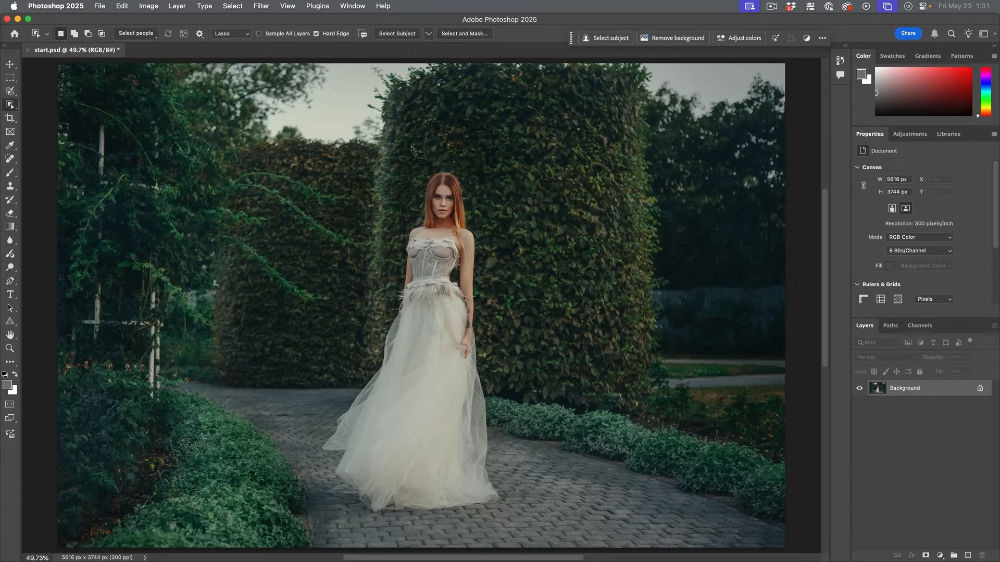
left_click(262, 6)
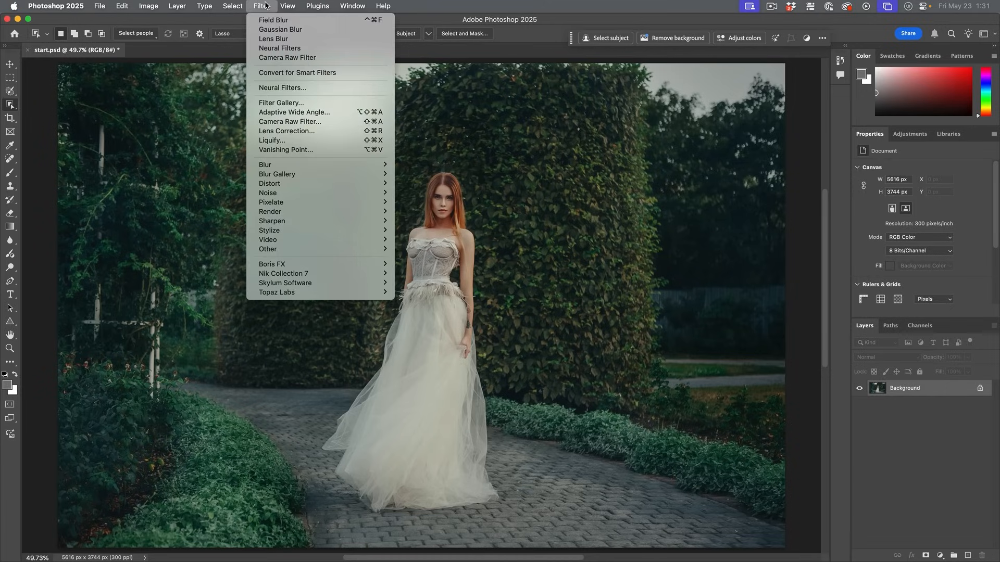
mouse_move(288, 122)
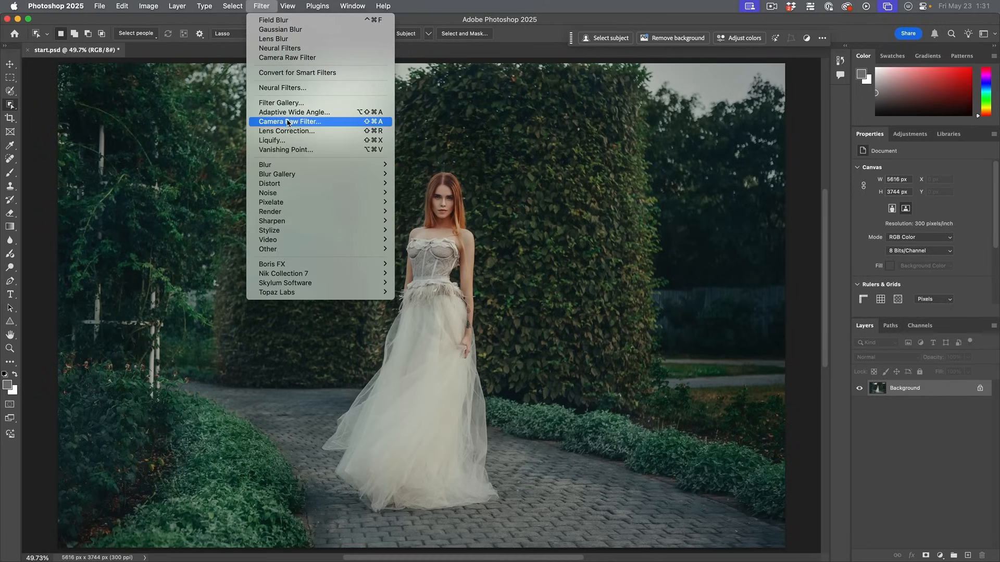
left_click(289, 121)
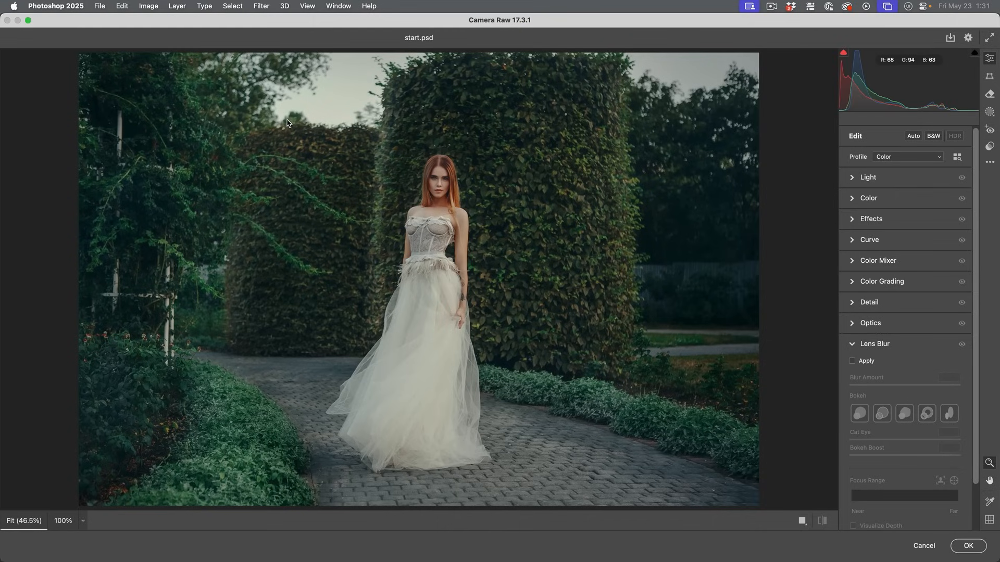
mouse_move(550, 62)
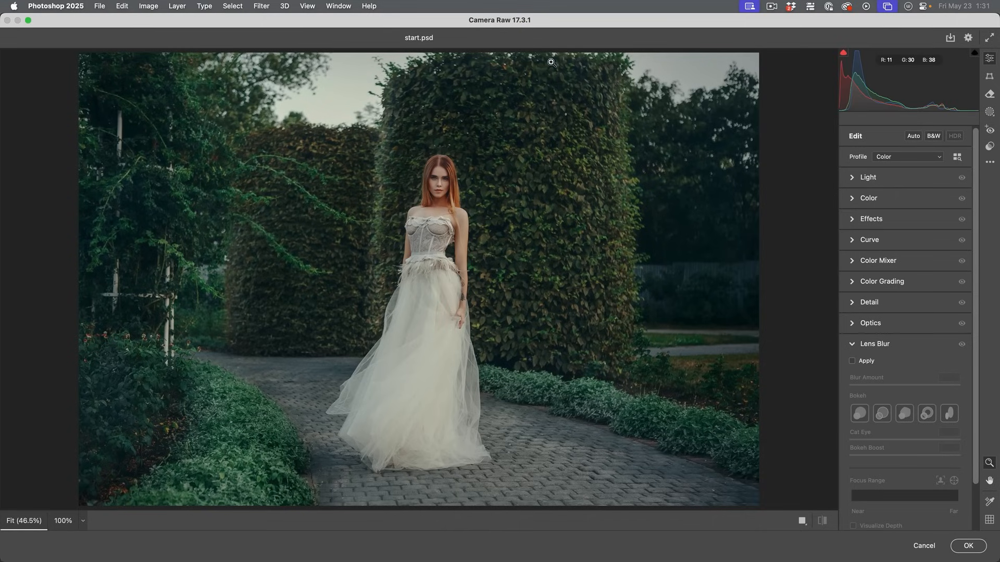
mouse_move(582, 48)
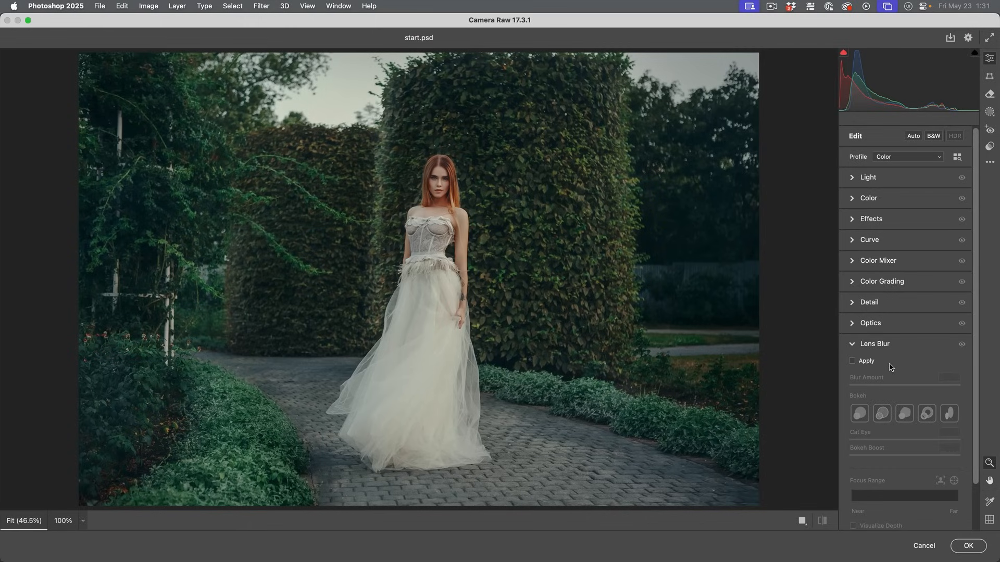
left_click(852, 361)
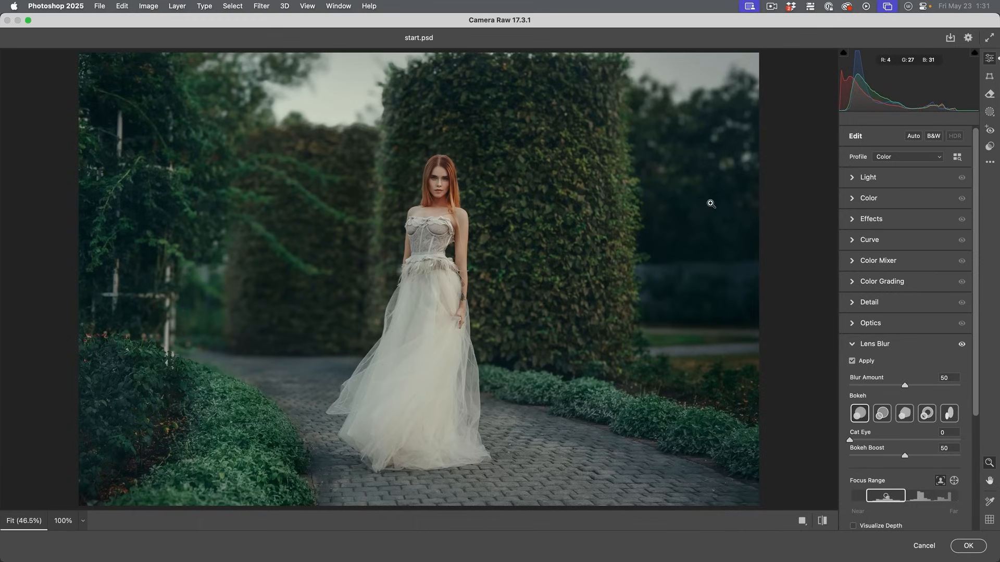
mouse_move(682, 326)
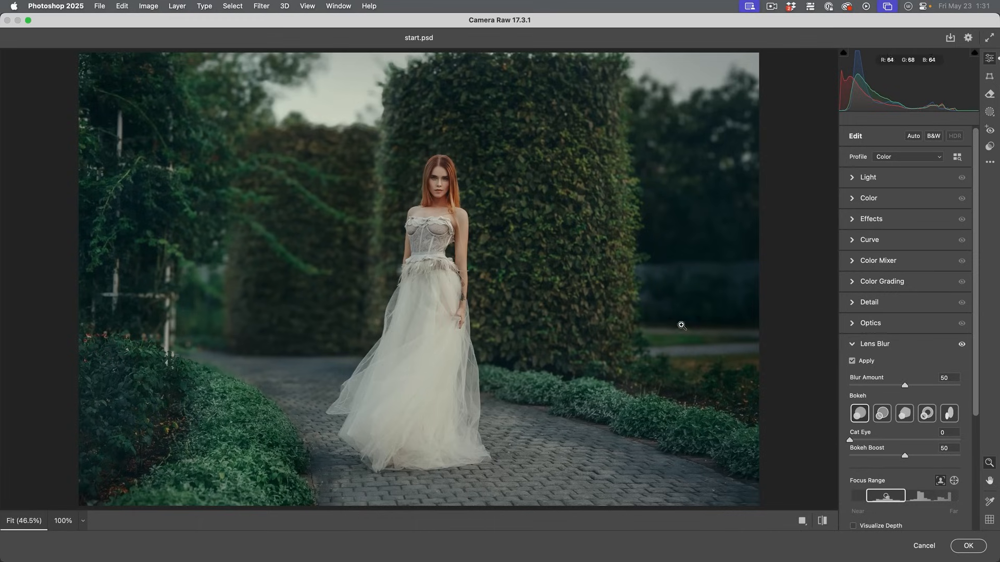
left_click_drag(904, 386, 943, 386)
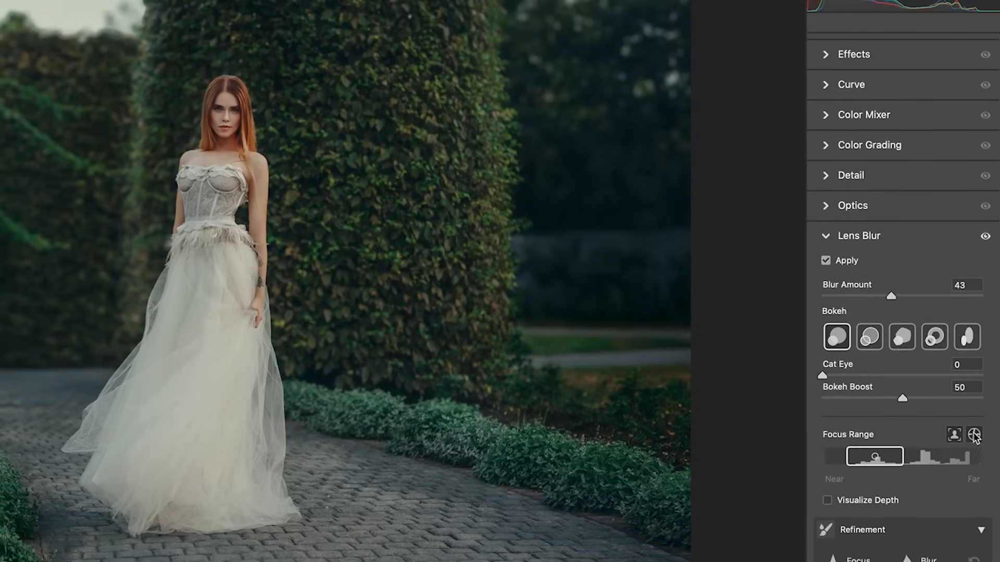
left_click(973, 434)
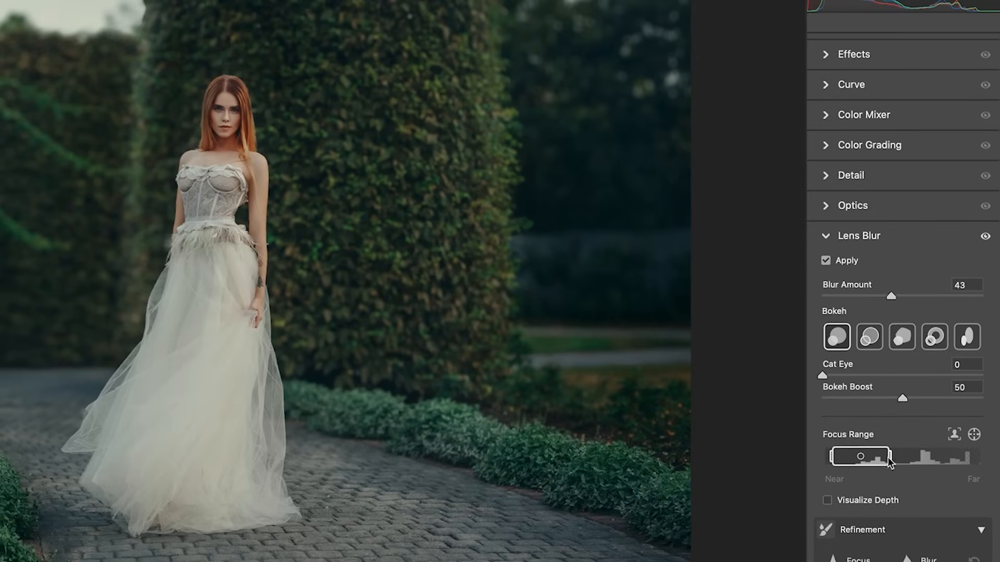
left_click_drag(887, 457, 846, 456)
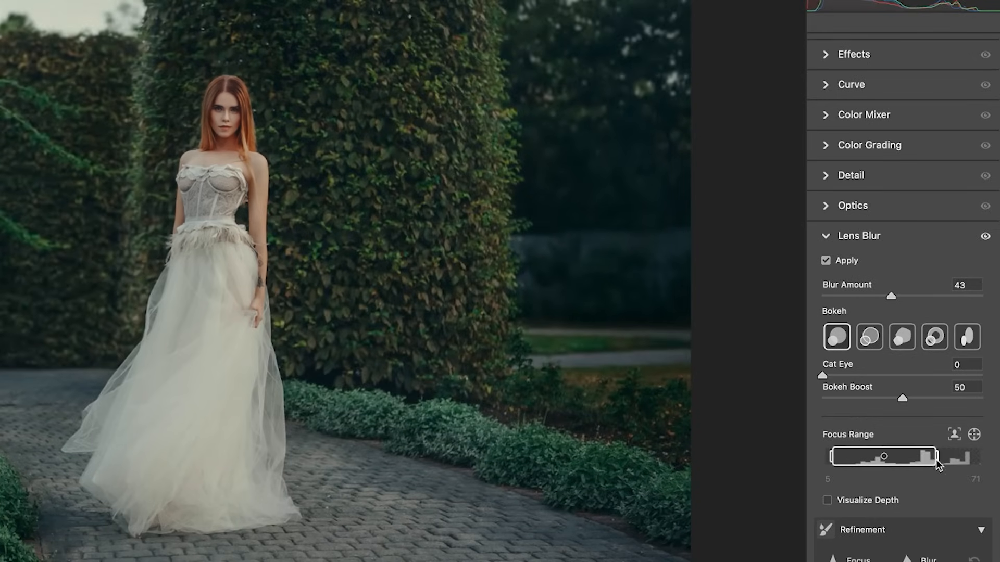
left_click_drag(935, 456, 903, 456)
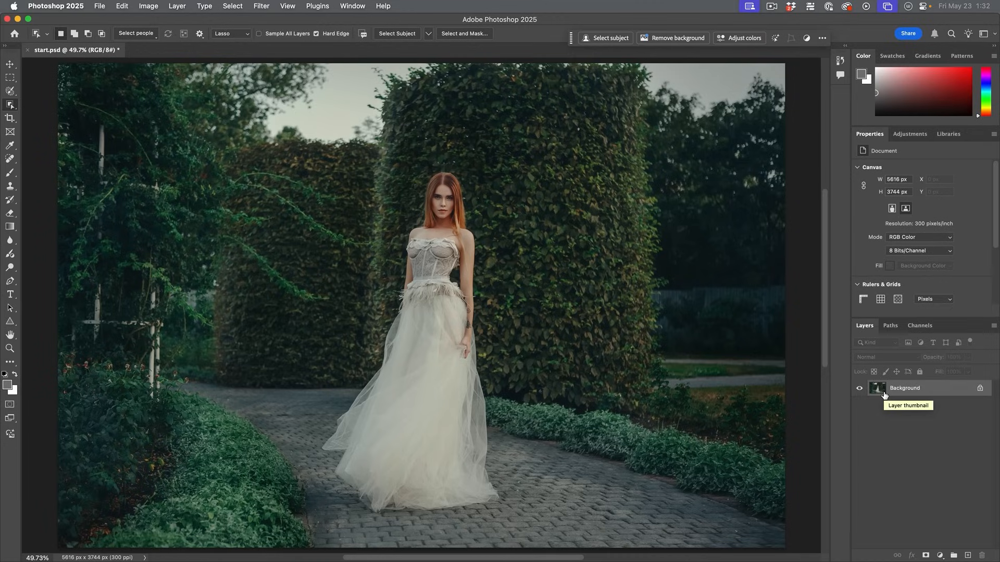
Step: Open Neural Filters and turn on the Depth Blur filter
left_click(261, 5)
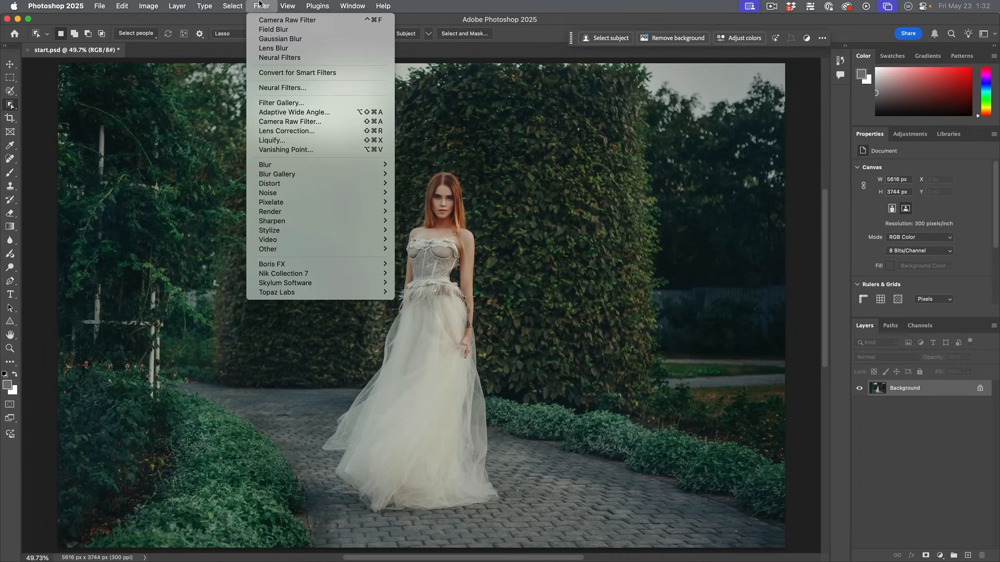
mouse_move(290, 87)
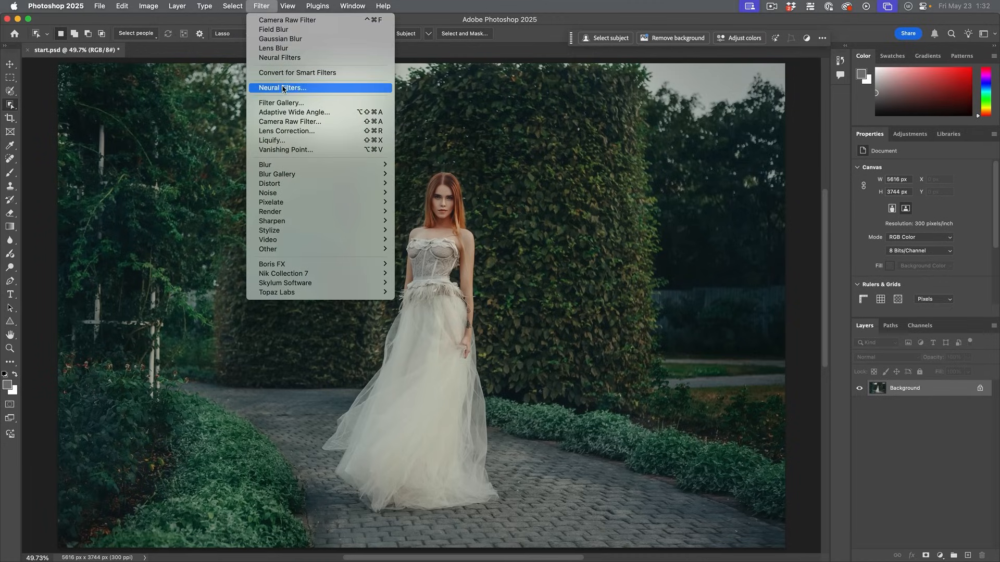
left_click(282, 88)
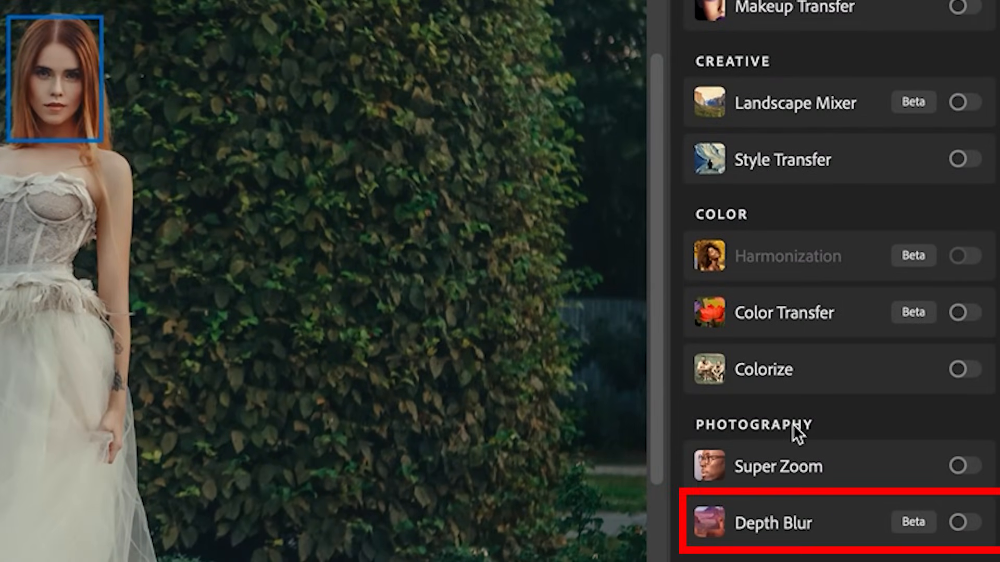
left_click(776, 523)
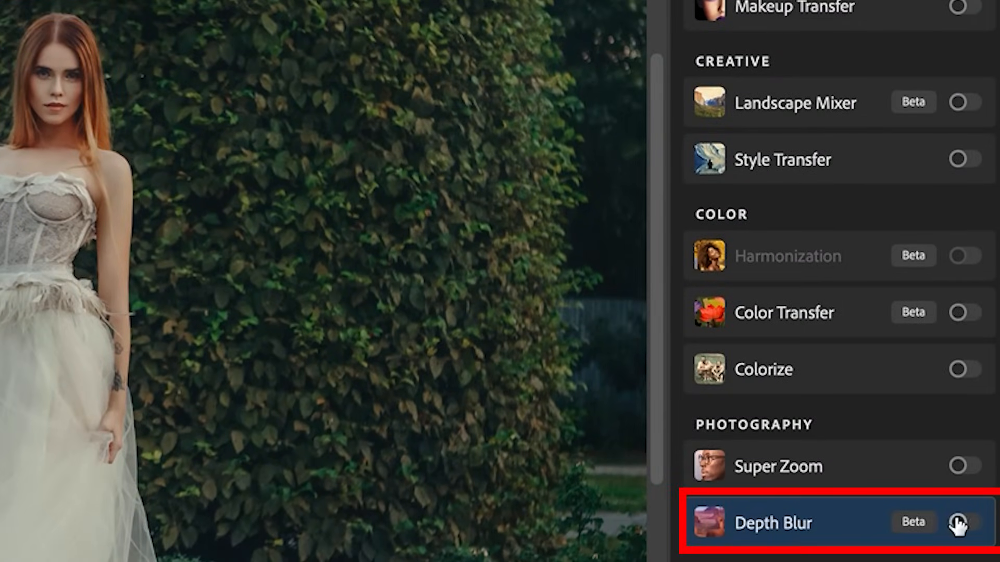
left_click(961, 522)
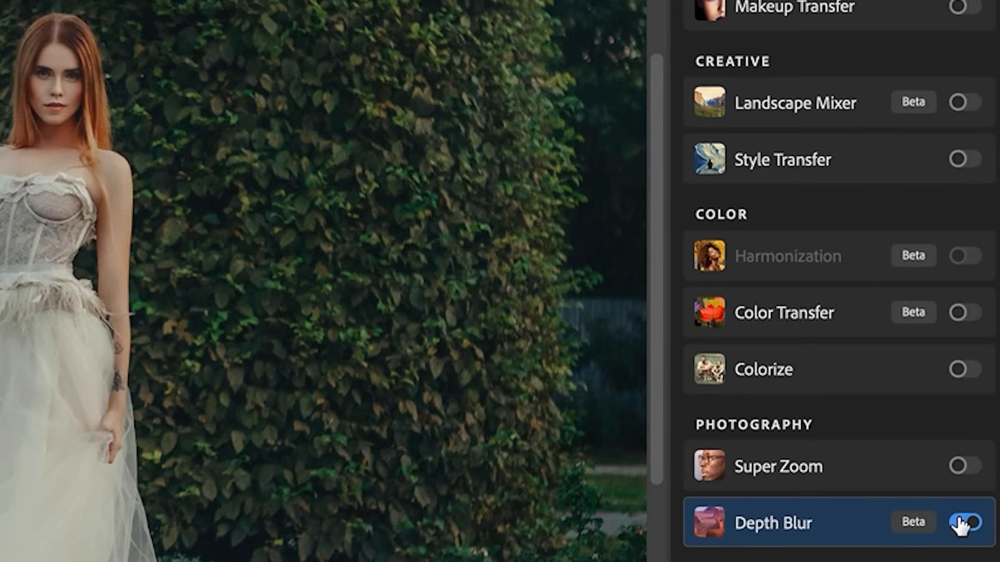
left_click(960, 530)
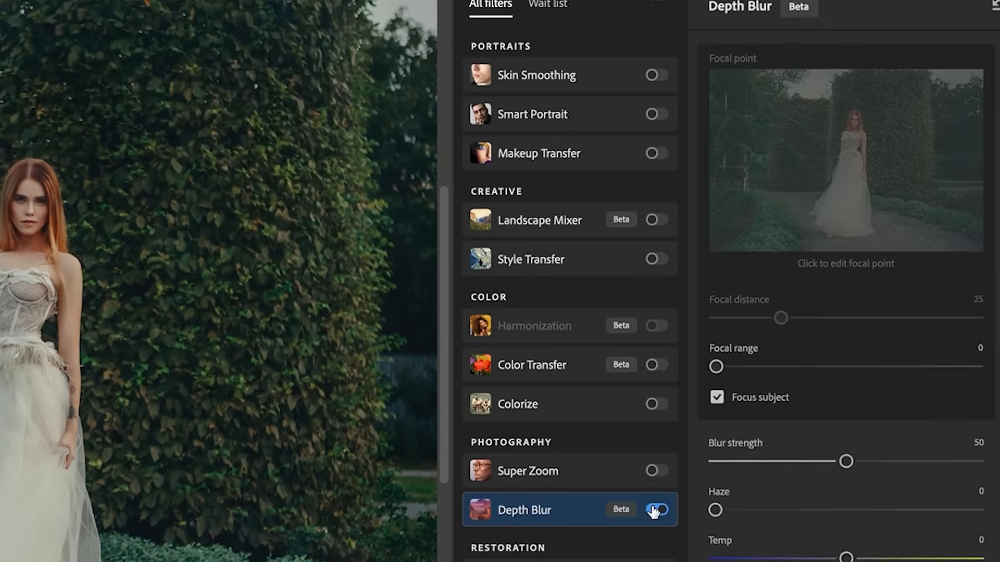
Step: Raise Blur strength to 89, disable Focus subject, and set the focal point on the bride
left_click_drag(846, 460, 883, 461)
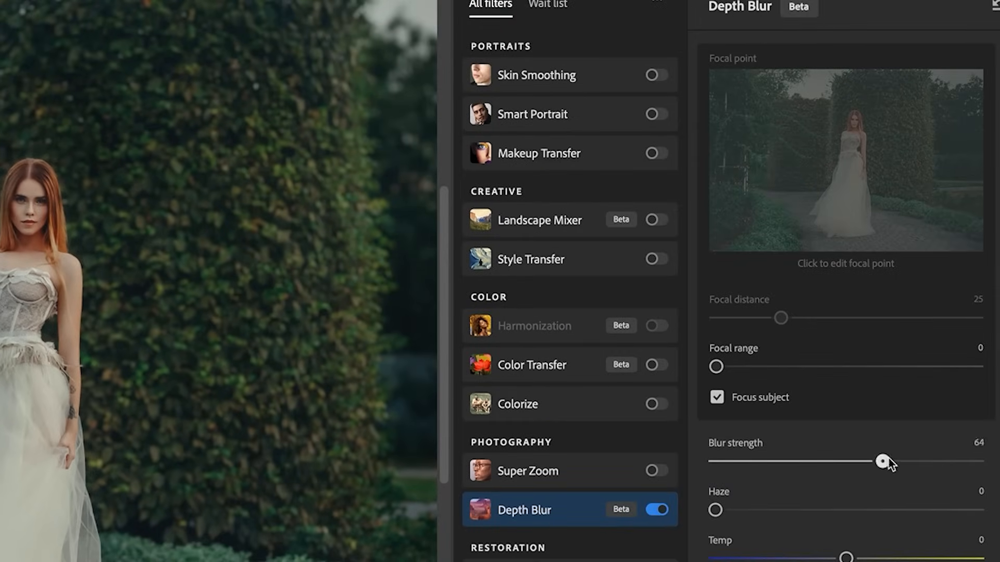
left_click_drag(882, 461, 948, 460)
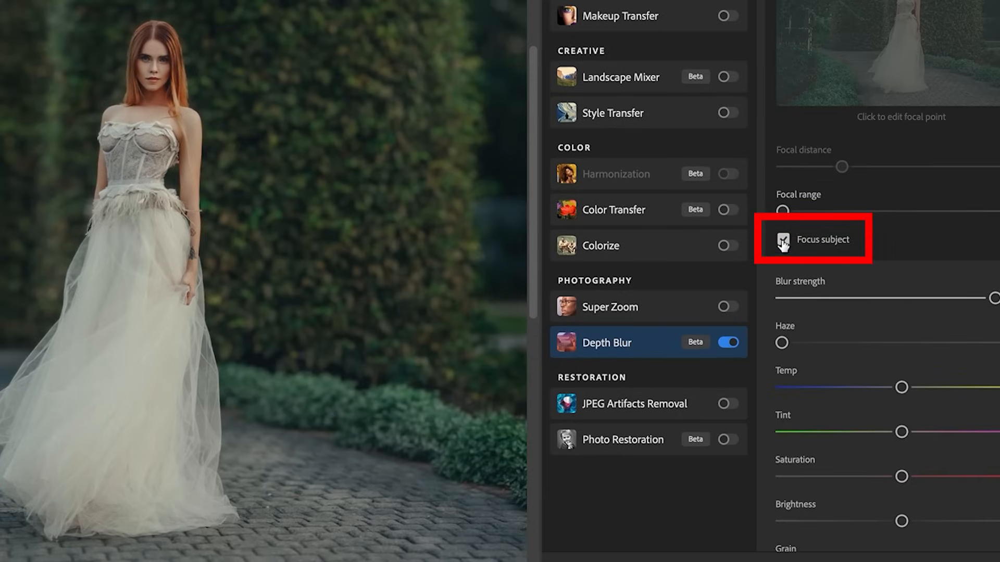
left_click(782, 239)
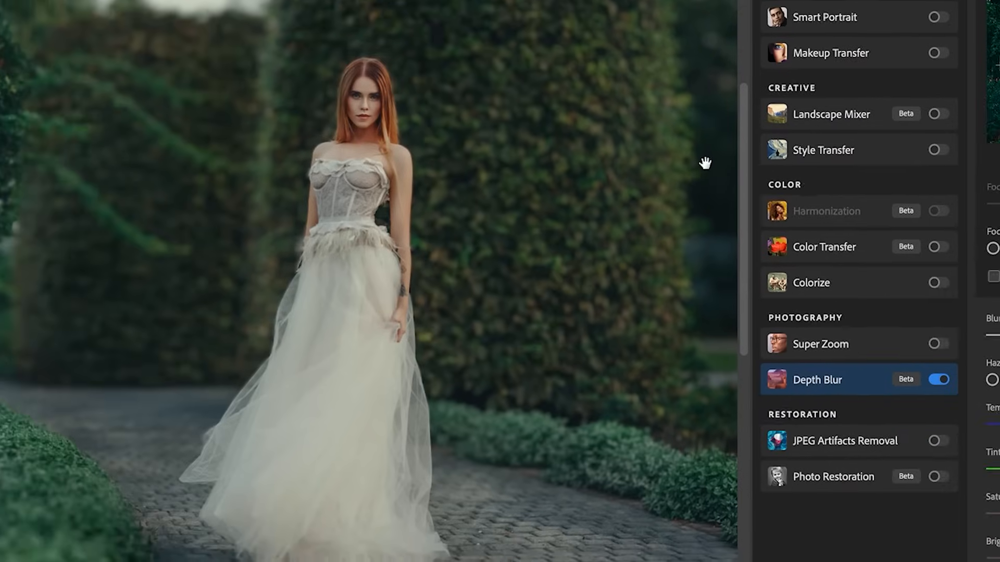
left_click(817, 379)
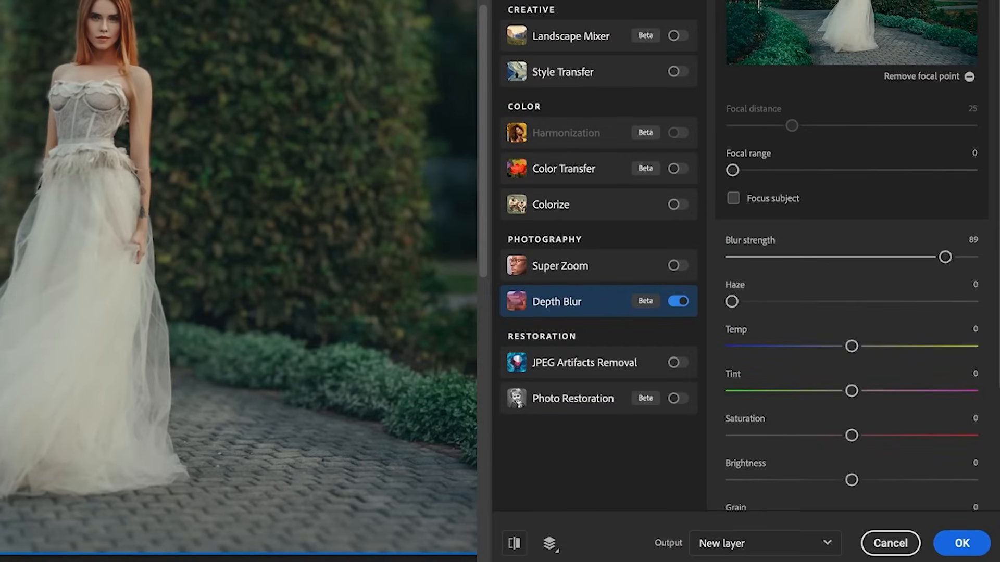
Step: Enable Output depth map only and output the Depth Blur result as a new layer
scroll("down", 3)
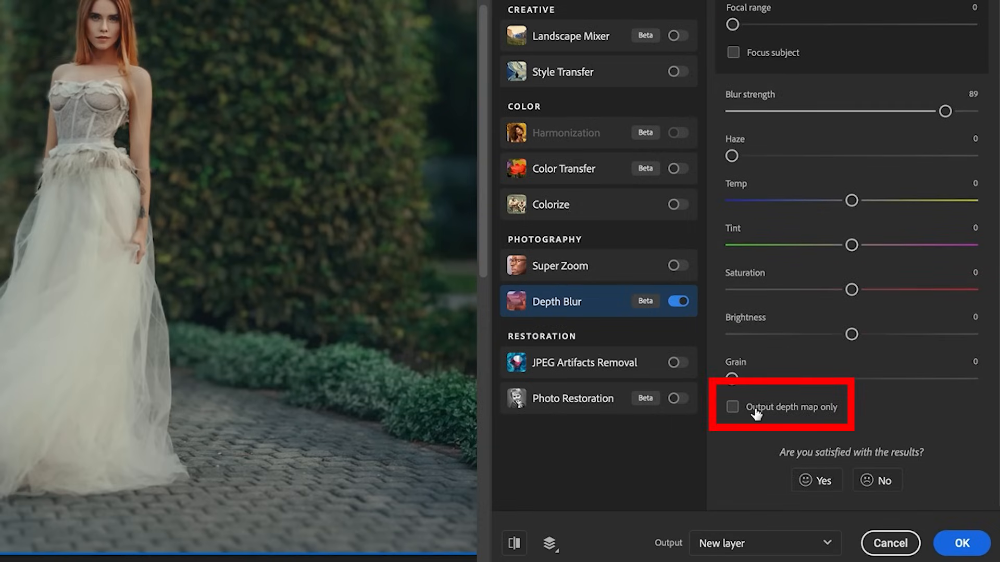
left_click(732, 407)
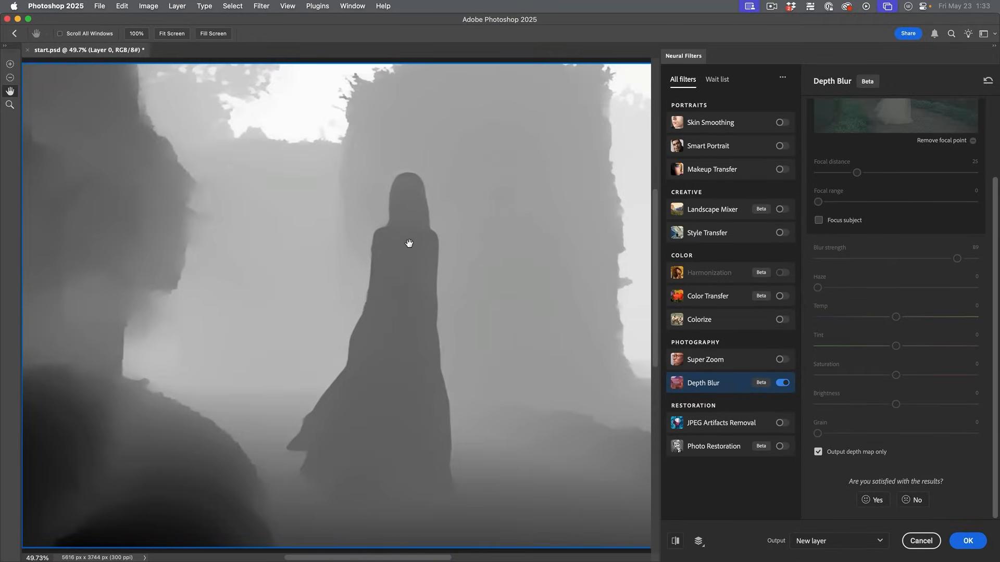
mouse_move(407, 258)
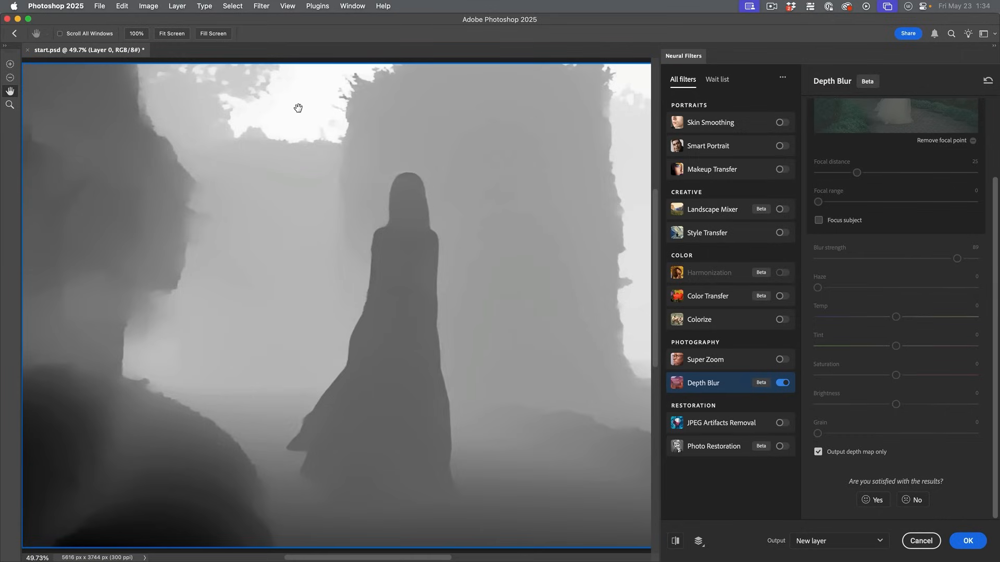
mouse_move(630, 402)
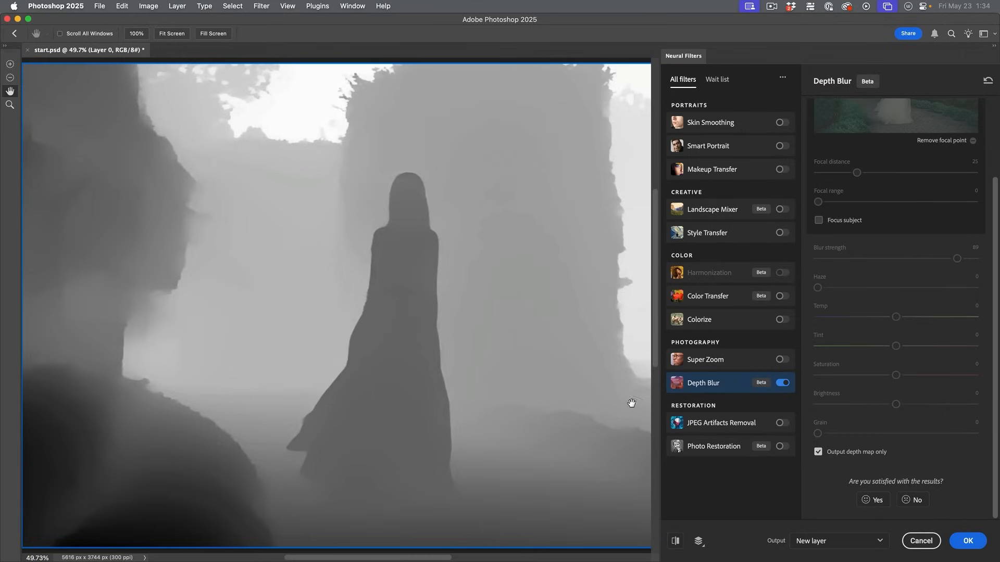
mouse_move(493, 370)
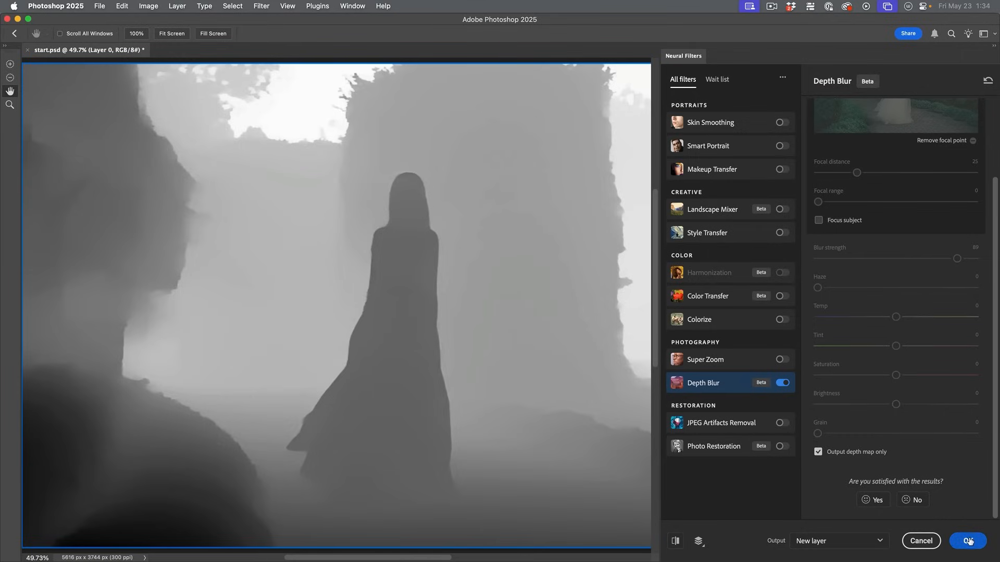
left_click(980, 540)
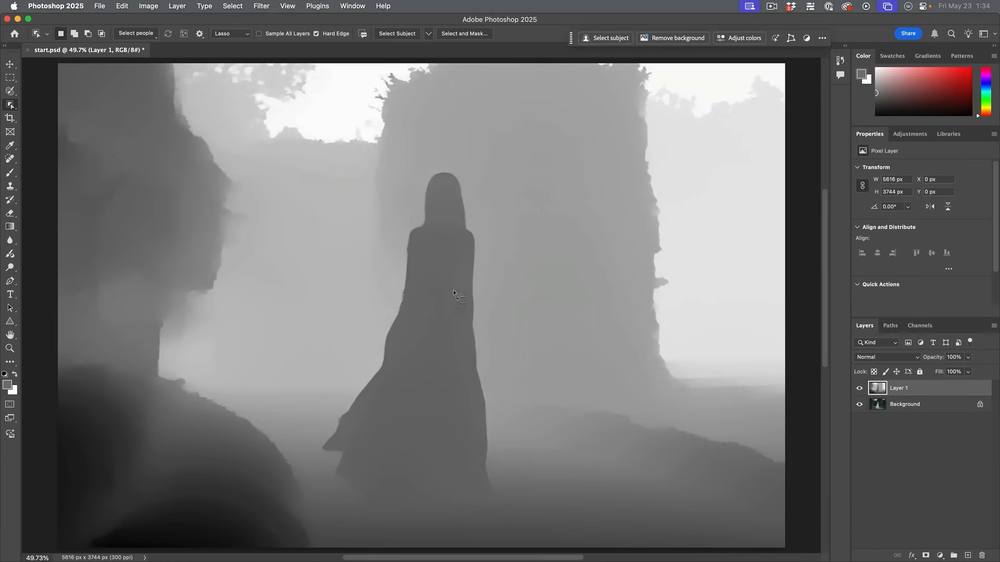
mouse_move(506, 304)
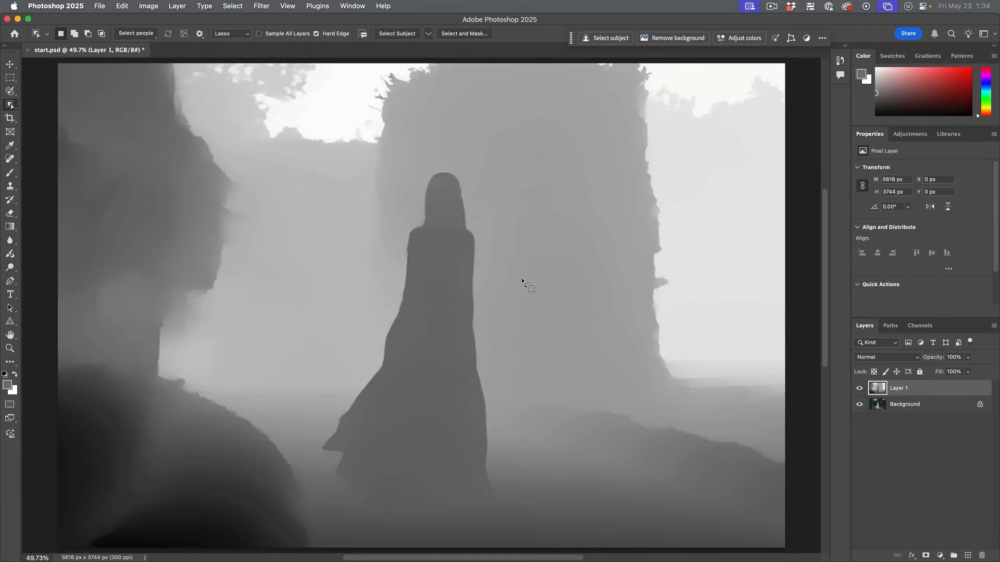
mouse_move(797, 352)
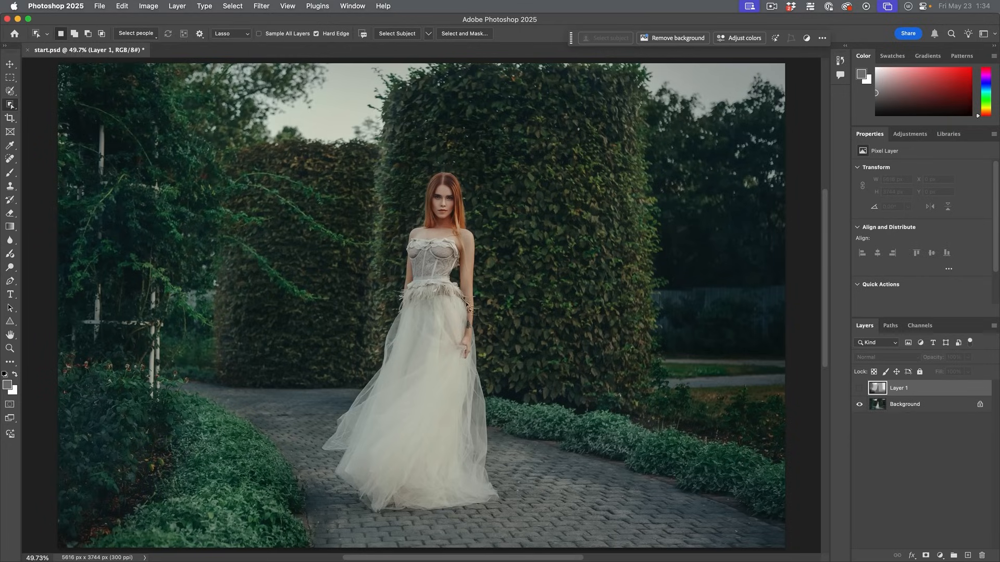
mouse_move(480, 330)
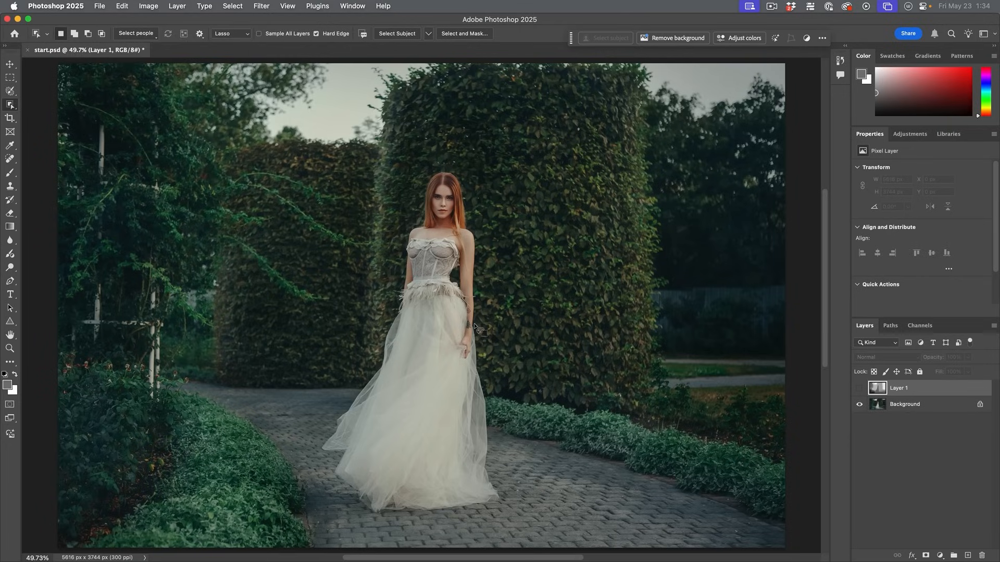
Step: Activate the Background layer and run Select Subject to select the bride
left_click(904, 404)
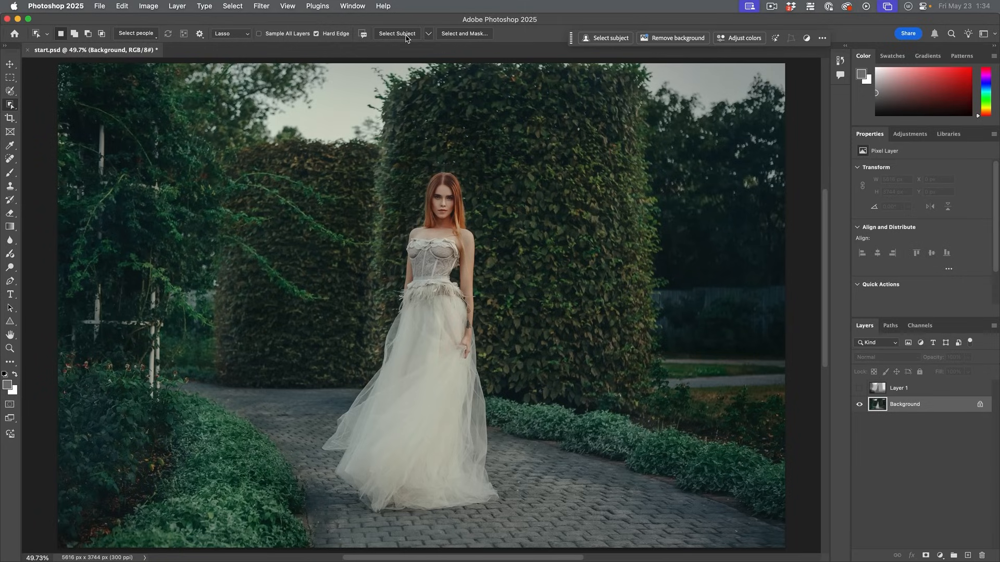
mouse_move(402, 34)
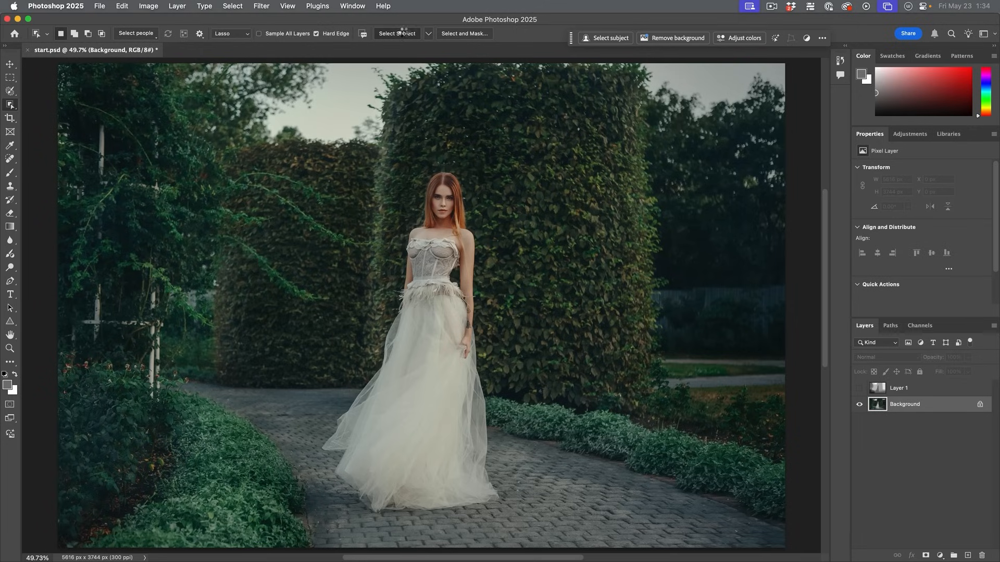
left_click(396, 33)
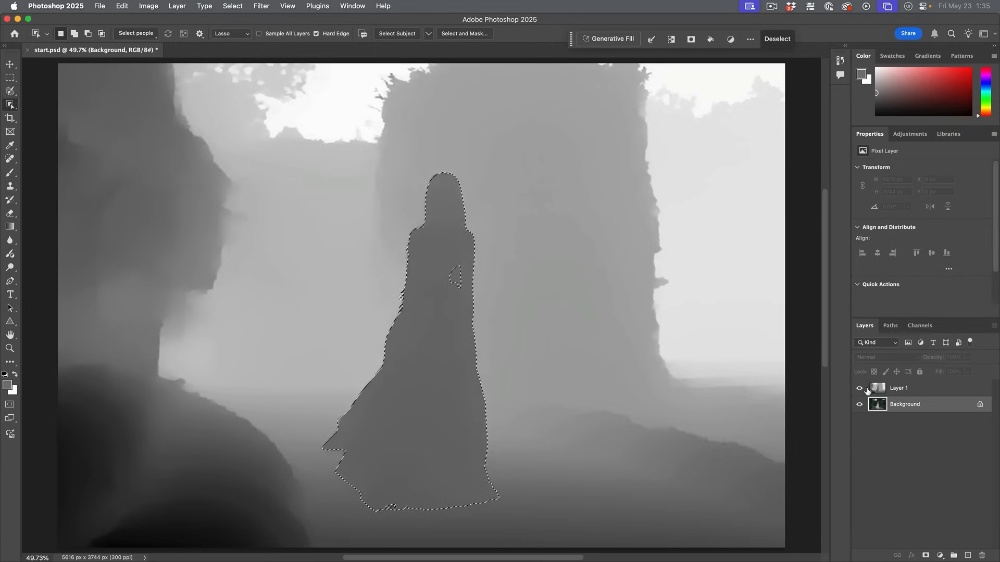
Step: Activate the Layer 1 depth map with the bride's selection loaded, and pick the Brush tool
left_click(913, 388)
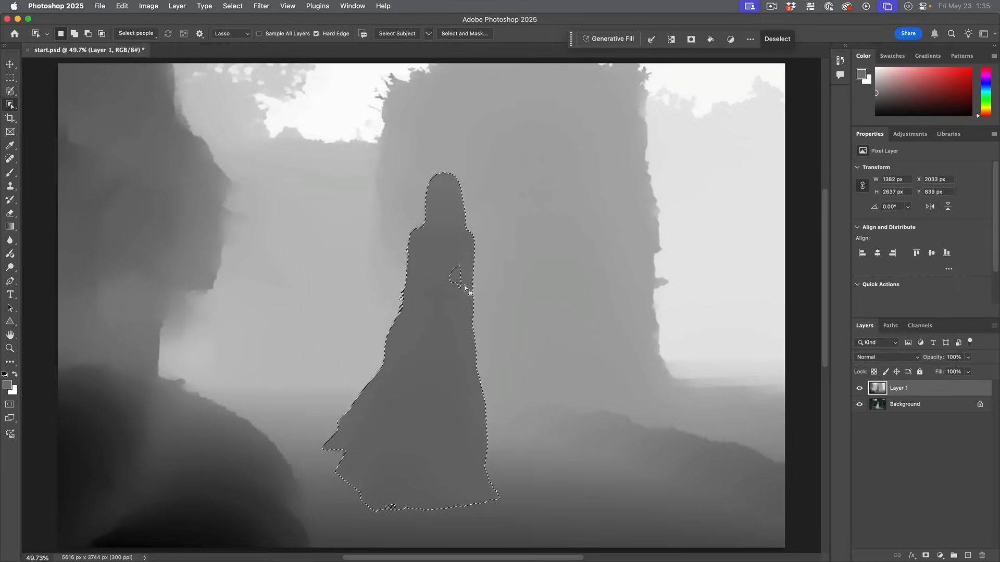
mouse_move(335, 220)
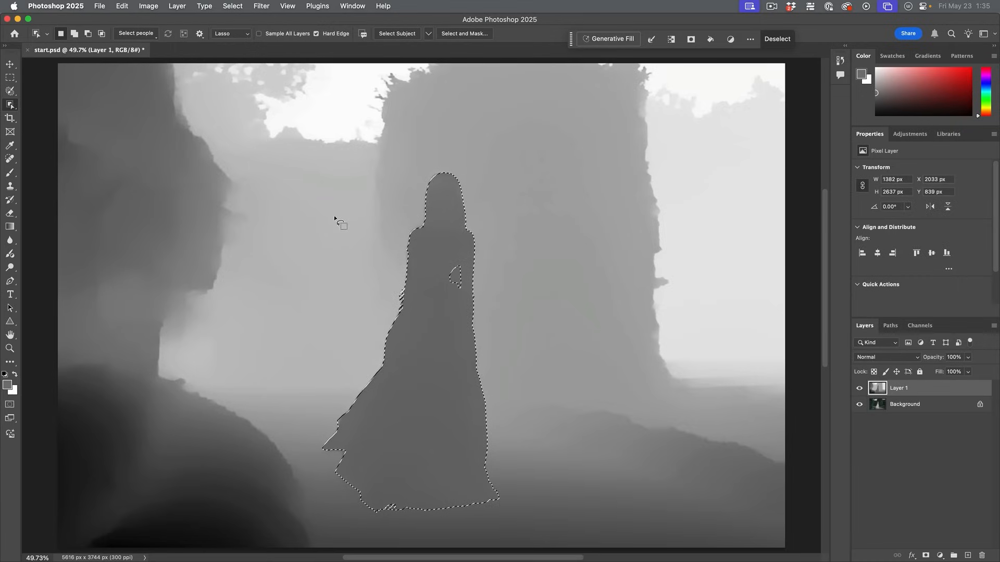
mouse_move(358, 337)
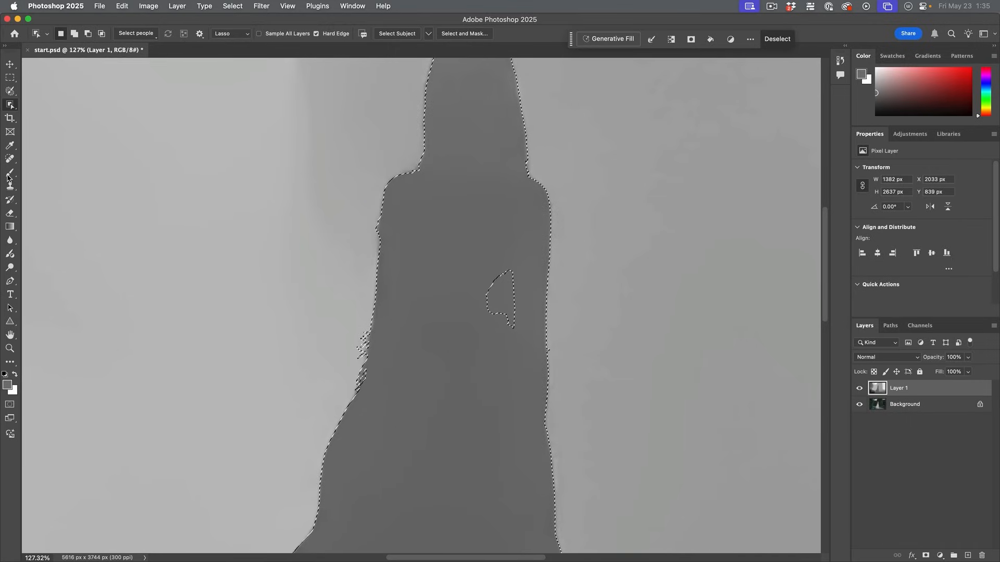
left_click(11, 170)
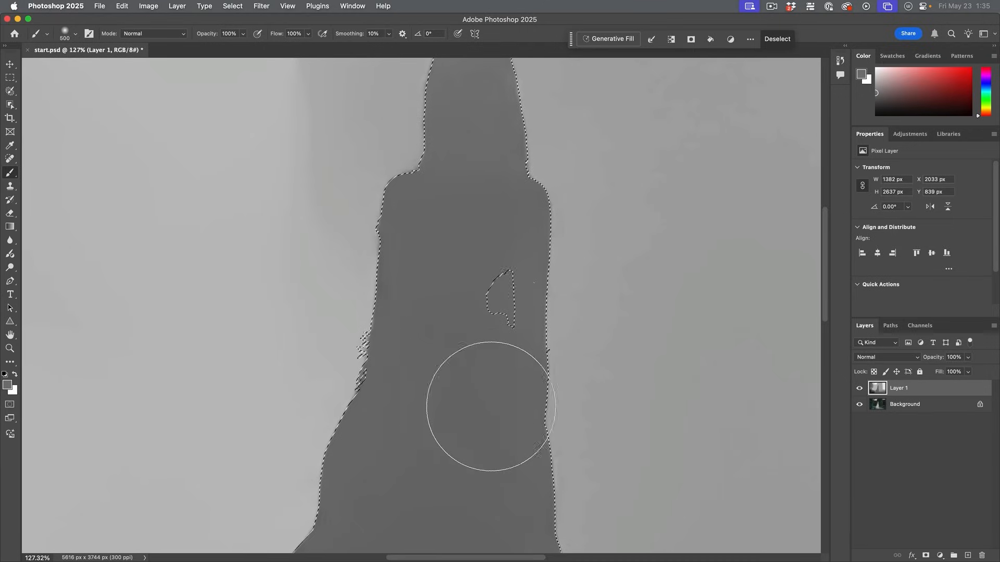
mouse_move(424, 343)
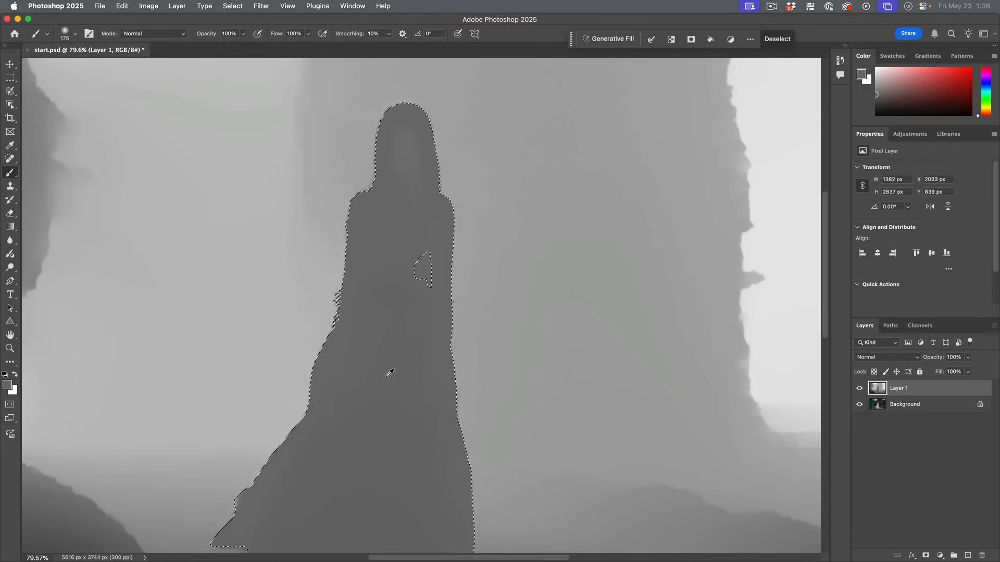
mouse_move(392, 254)
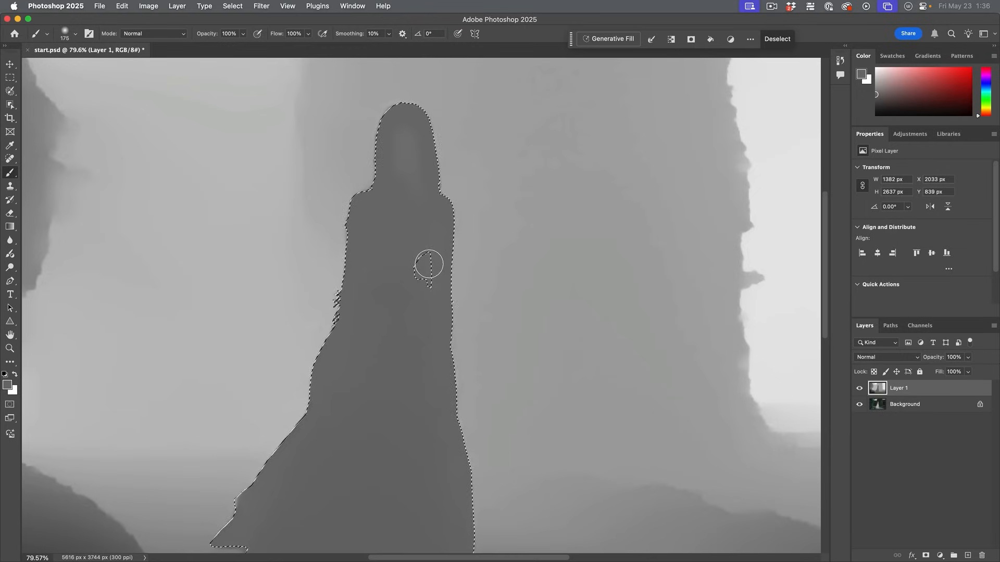
Step: Invert the selection, brush background grey into the arm gap, then deselect
key("Cmd+Shift+I")
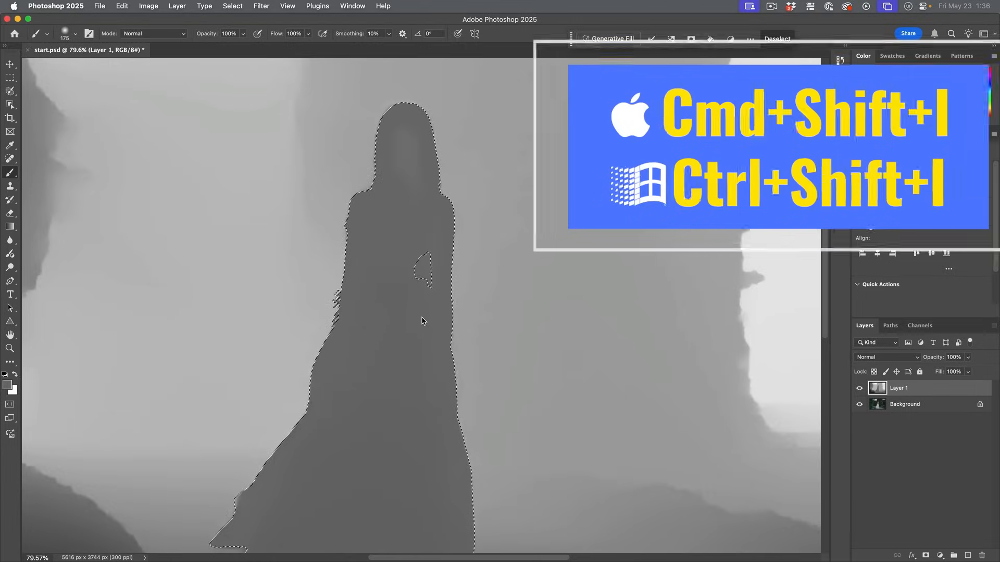
left_click(232, 6)
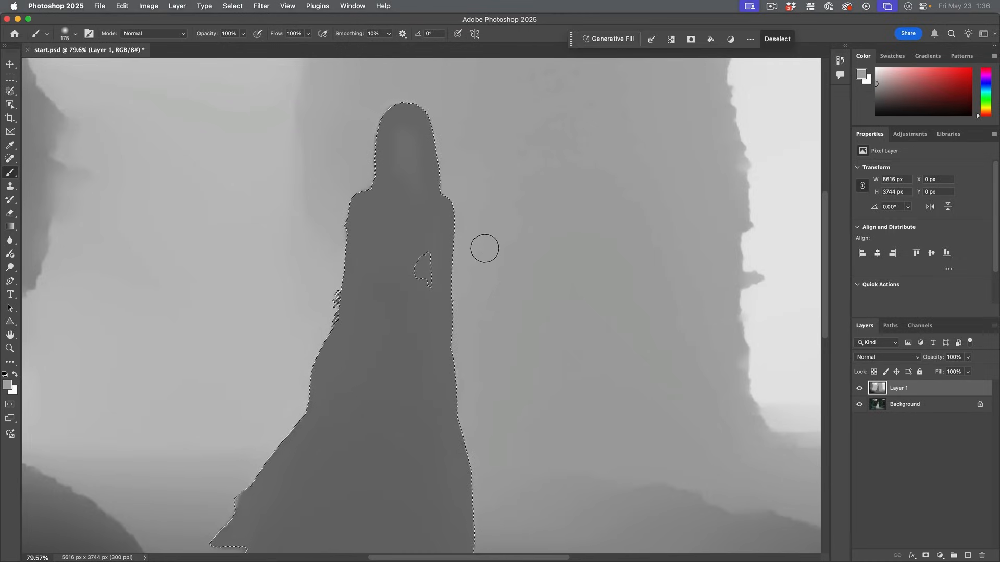
left_click_drag(485, 248, 422, 269)
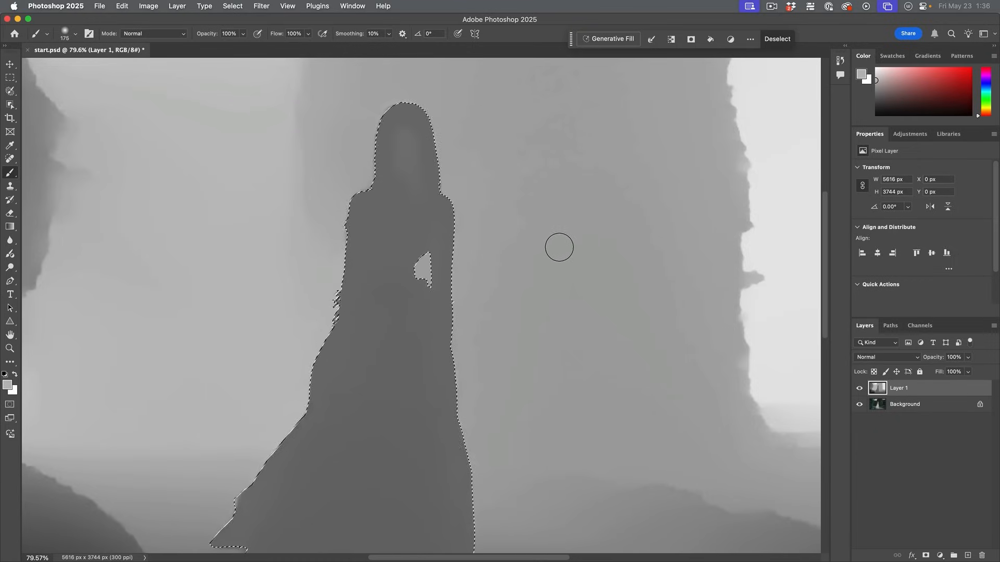
left_click(778, 38)
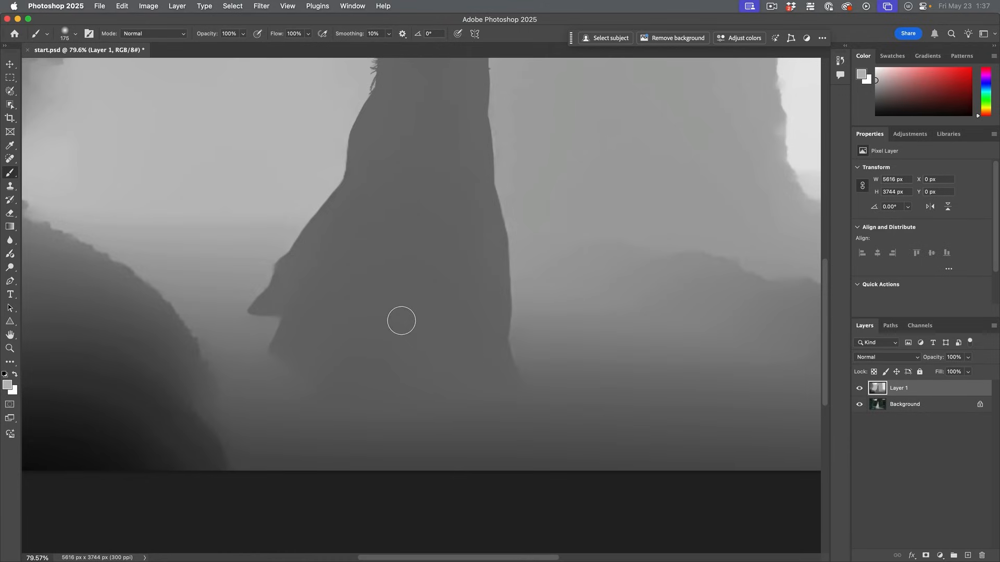
mouse_move(316, 349)
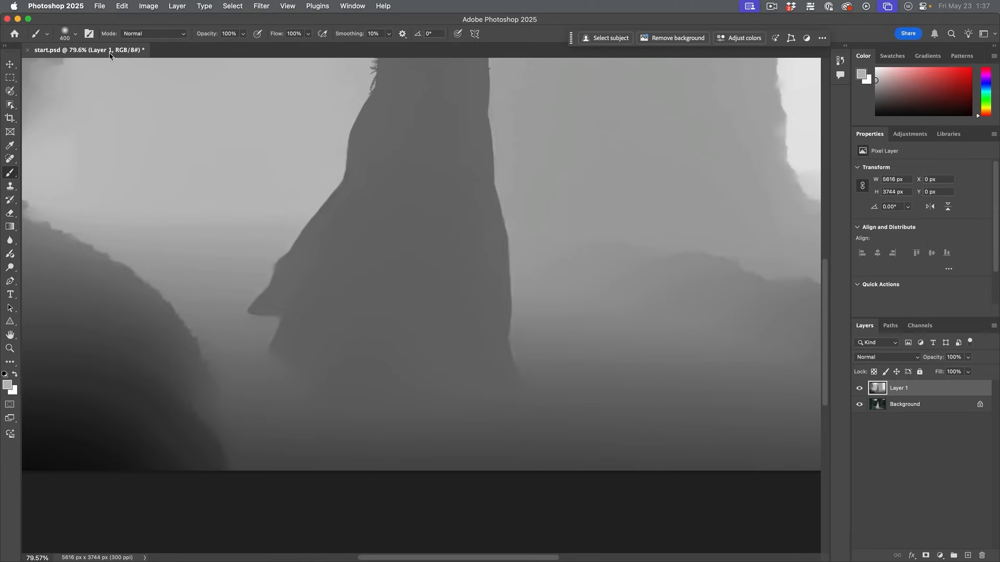
Step: Paint a darker patch around the bride's feet with a soft 0% hardness brush
left_click(76, 33)
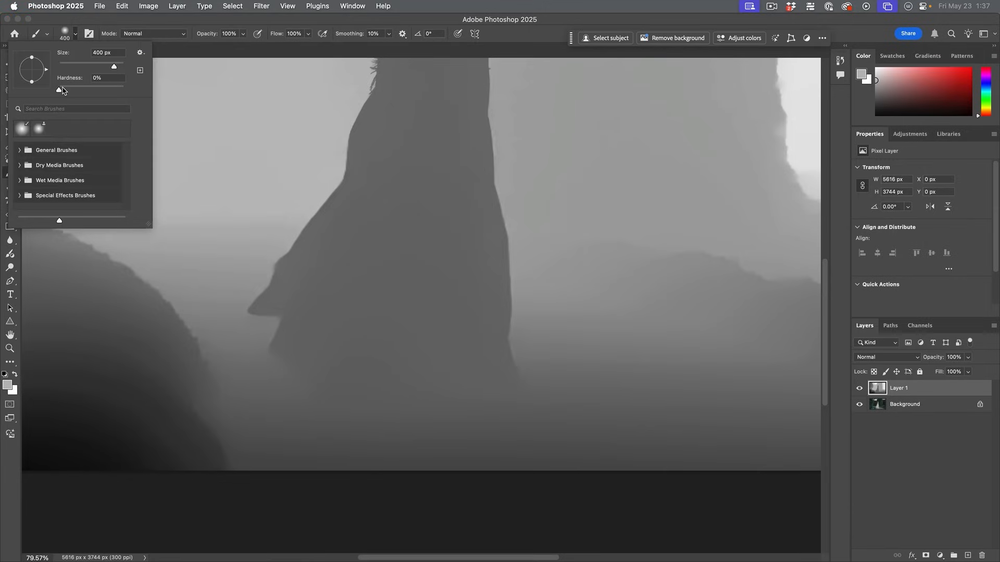
left_click(353, 364)
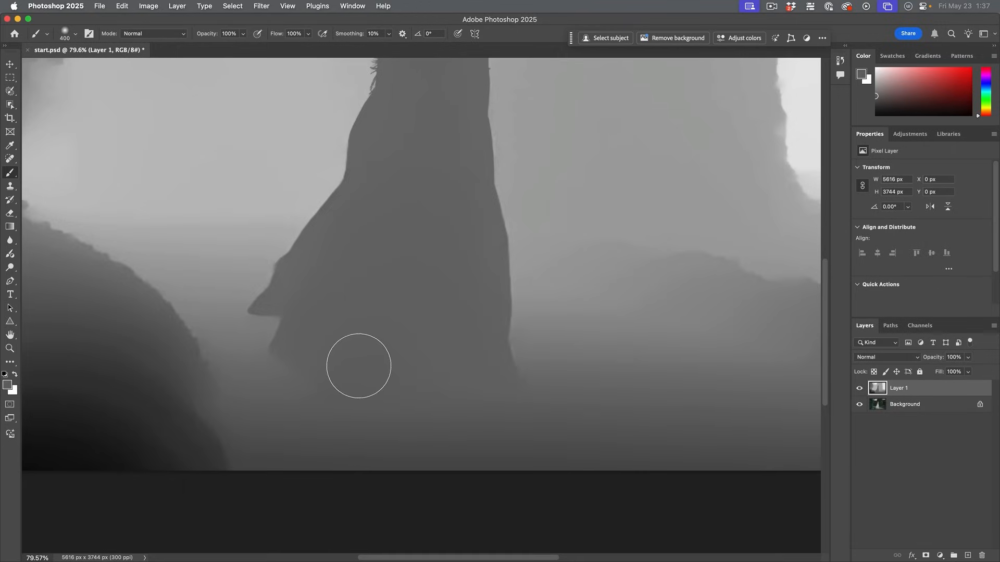
mouse_move(418, 378)
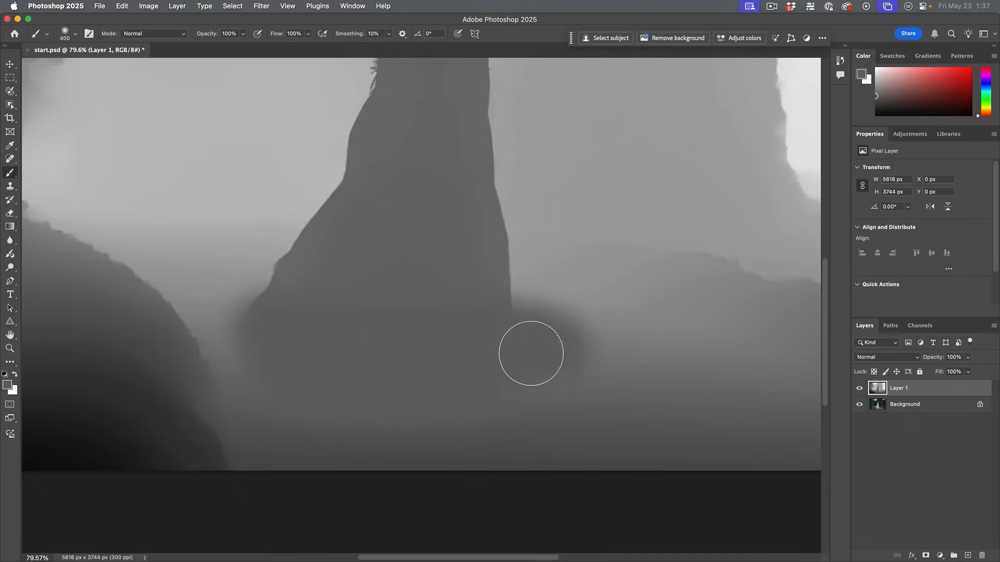
left_click_drag(530, 354, 272, 342)
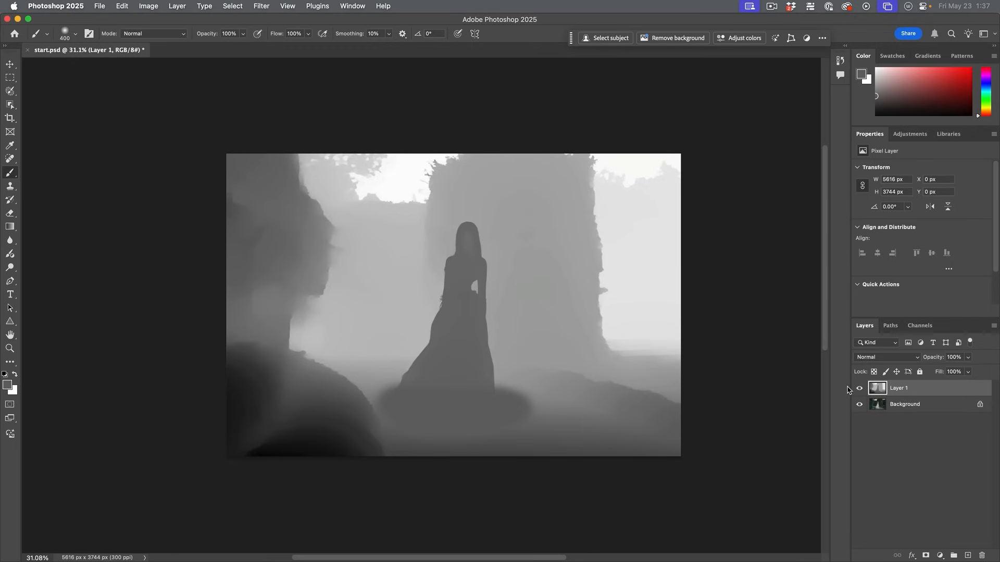
Step: Hide Layer 1 and lasso the left hanging vines with Object Selection in Lasso mode
left_click(859, 388)
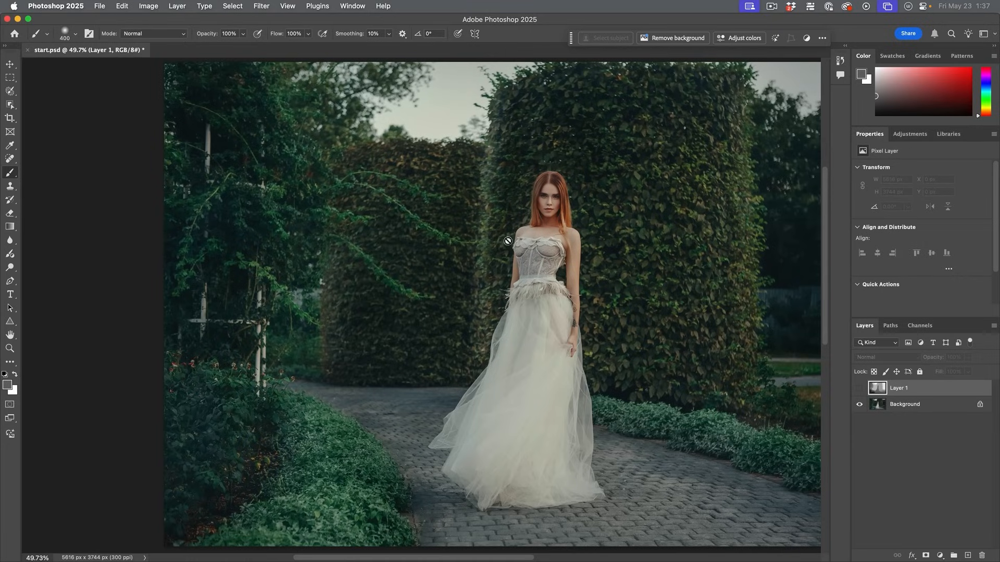
mouse_move(464, 335)
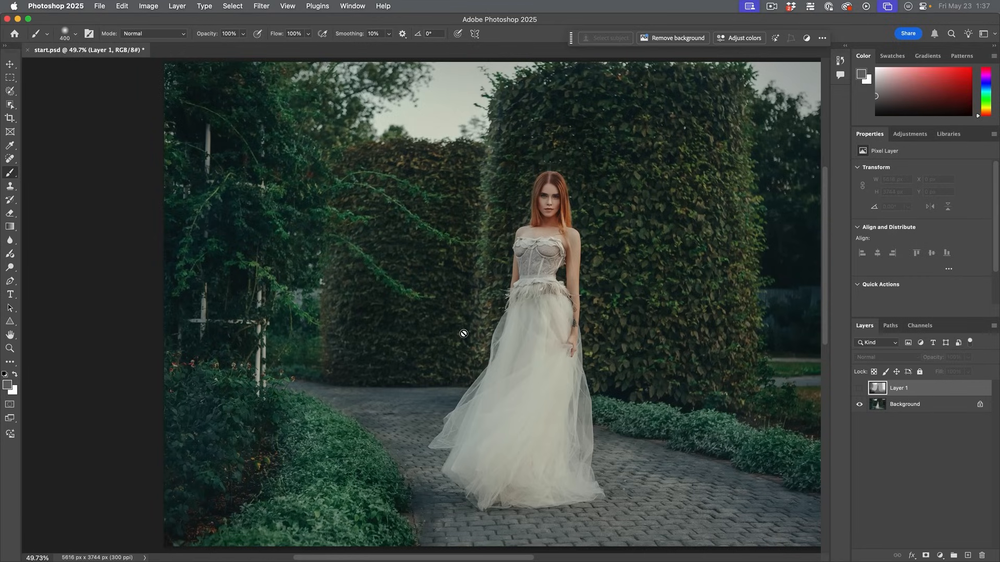
mouse_move(419, 252)
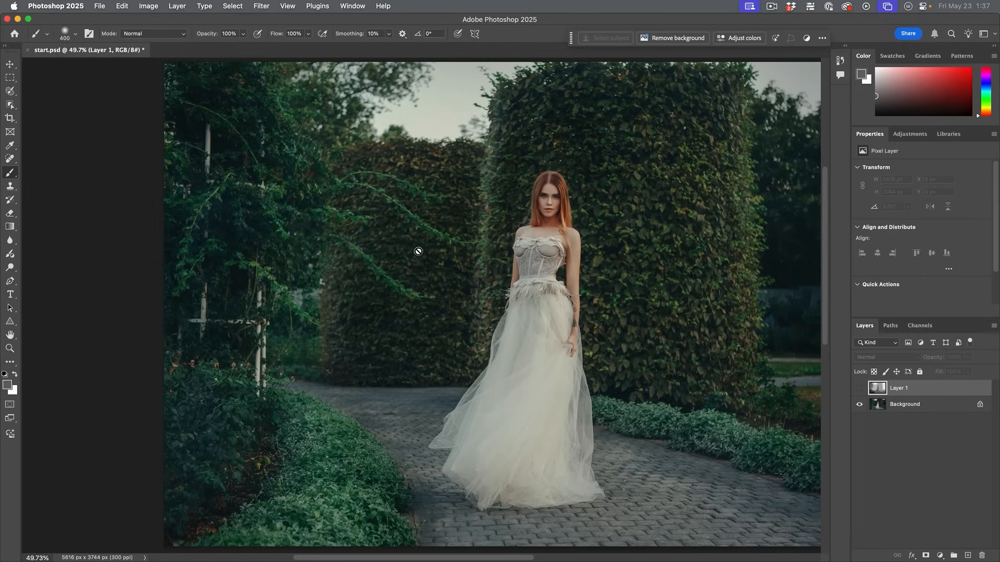
mouse_move(463, 249)
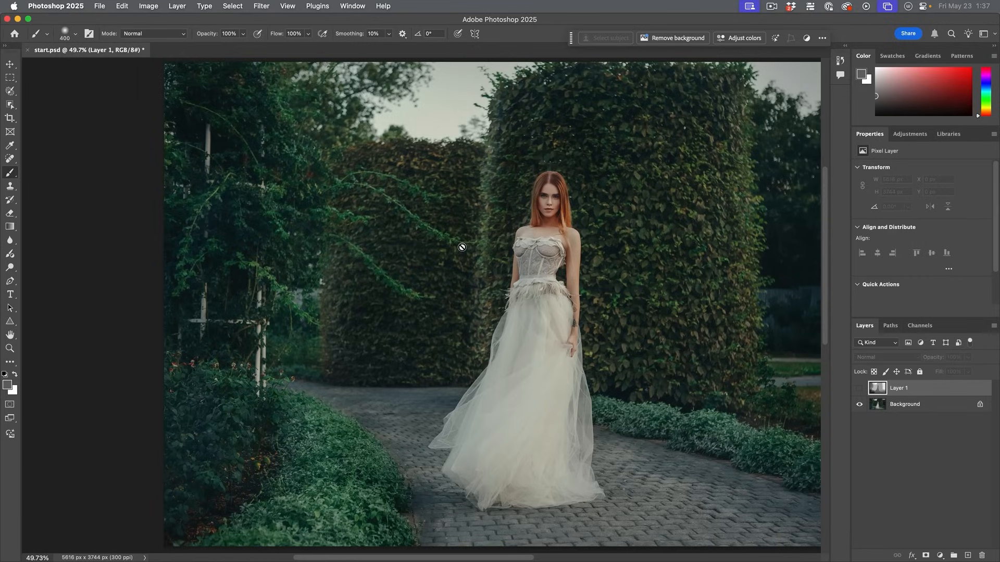
mouse_move(390, 243)
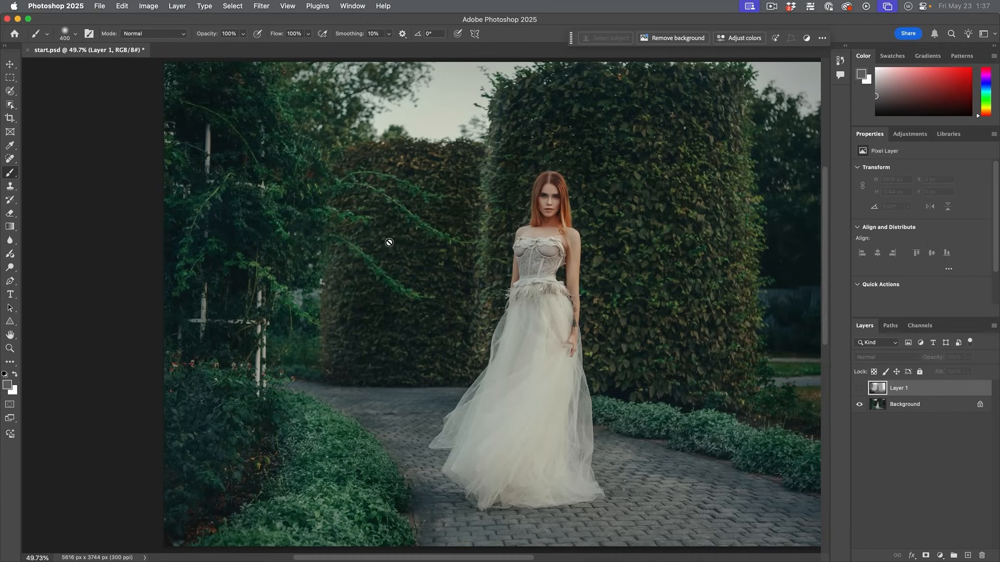
mouse_move(324, 312)
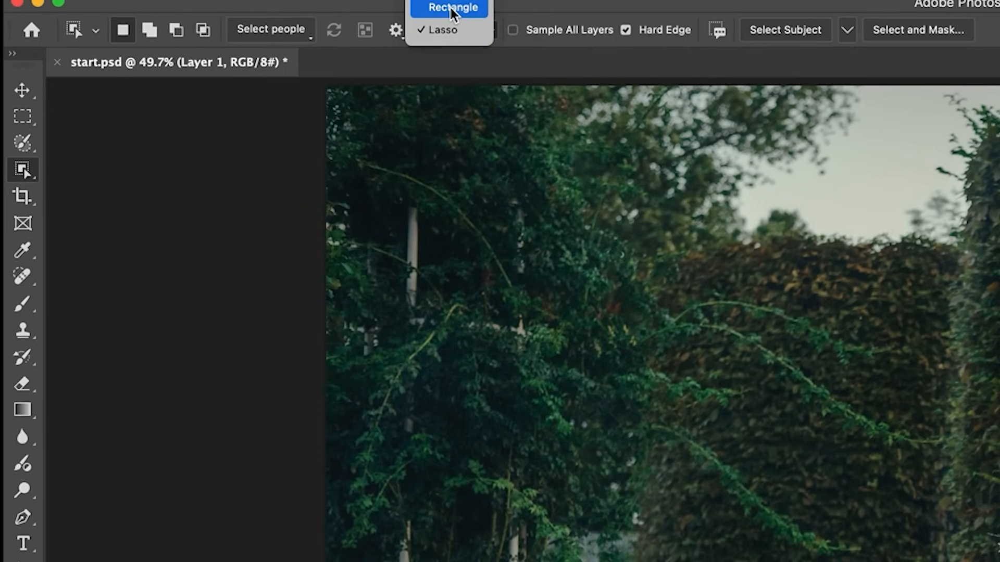
left_click(441, 29)
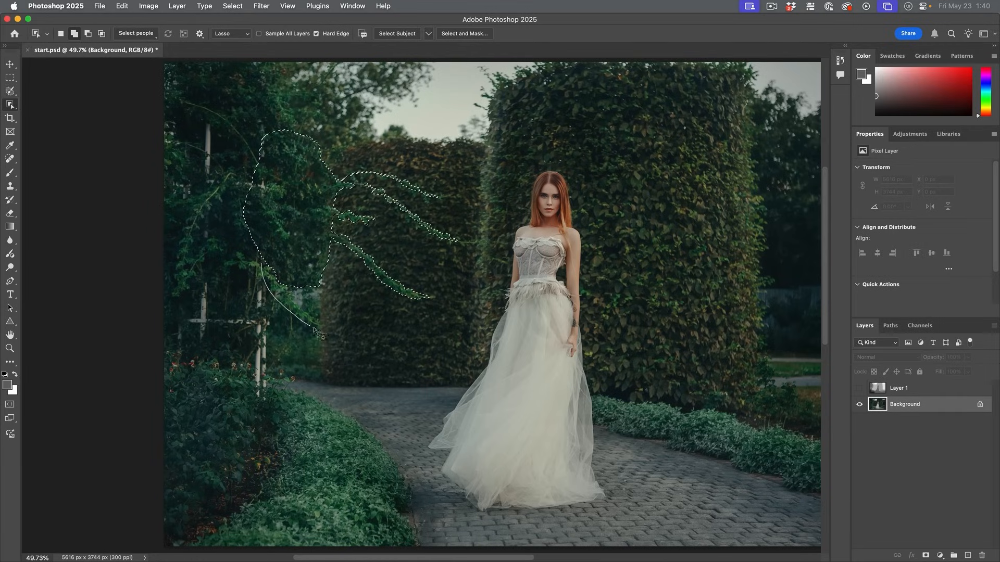
left_click(312, 337)
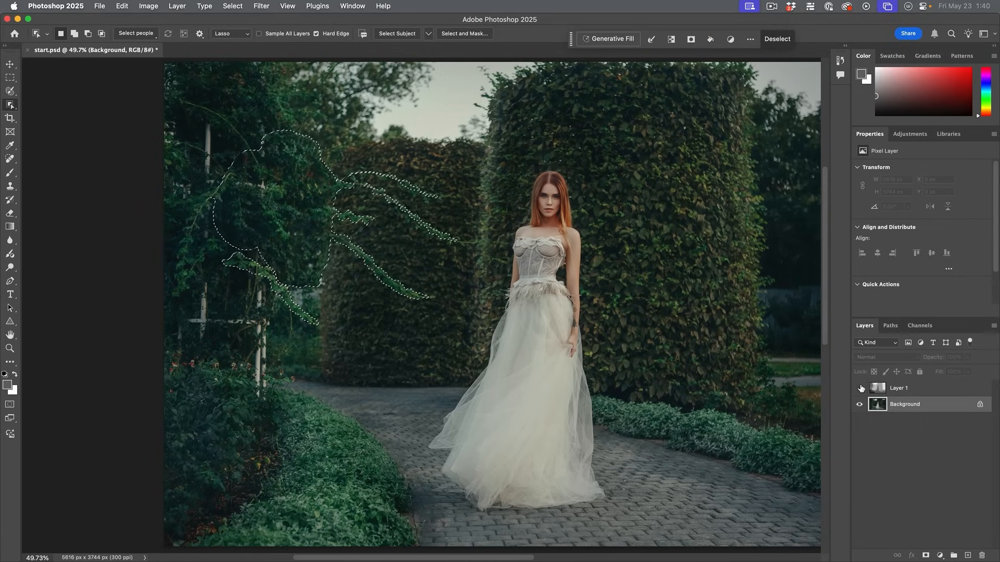
Step: Show and activate Layer 1, then brush the selected vine branches darker grey
left_click(898, 388)
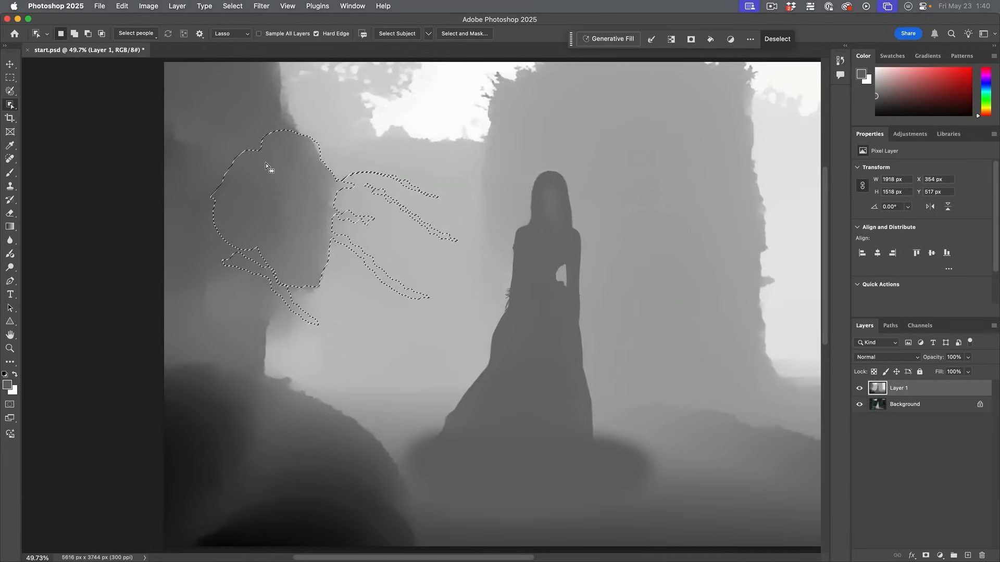
left_click(10, 172)
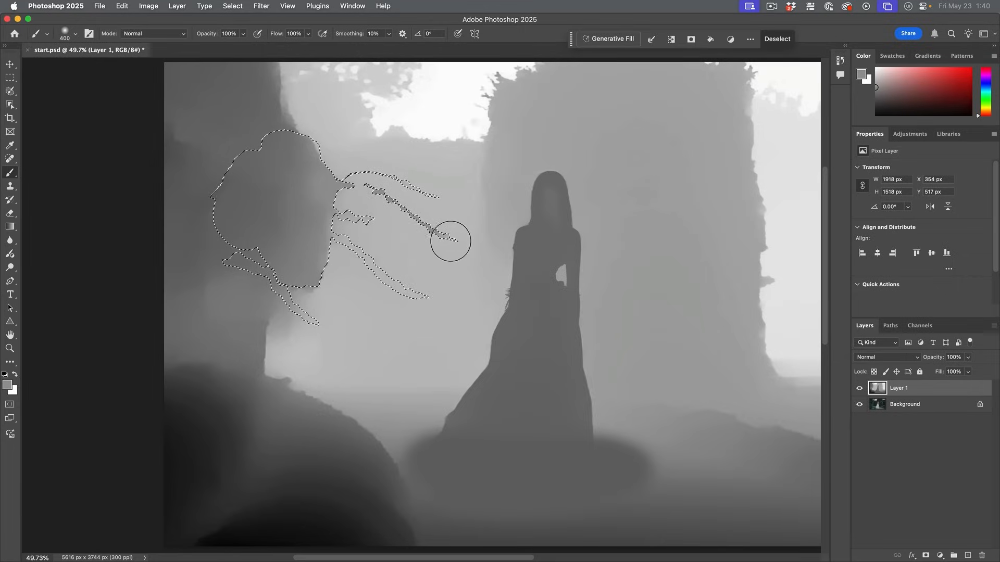
left_click(920, 404)
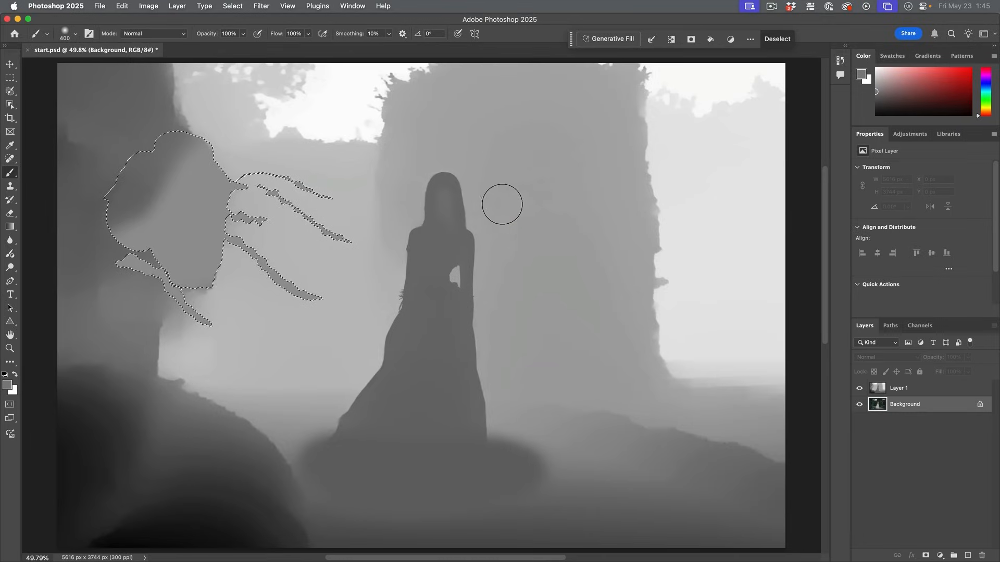
mouse_move(438, 300)
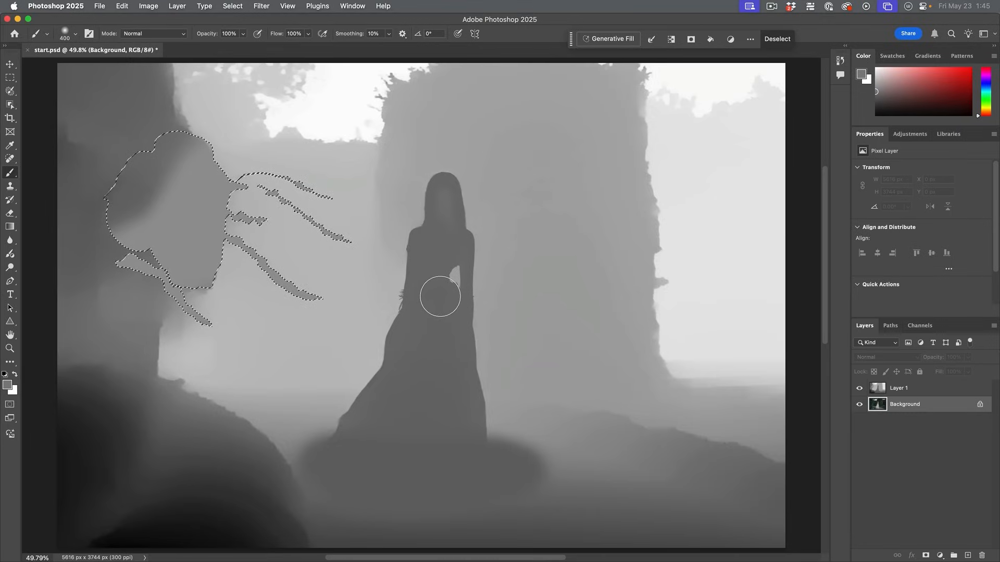
mouse_move(355, 177)
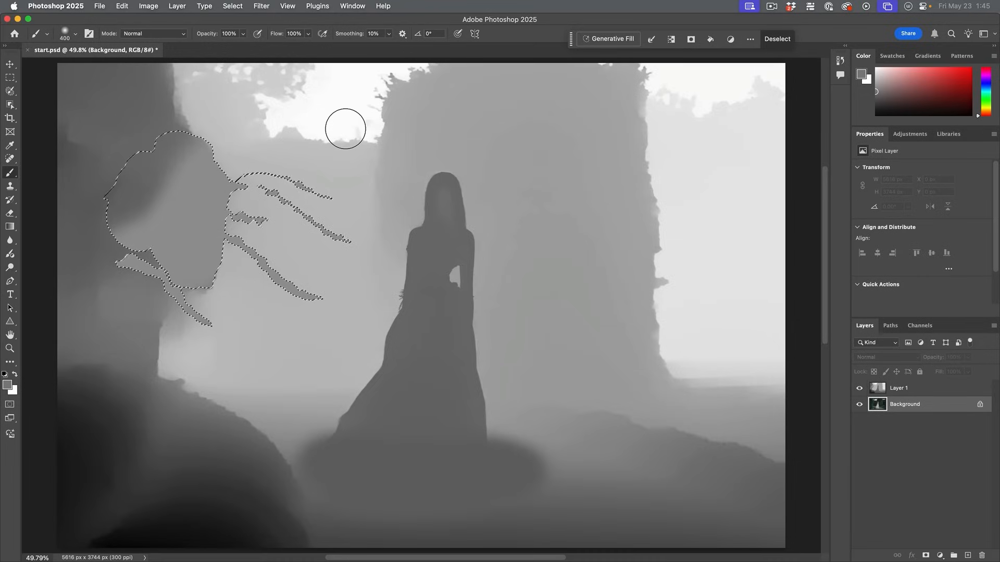
mouse_move(253, 169)
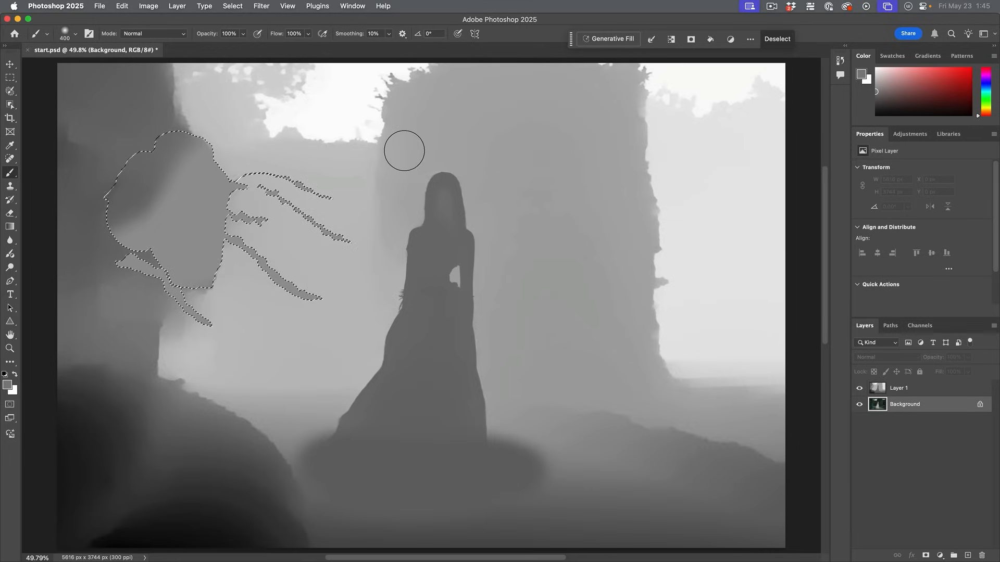
mouse_move(403, 242)
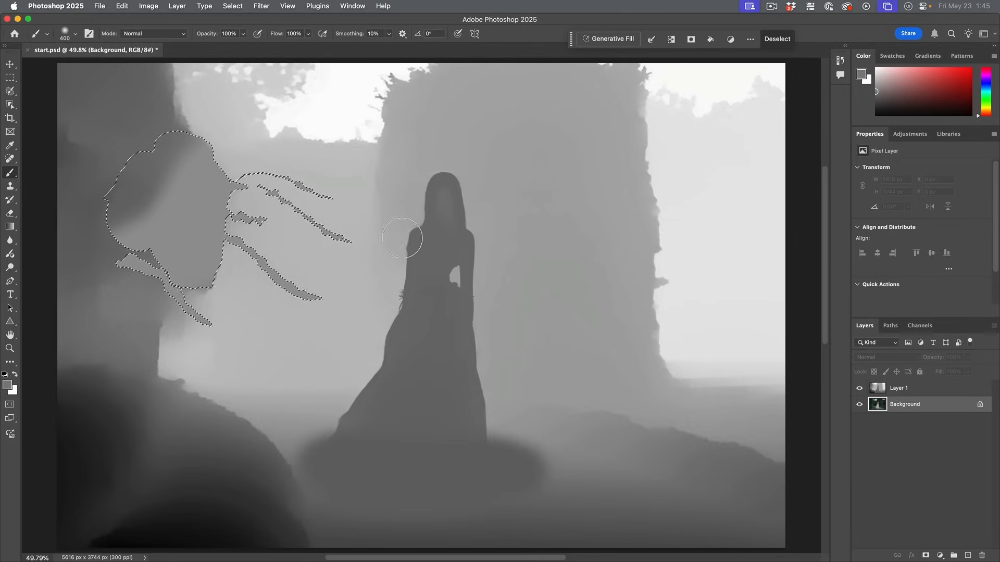
mouse_move(389, 193)
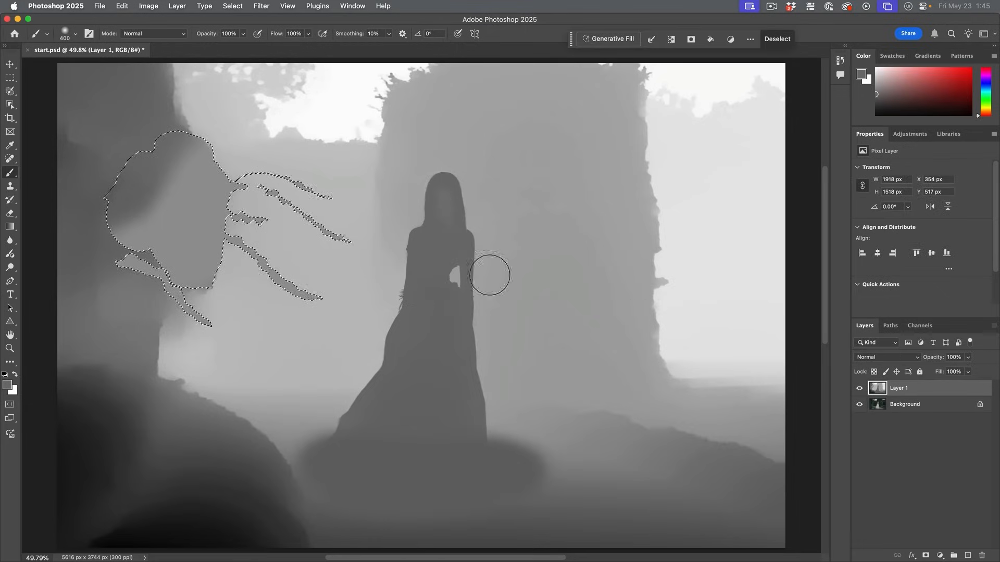
left_click_drag(489, 274, 281, 223)
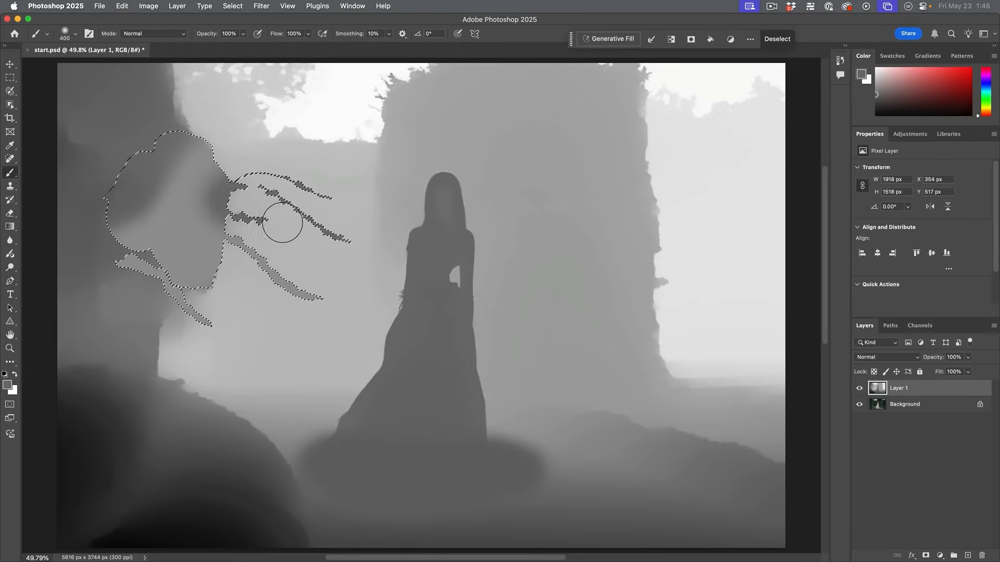
left_click_drag(283, 223, 194, 274)
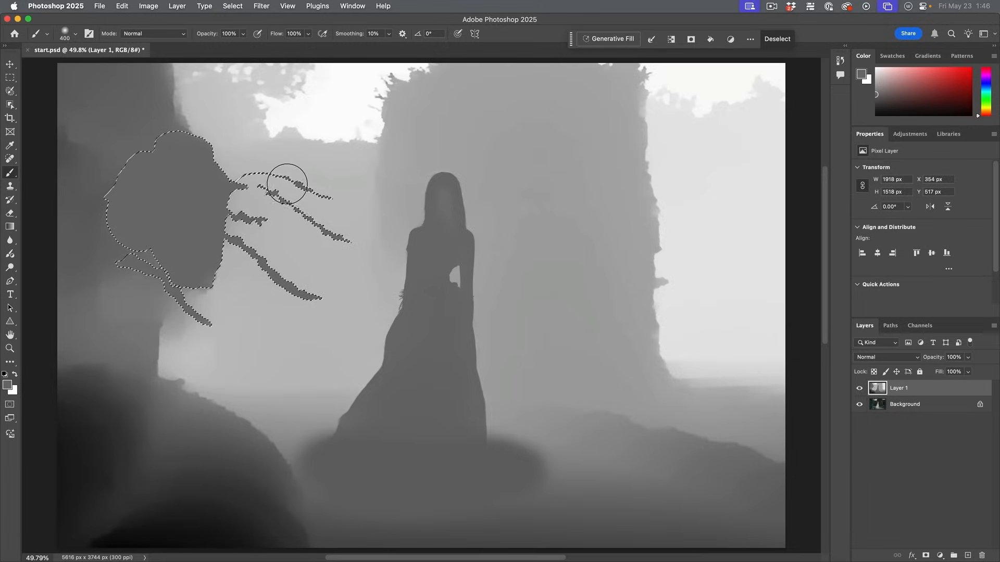
Step: Deselect, then brush dark grey down the left tree trunk
left_click(776, 39)
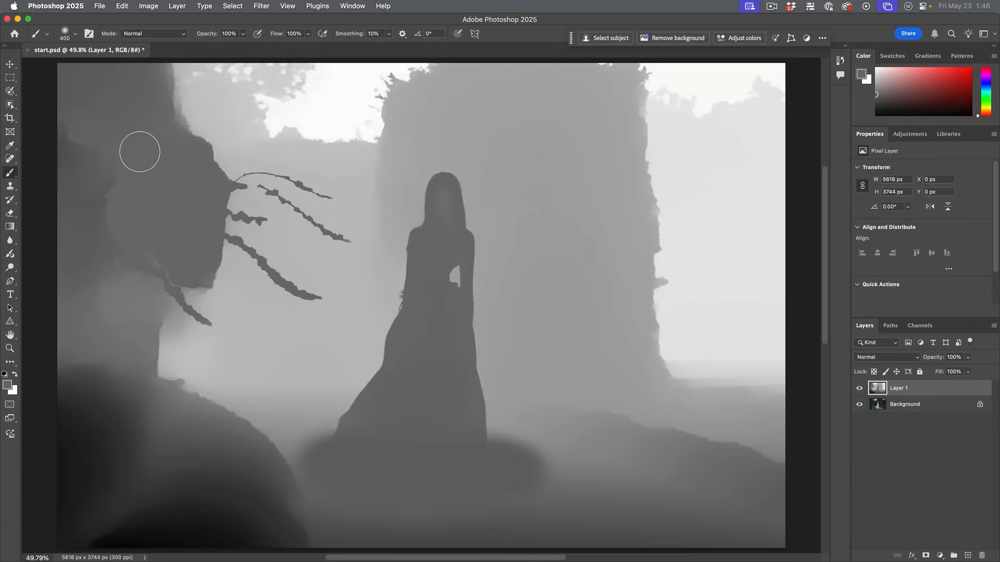
left_click_drag(139, 152, 142, 264)
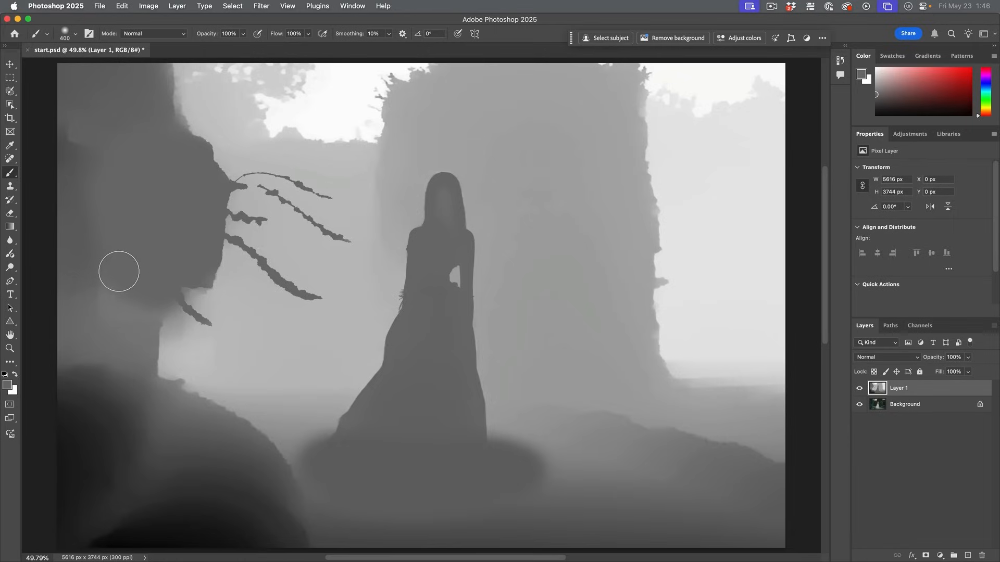
mouse_move(265, 103)
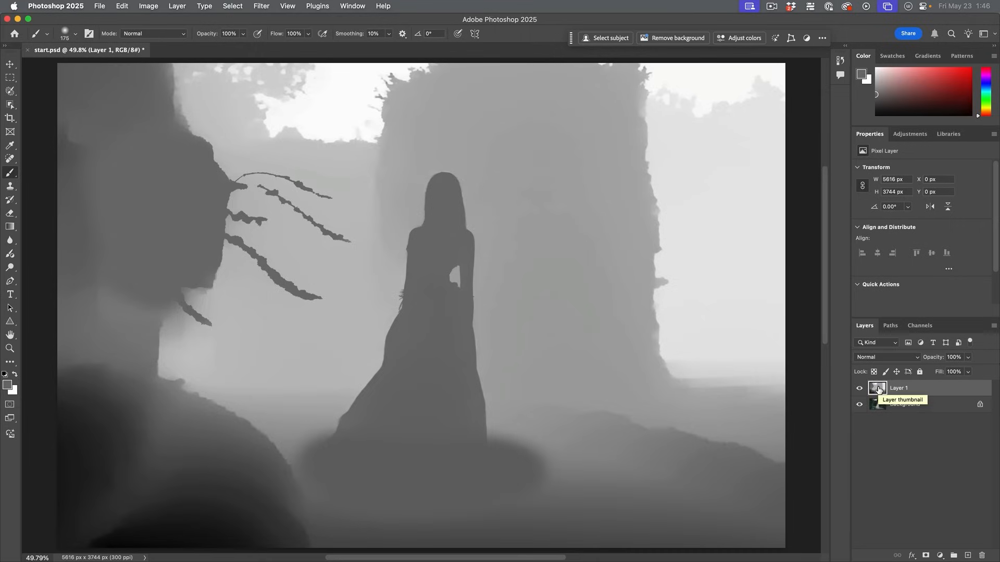
mouse_move(903, 388)
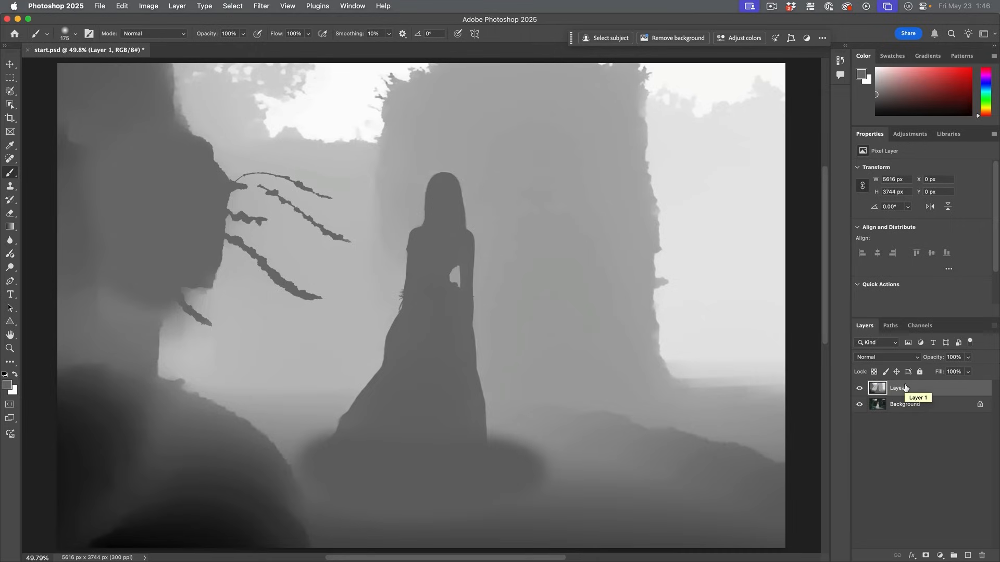
Step: Select all and copy the depth map with Cmd+A and Cmd+C, then show Channels
key("Cmd+A")
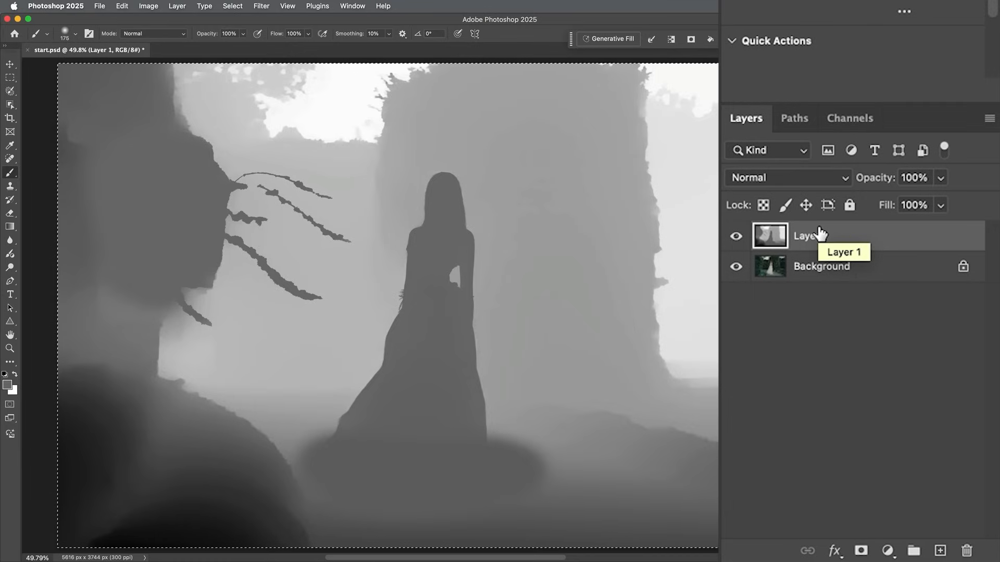
key("Cmd+C")
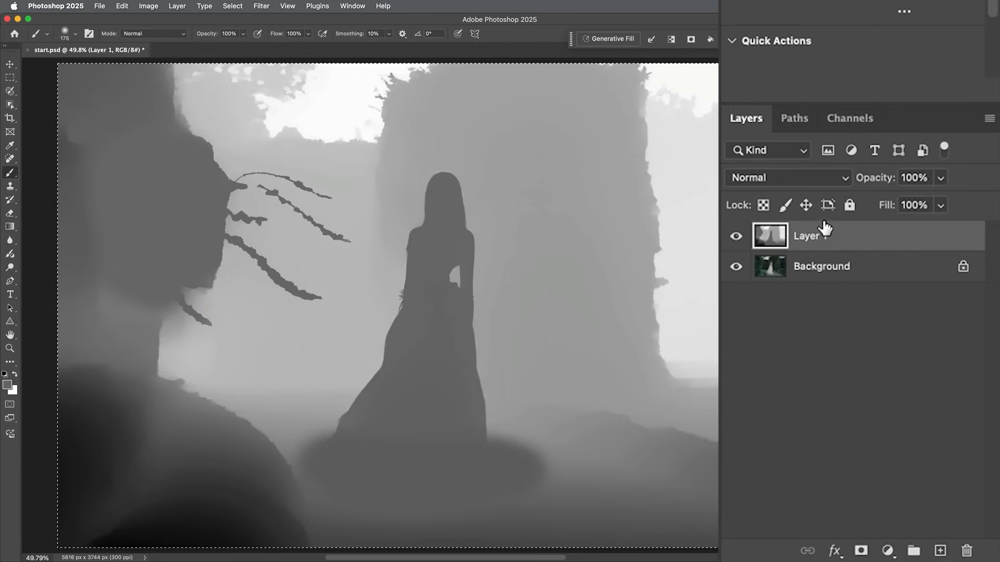
left_click(849, 118)
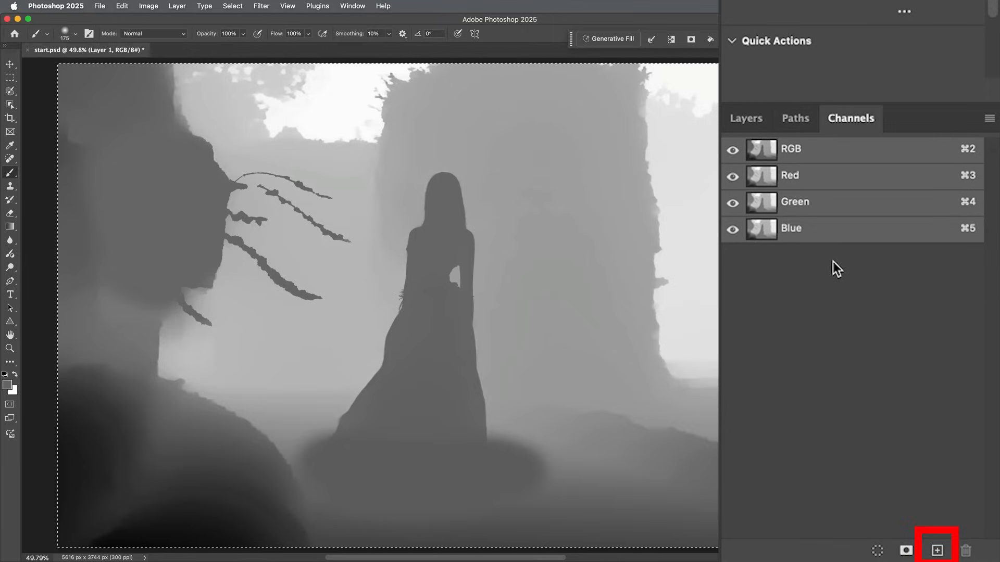
Step: Add a new Alpha 1 channel, paste the depth map into it, and deselect
left_click(935, 549)
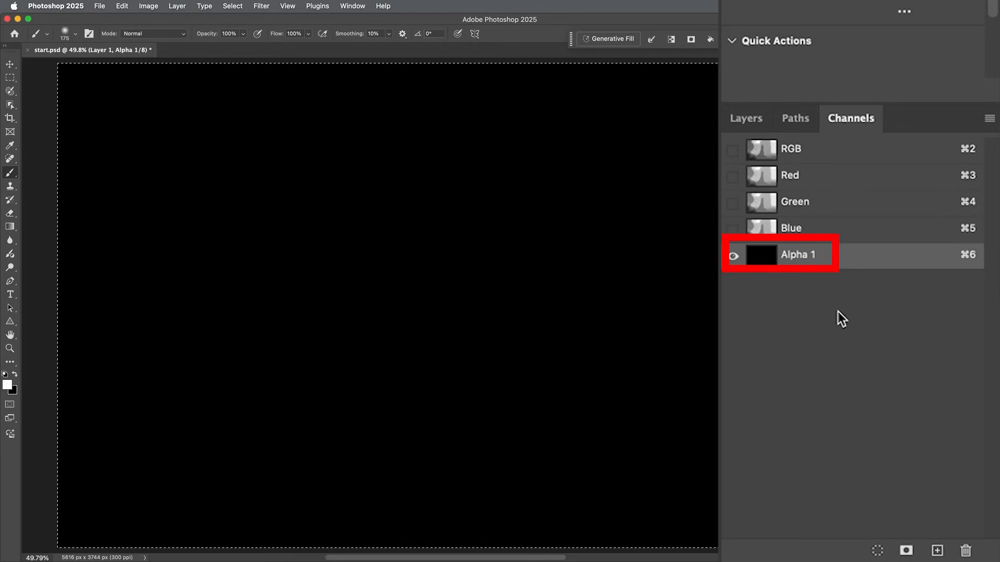
key("cmd+v")
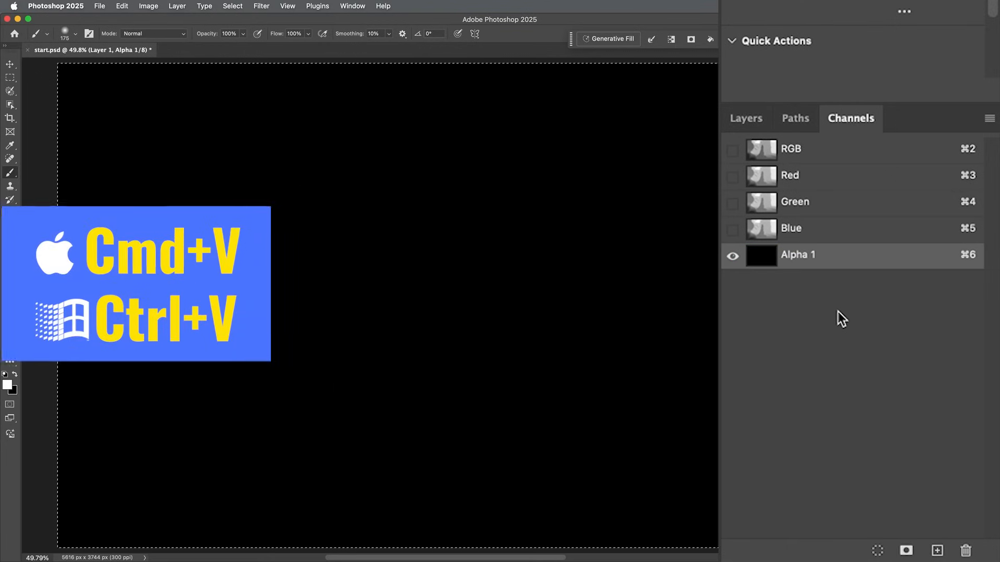
key("cmd+v")
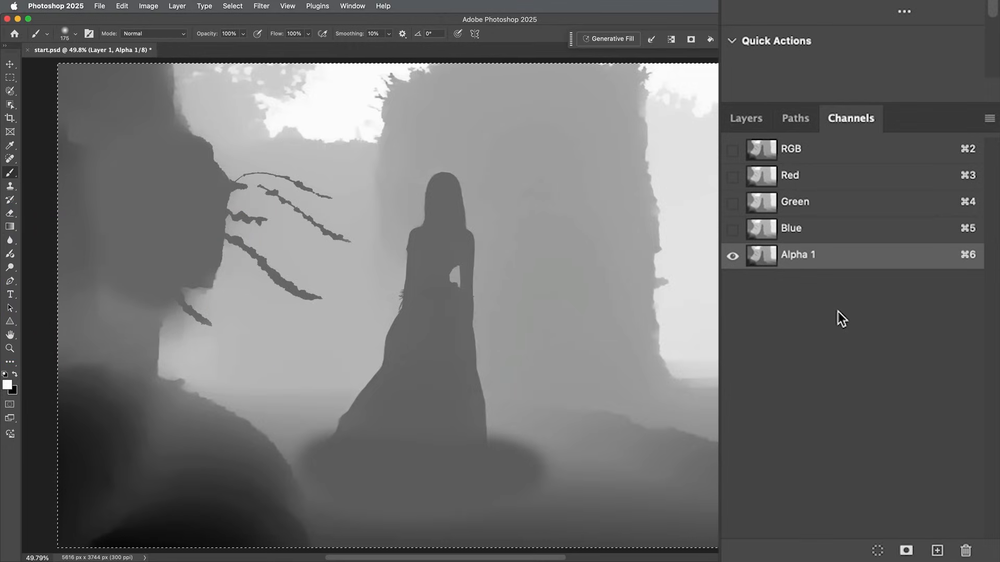
key("cmd+d")
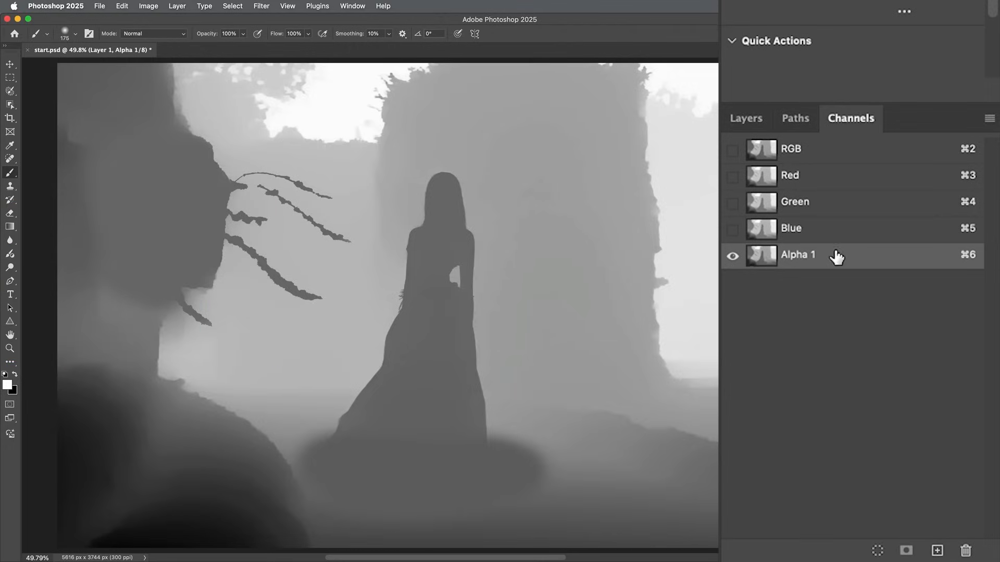
mouse_move(757, 321)
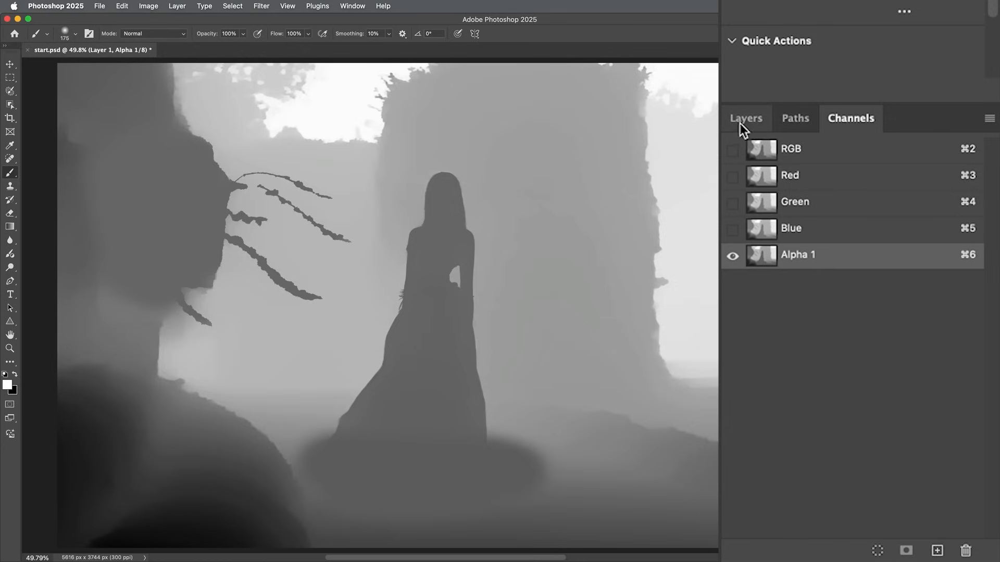
Step: Hide Layer 1, target the Background layer, and make the RGB channel active
left_click(745, 118)
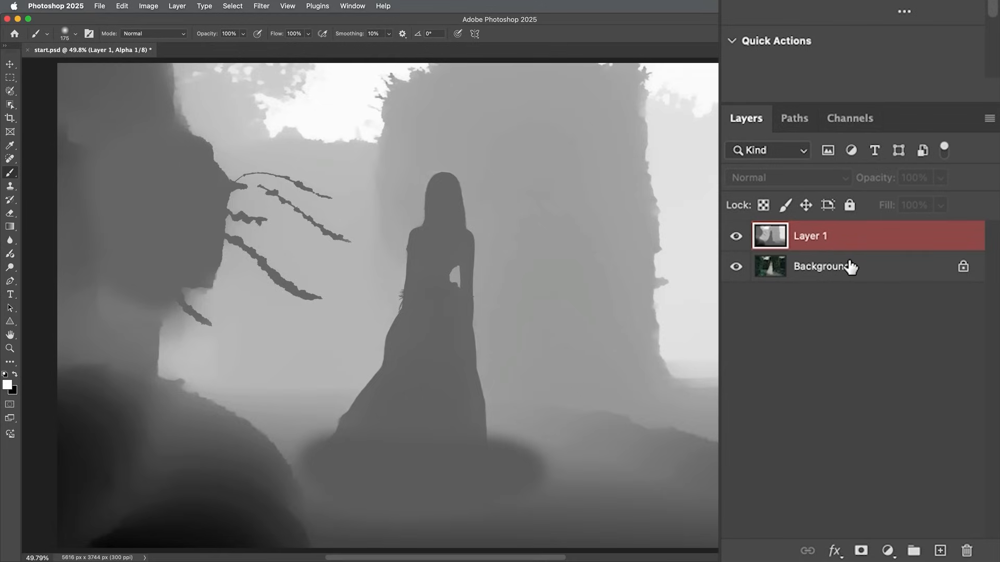
left_click(736, 236)
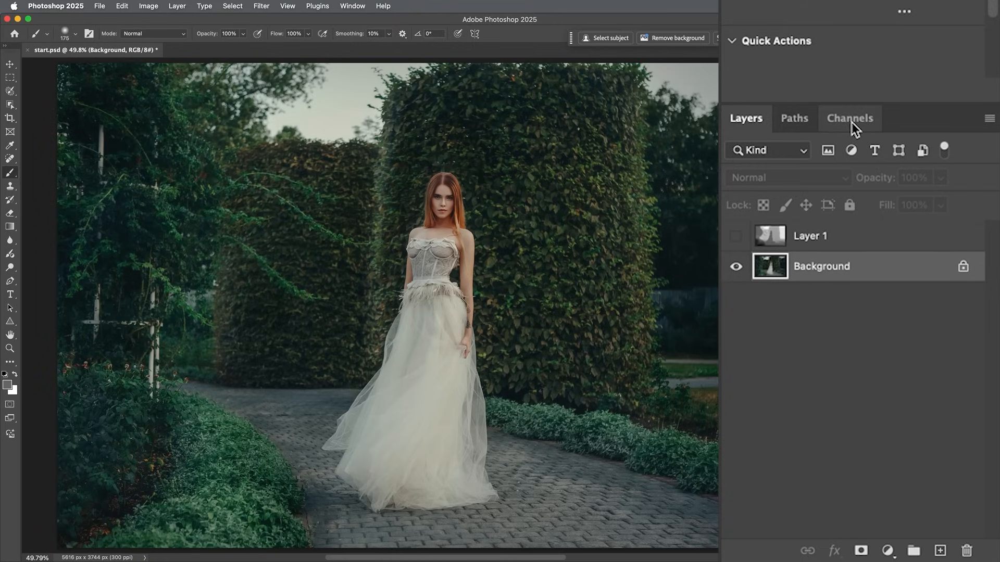
left_click(850, 118)
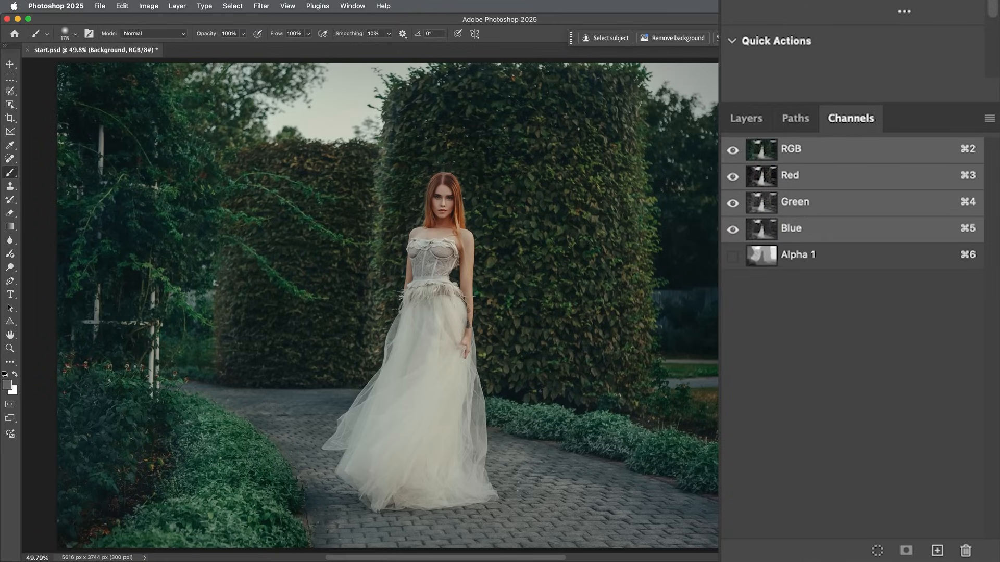
left_click(733, 255)
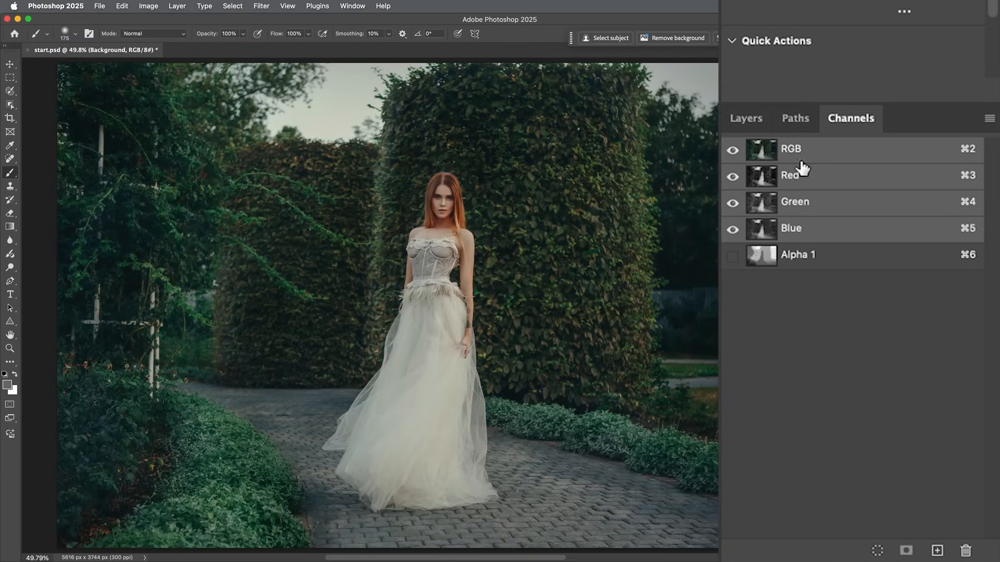
Step: Return to the Layers panel and launch Filter > Blur > Lens Blur on the Background photo
left_click(746, 118)
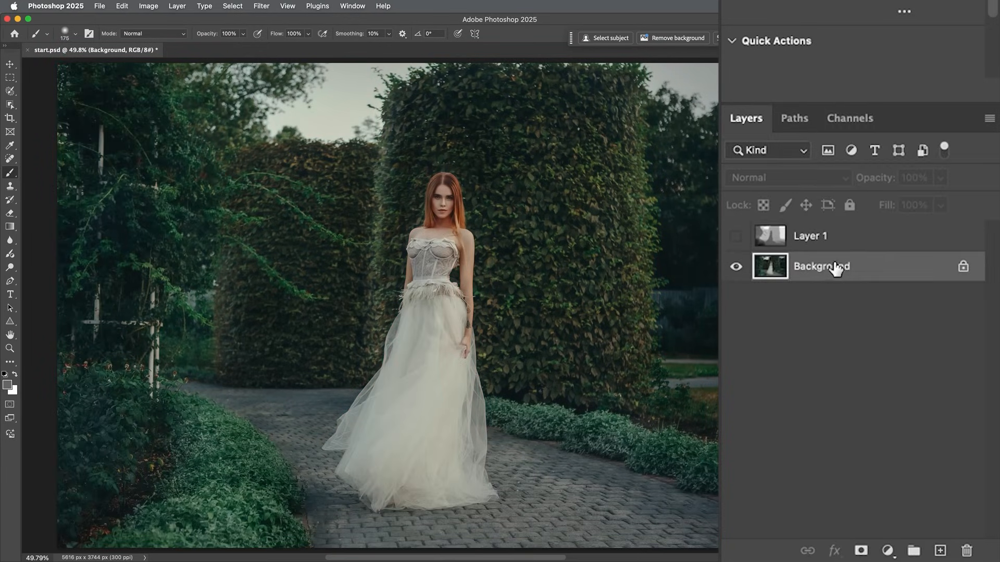
mouse_move(832, 271)
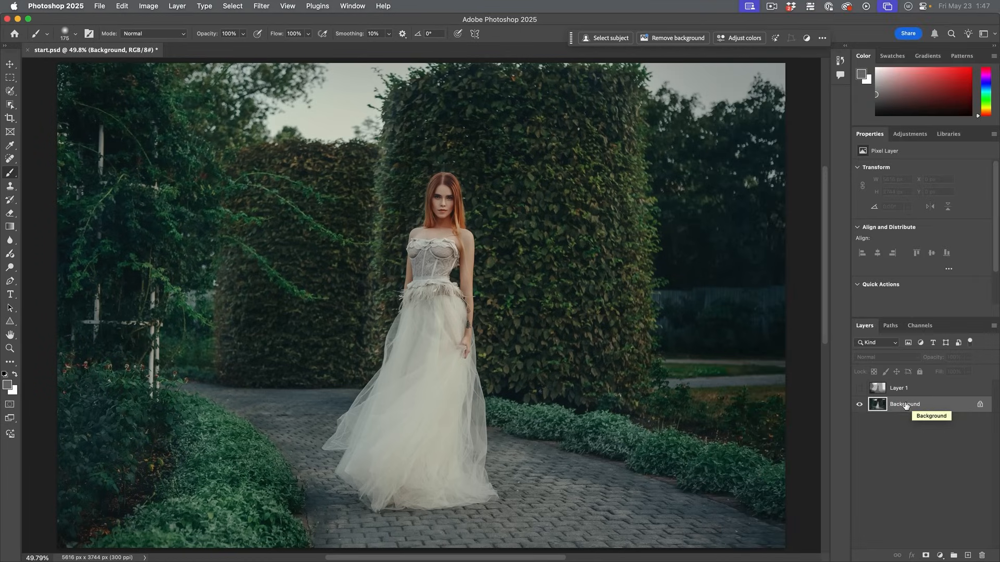
left_click(236, 7)
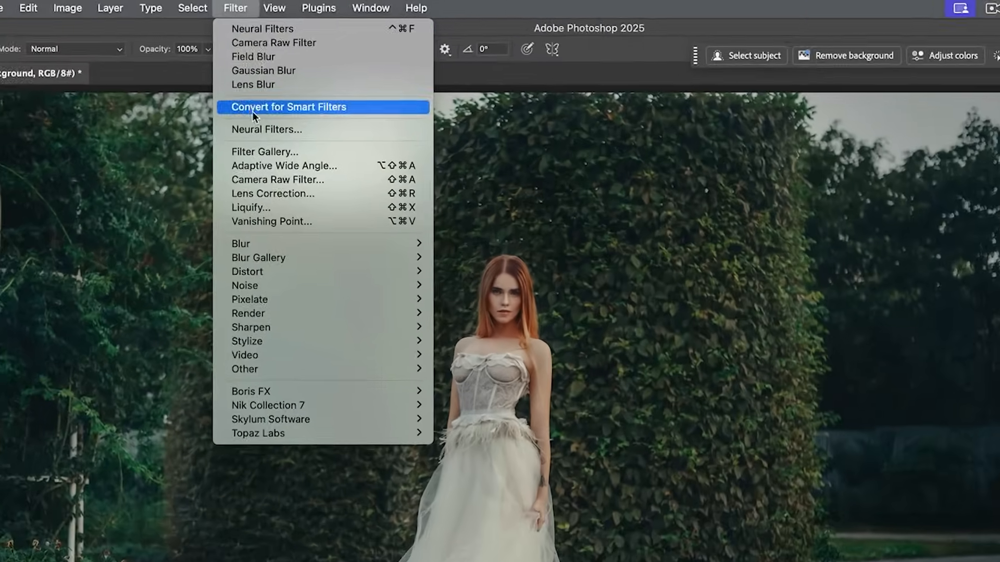
mouse_move(262, 259)
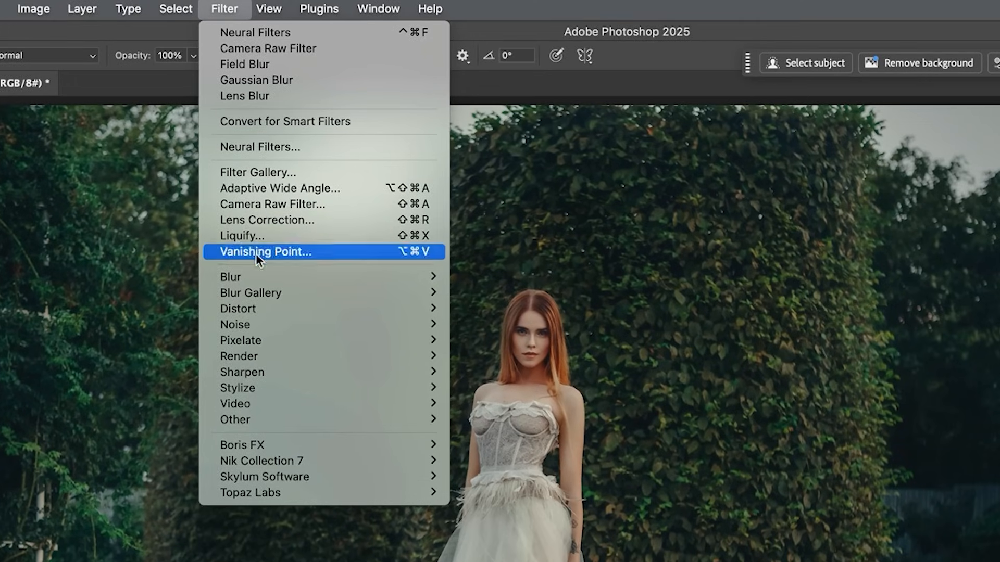
mouse_move(230, 277)
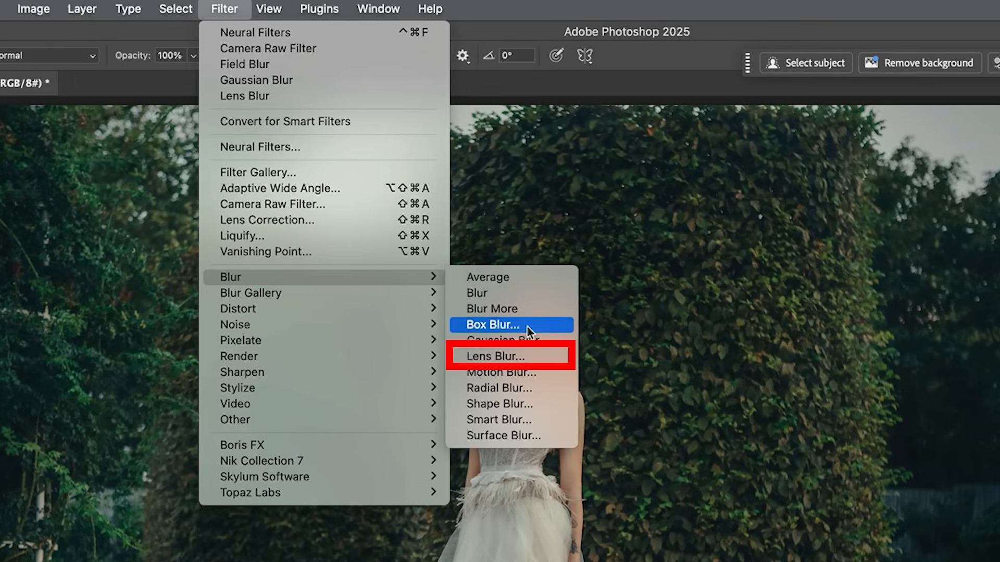
left_click(496, 356)
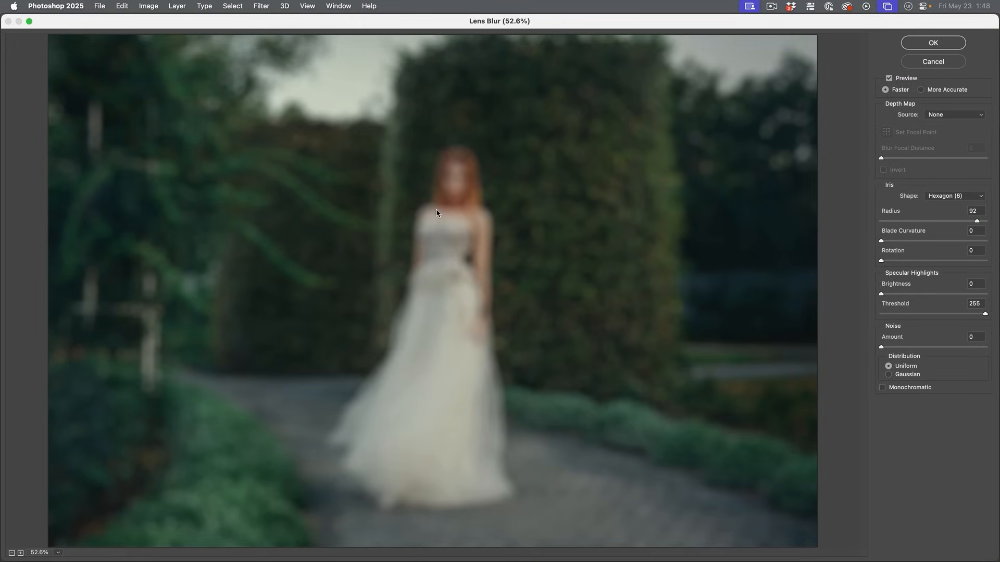
mouse_move(671, 199)
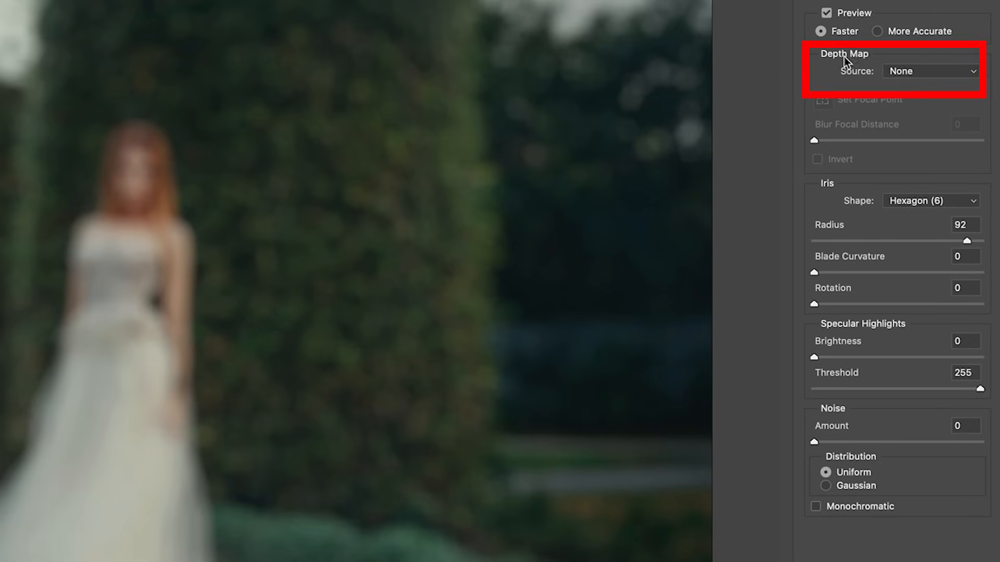
Step: Set the Lens Blur Depth Map Source to Alpha 1
left_click(928, 72)
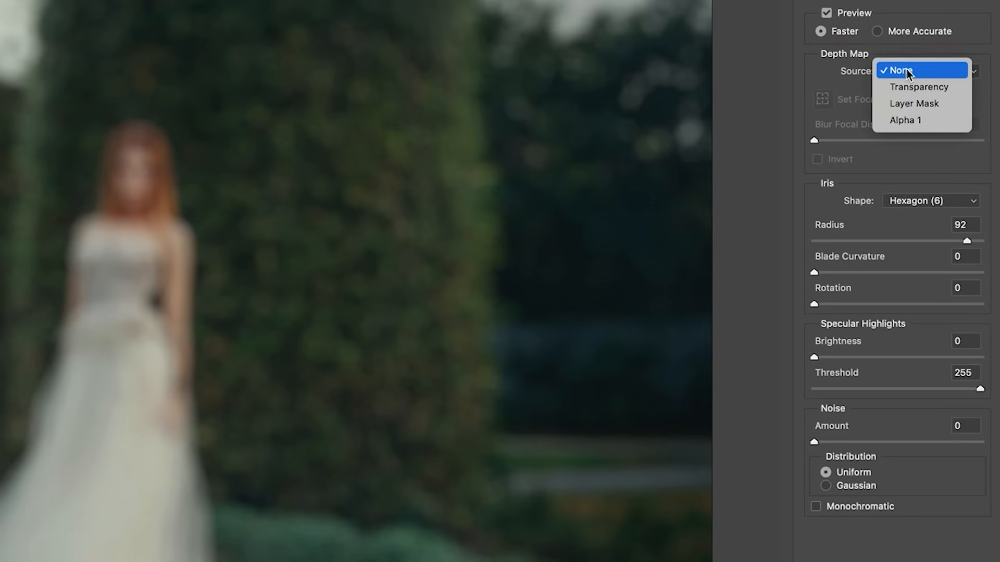
mouse_move(906, 120)
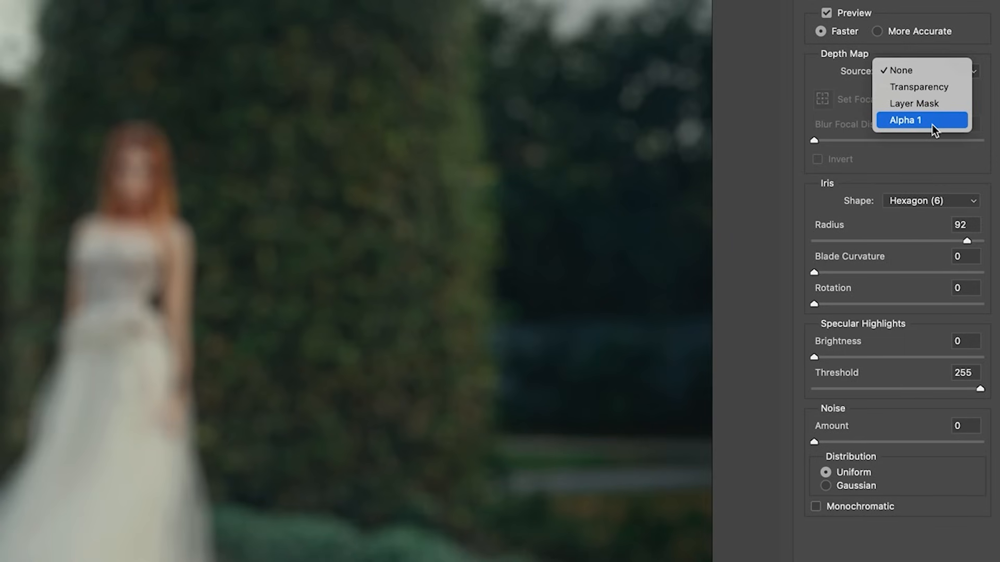
left_click(905, 120)
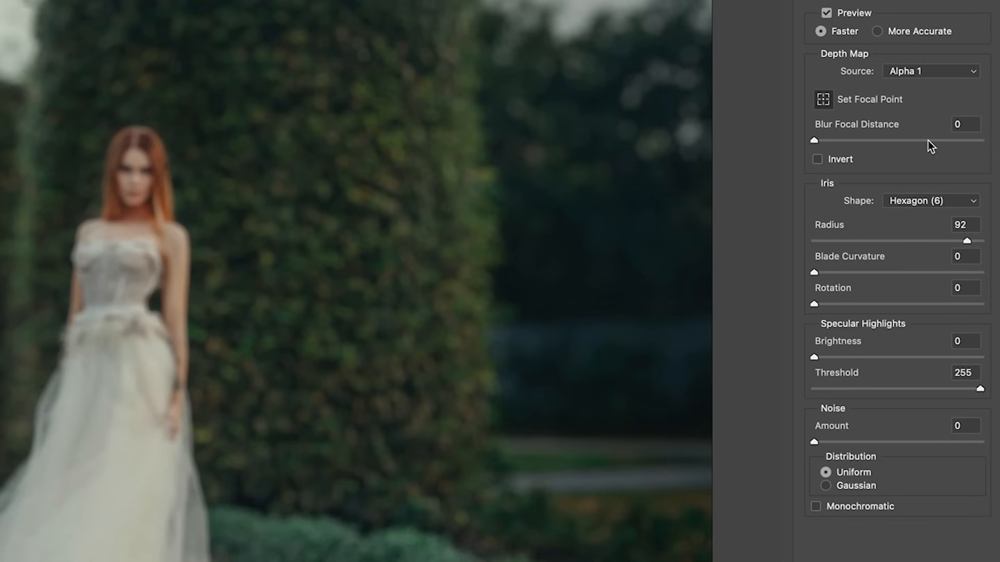
Step: Try Blur Focal Distance values from near 0 to 173, then set the focal point on the bride's bodice
left_click_drag(813, 139, 819, 140)
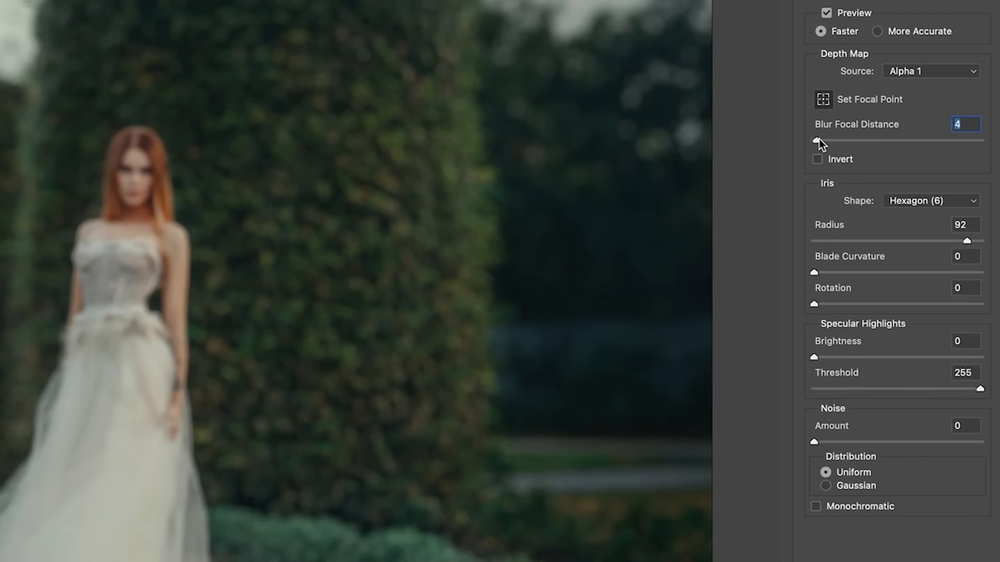
left_click_drag(814, 139, 850, 139)
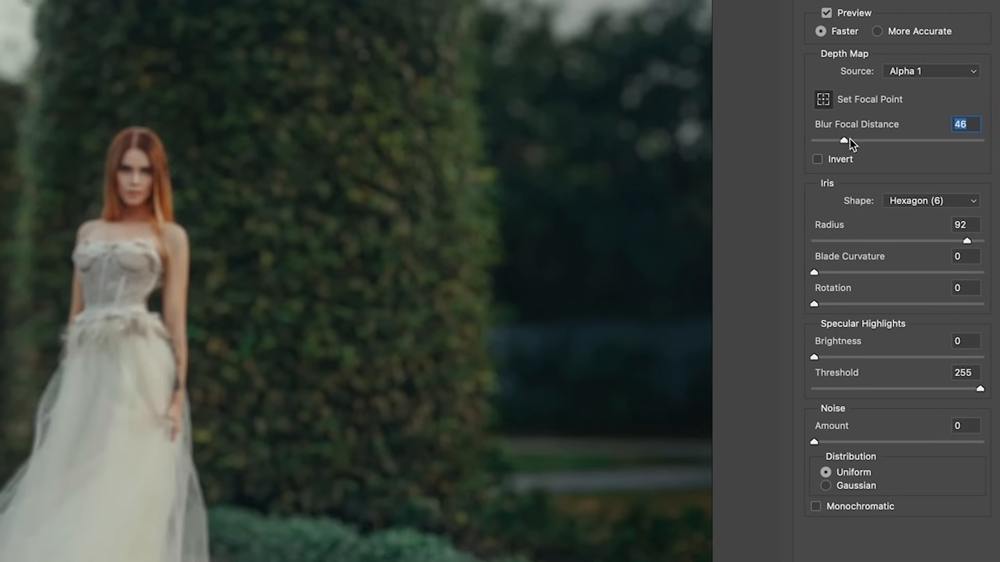
left_click_drag(848, 141, 869, 142)
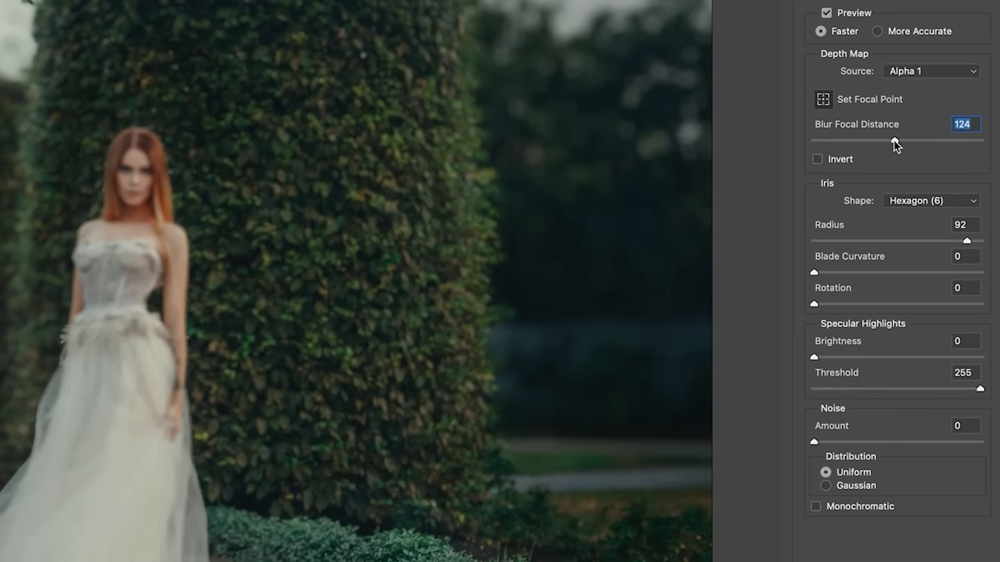
left_click_drag(894, 141, 926, 141)
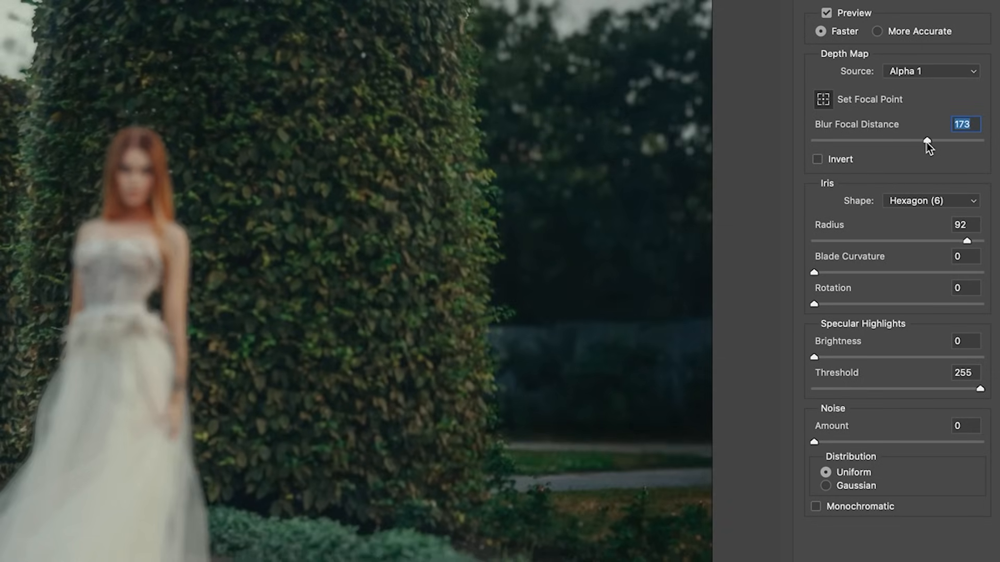
left_click_drag(926, 141, 893, 140)
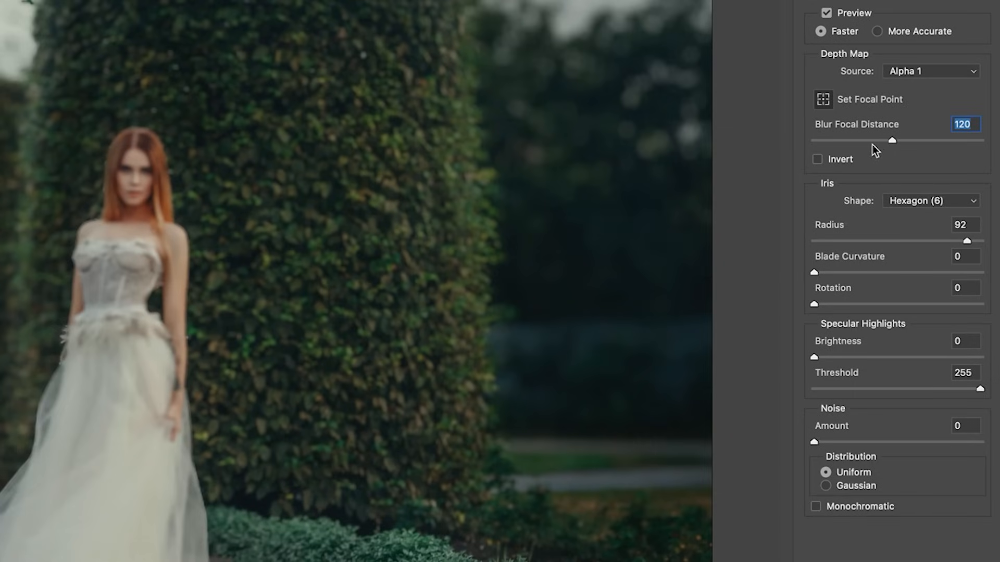
left_click_drag(891, 139, 864, 140)
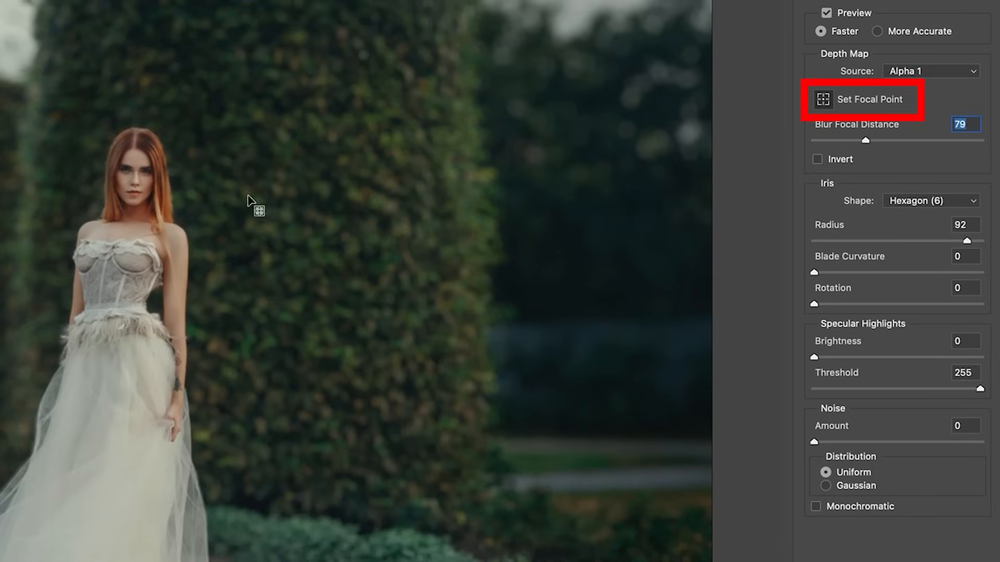
left_click(135, 179)
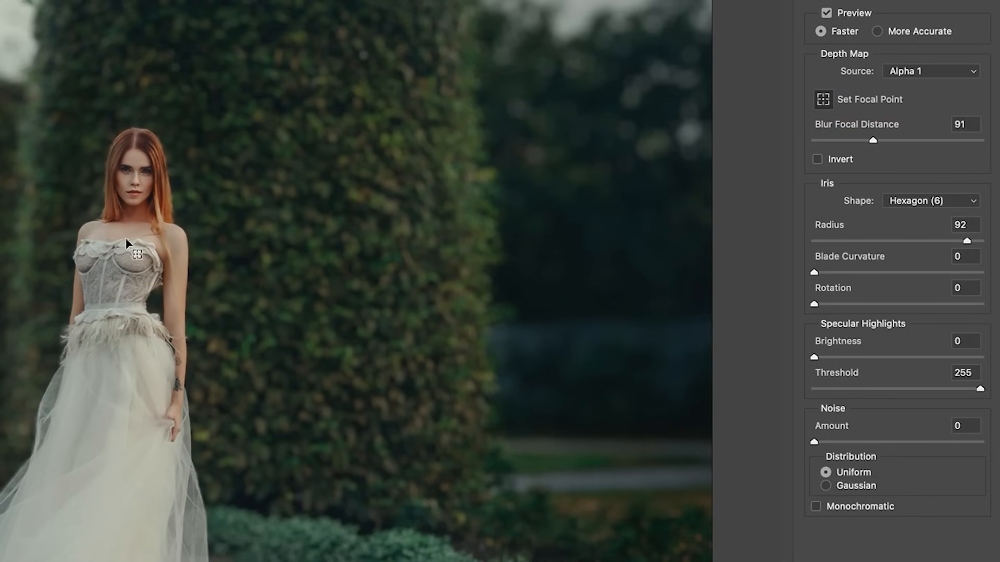
mouse_move(370, 189)
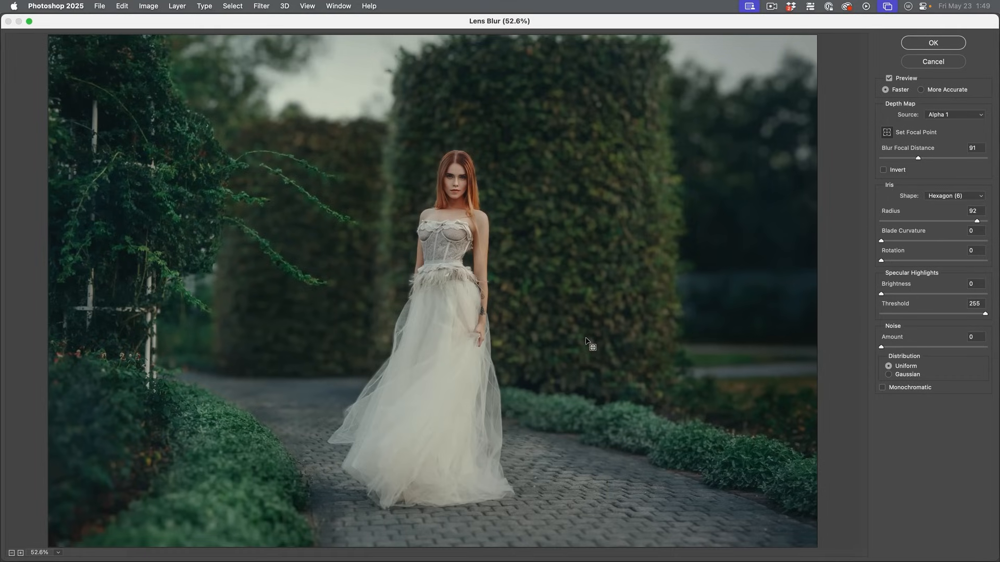
mouse_move(119, 481)
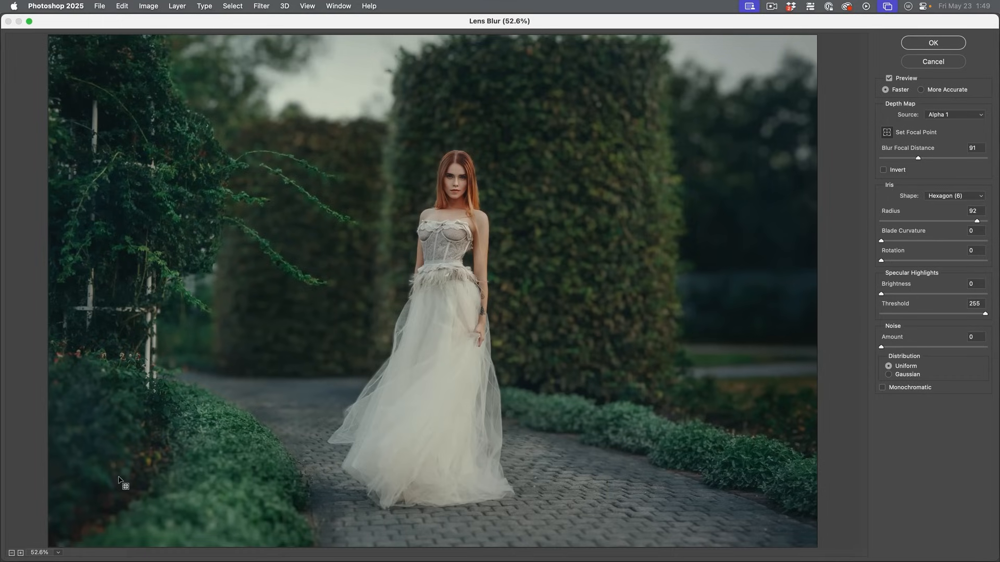
mouse_move(474, 462)
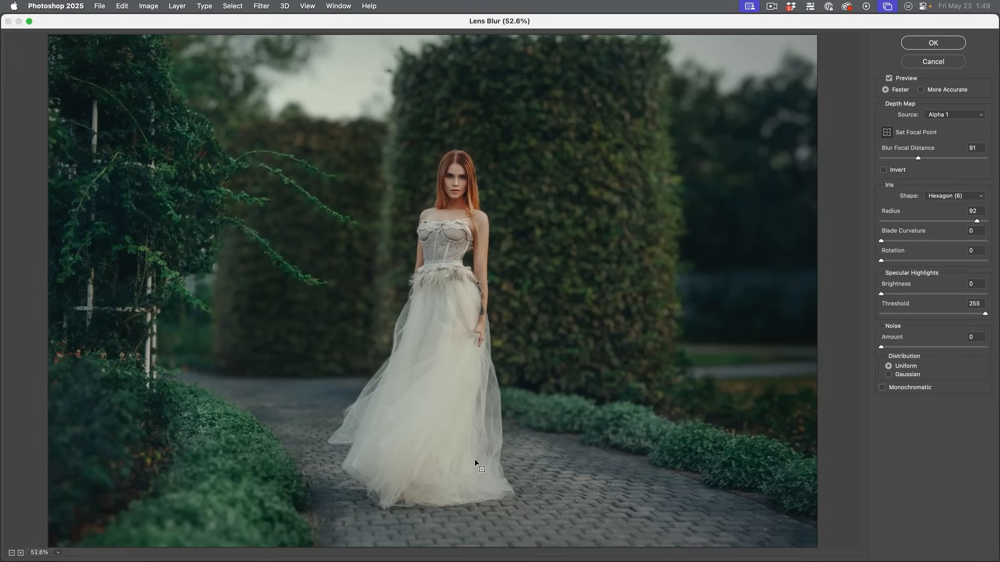
mouse_move(283, 184)
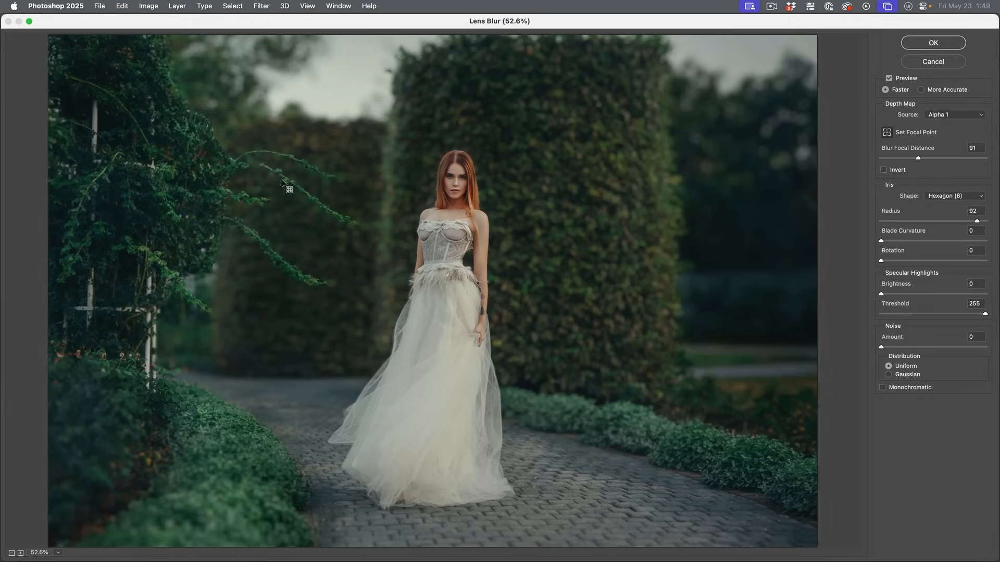
mouse_move(226, 202)
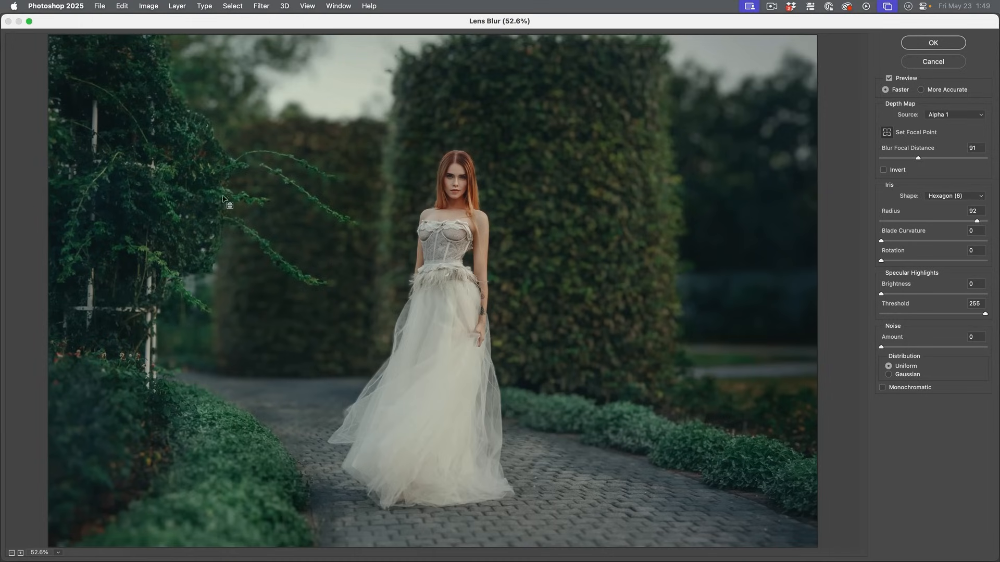
mouse_move(262, 168)
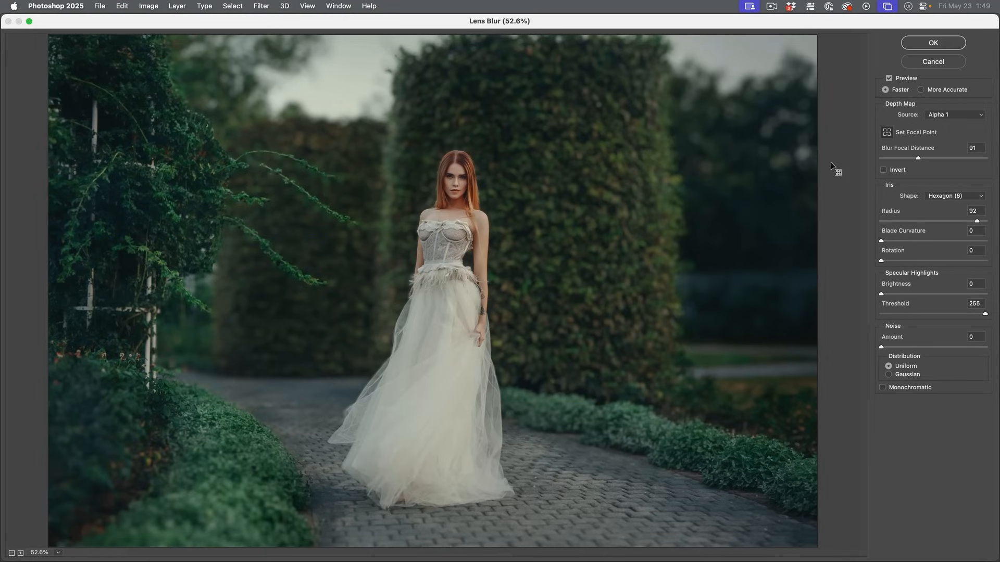
mouse_move(977, 221)
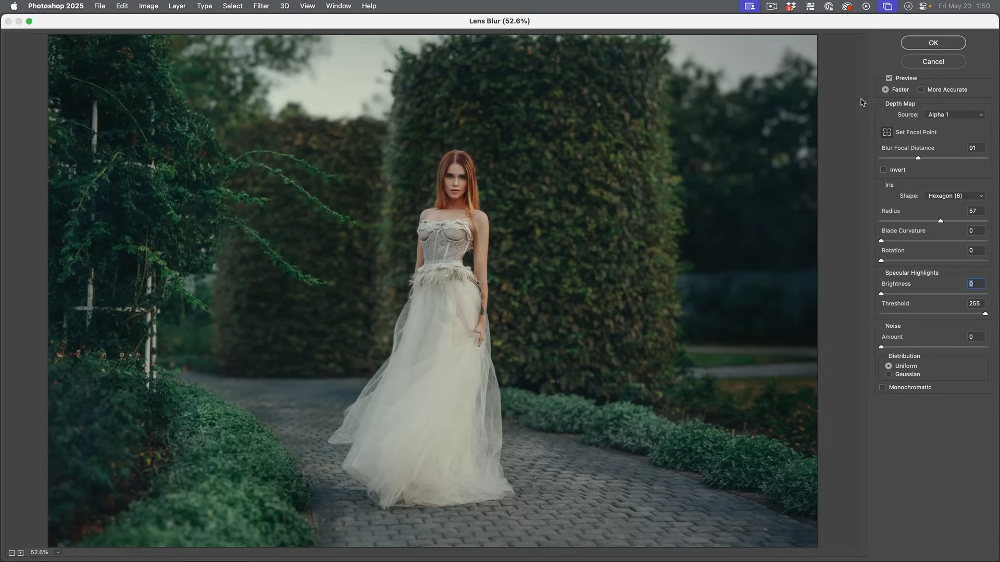
mouse_move(919, 90)
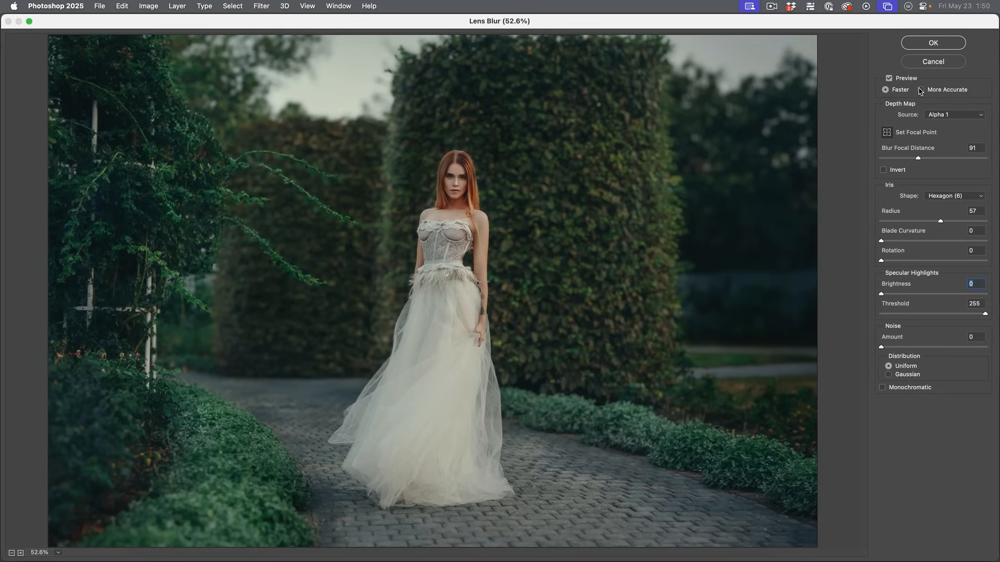
Step: Switch the Lens Blur preview to More Accurate
left_click(923, 90)
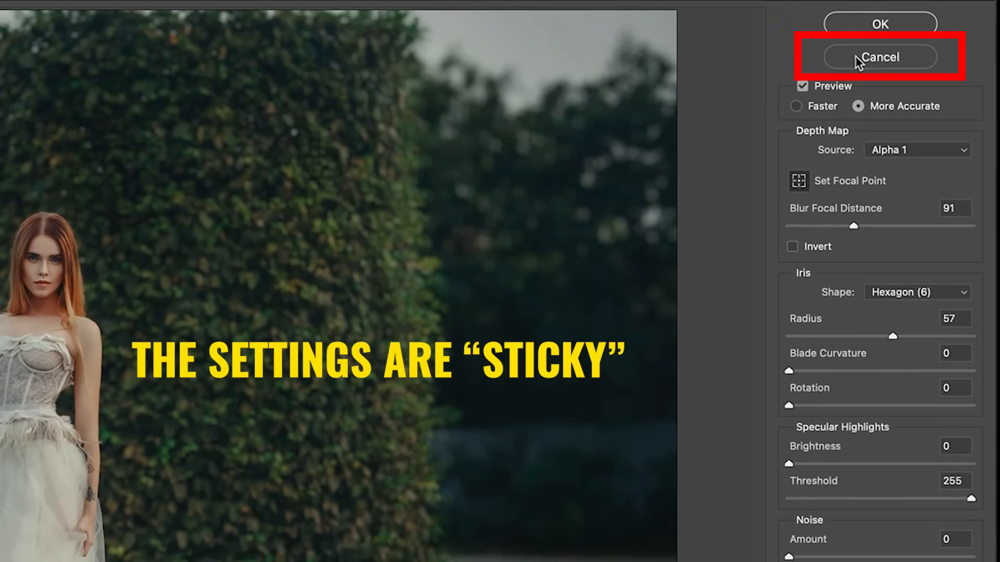
Step: Cancel Lens Blur and view the Alpha 1 channel alone to inspect the hanging vines
left_click(880, 58)
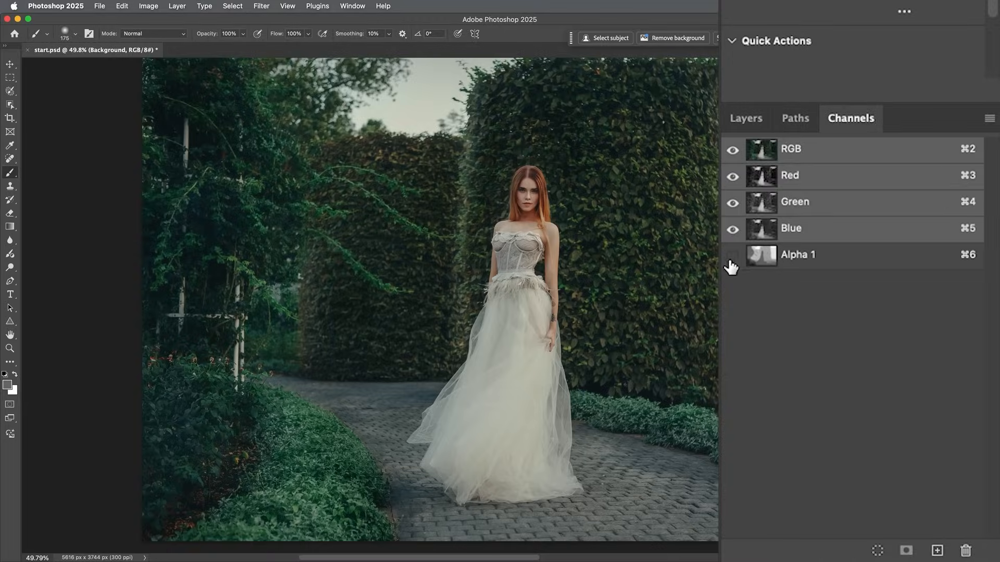
left_click(732, 255)
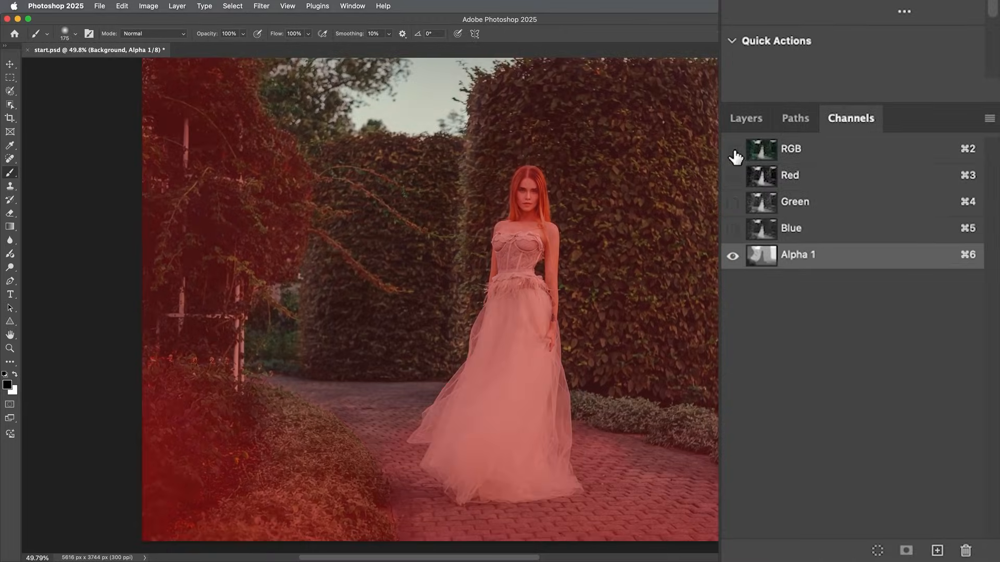
left_click(733, 149)
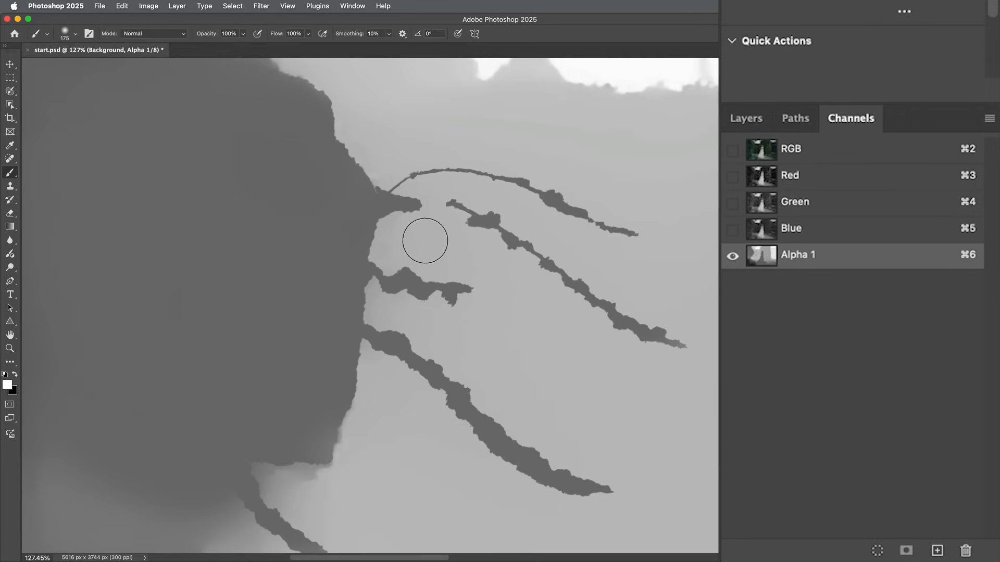
left_click(77, 34)
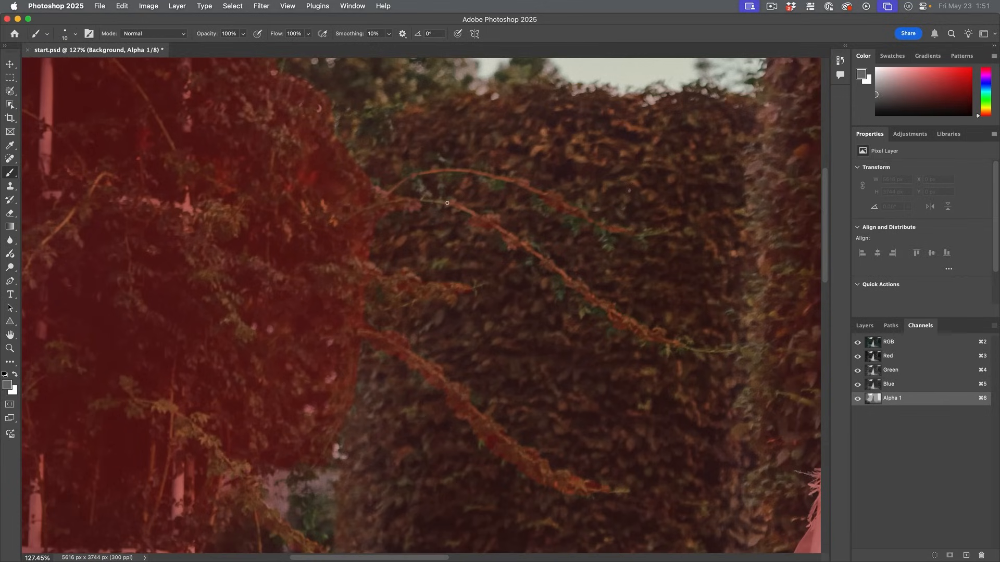
mouse_move(420, 201)
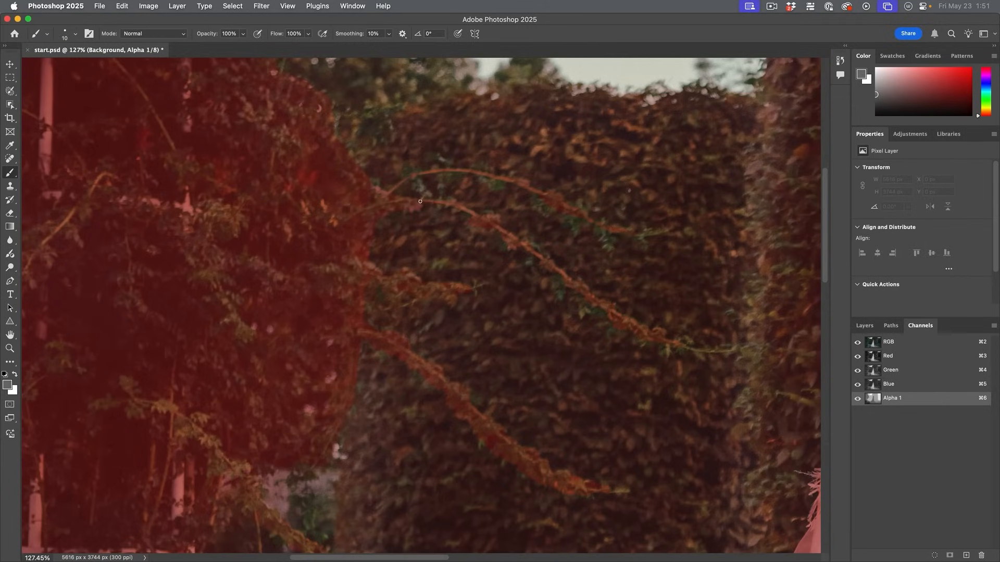
mouse_move(444, 201)
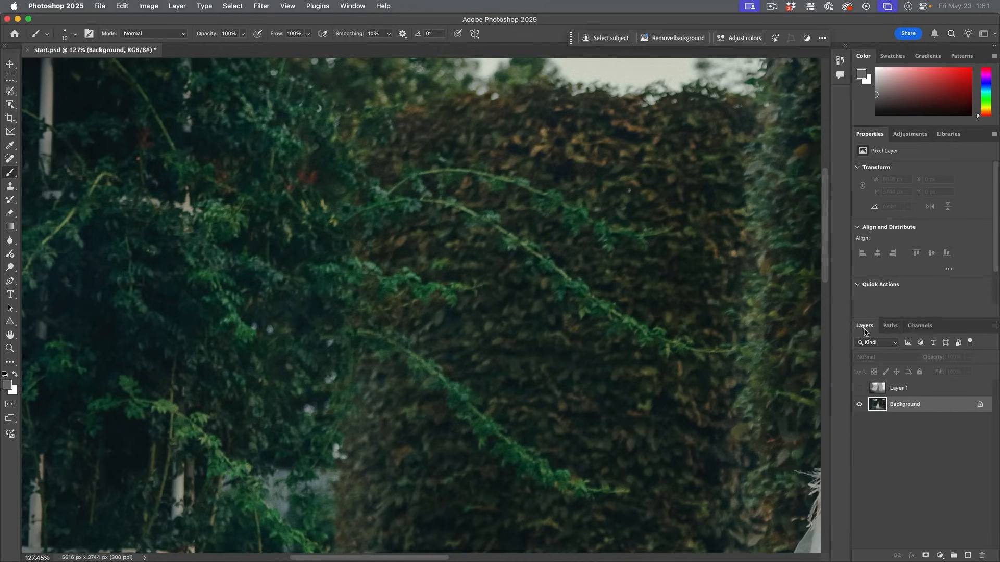
mouse_move(668, 315)
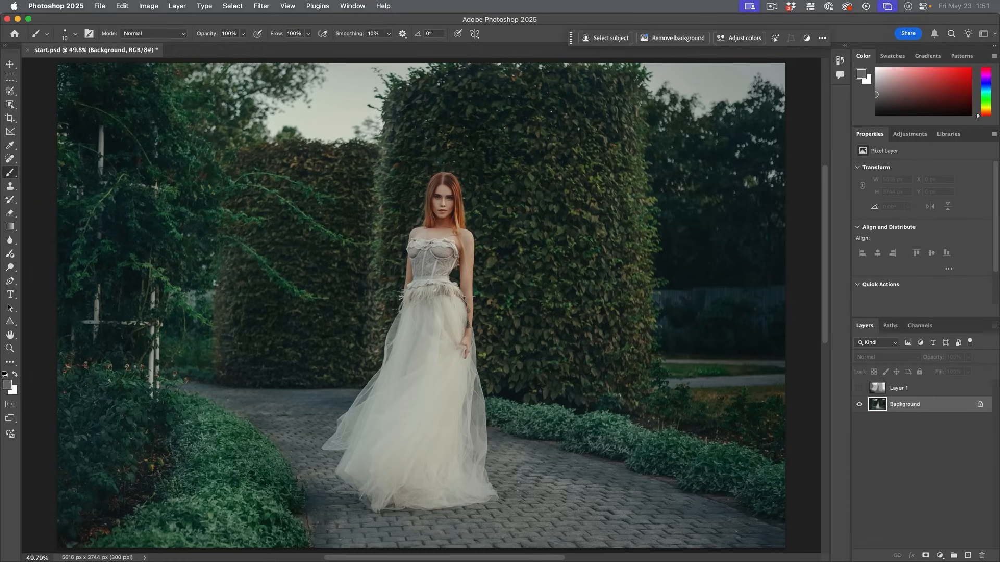
Step: Reopen Lens Blur with the retained Alpha 1 settings and confirm it with OK
left_click(260, 5)
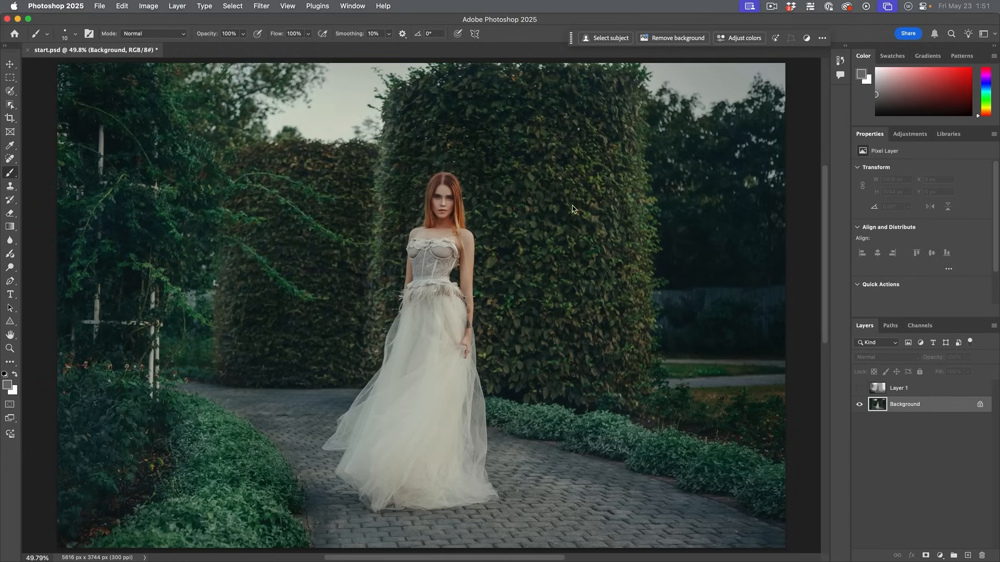
left_click(261, 6)
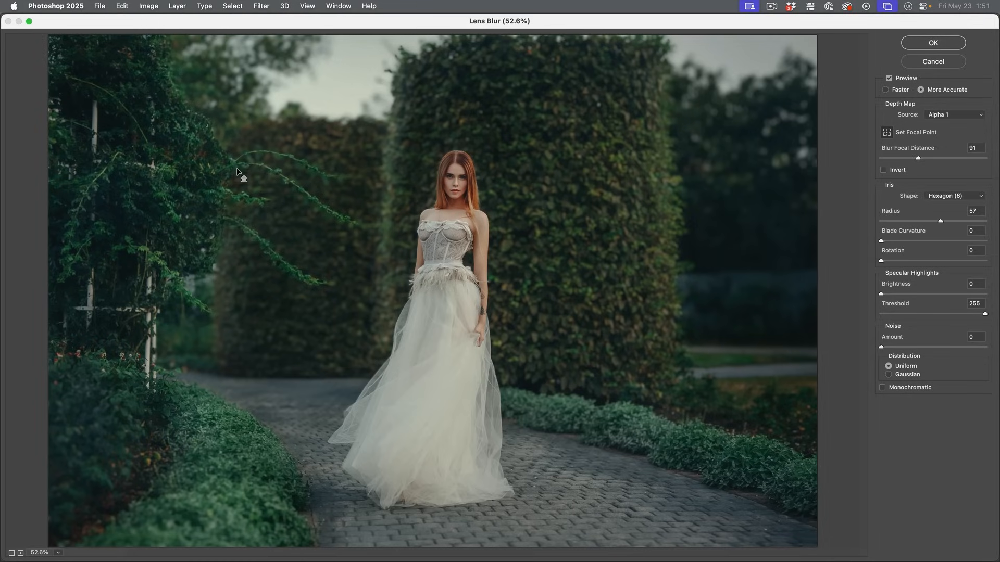
mouse_move(227, 168)
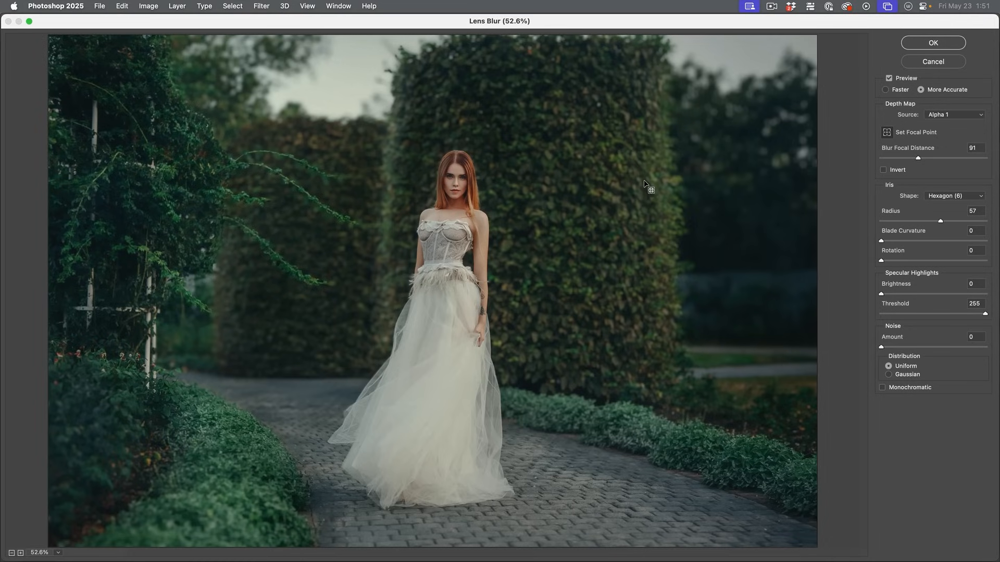
mouse_move(639, 371)
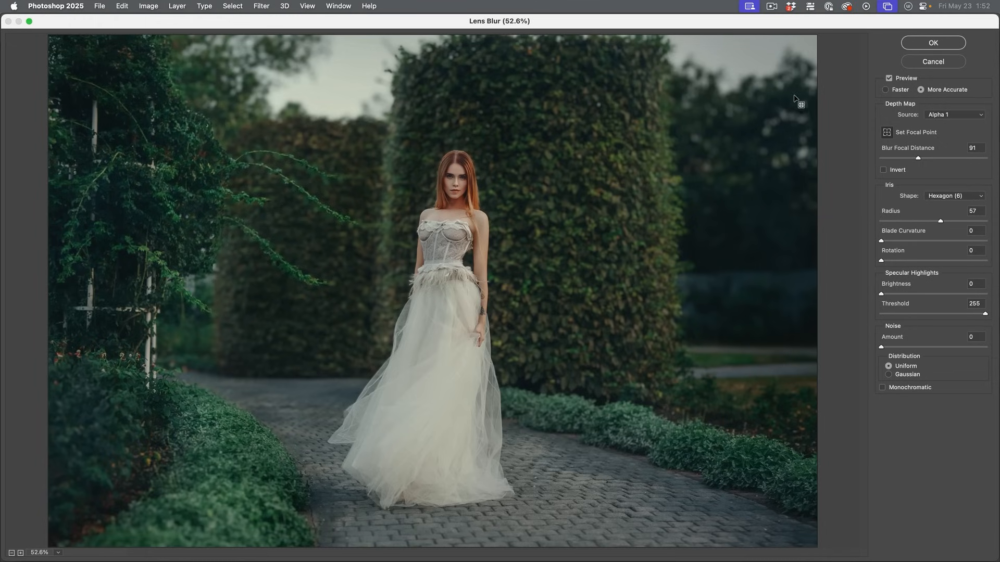
left_click(933, 43)
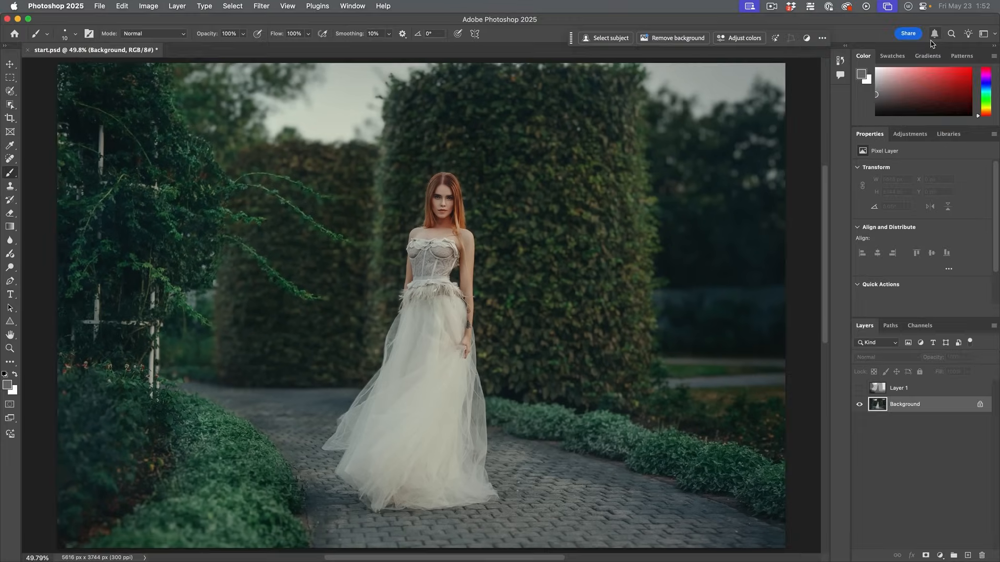